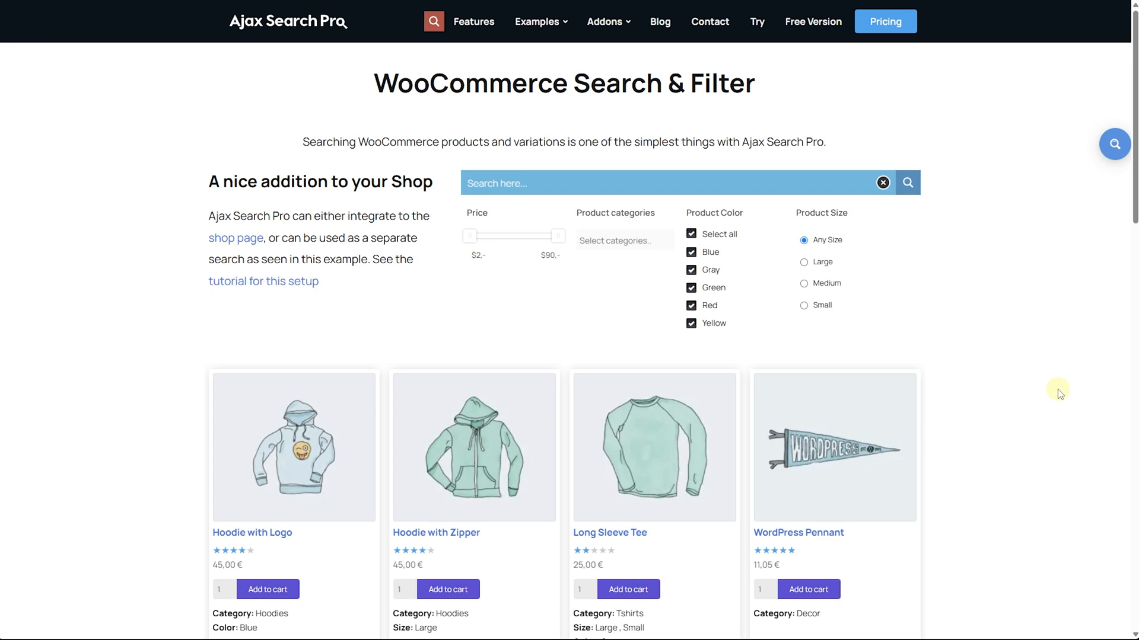
Step: Add a search instance named 'WooCommerce Search' and open its Search Sources settings
scroll("down", 3)
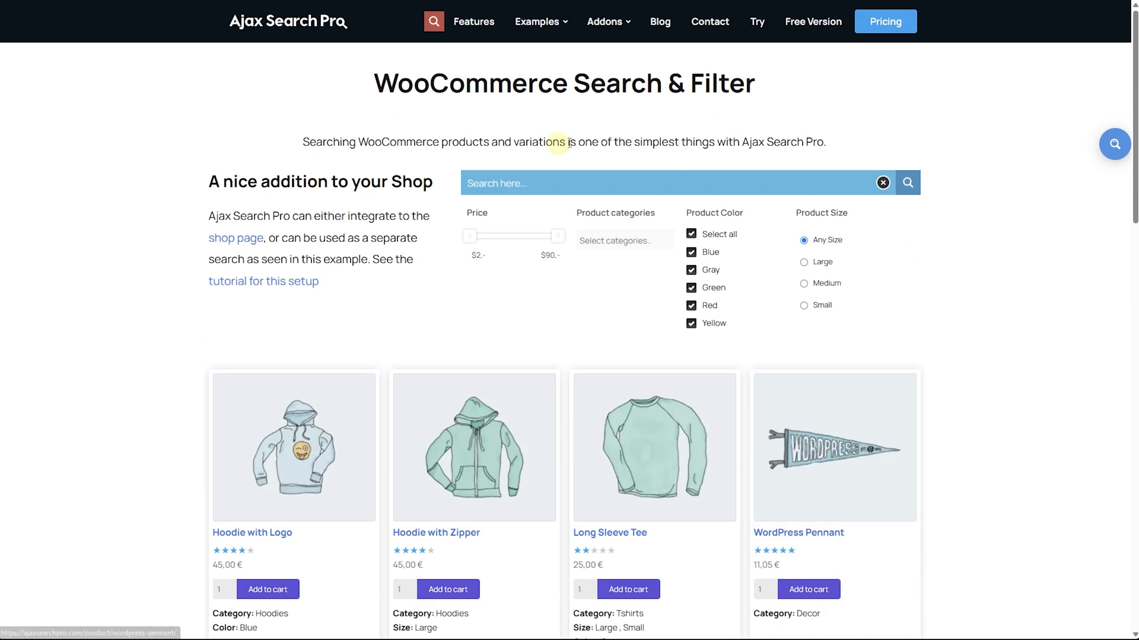
scroll("down", 3)
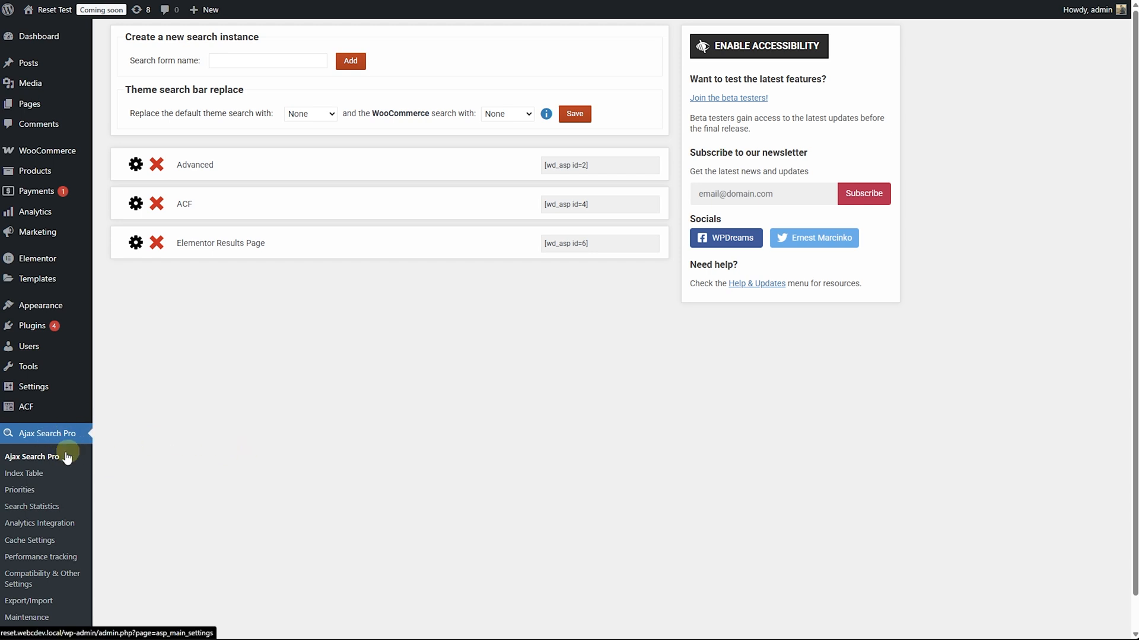
mouse_move(39, 438)
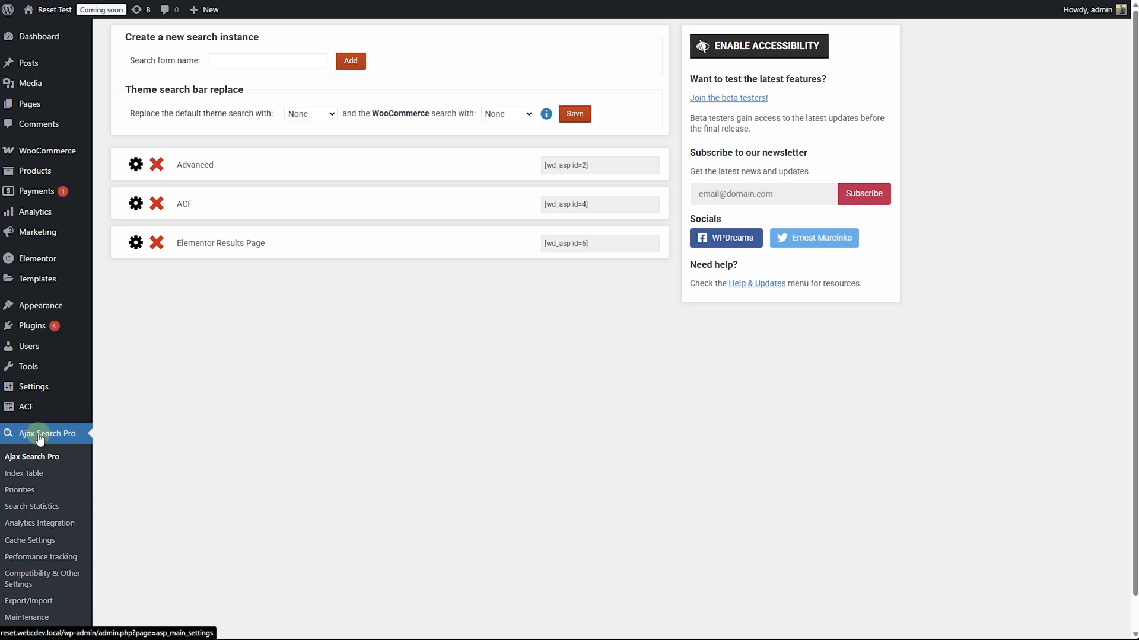
left_click(267, 60)
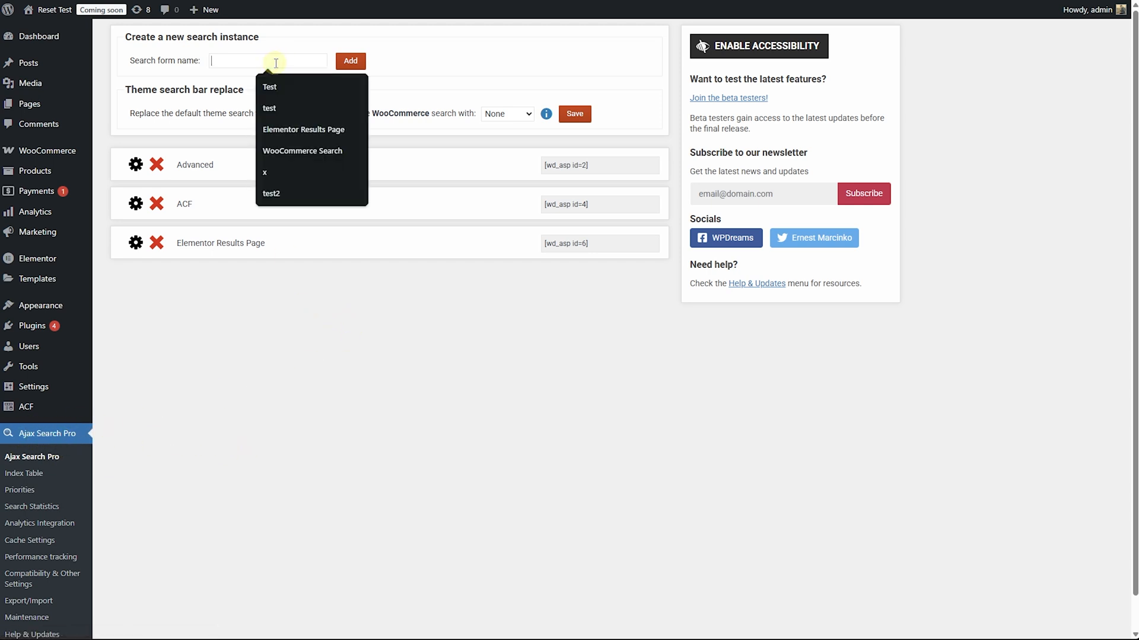
left_click(302, 151)
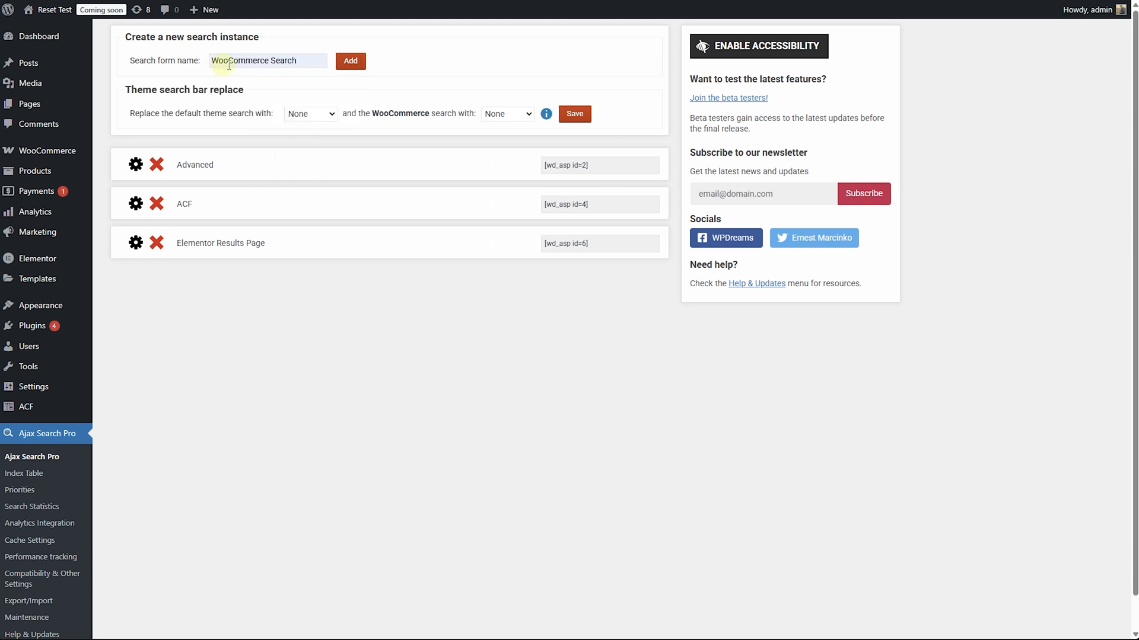
left_click(349, 61)
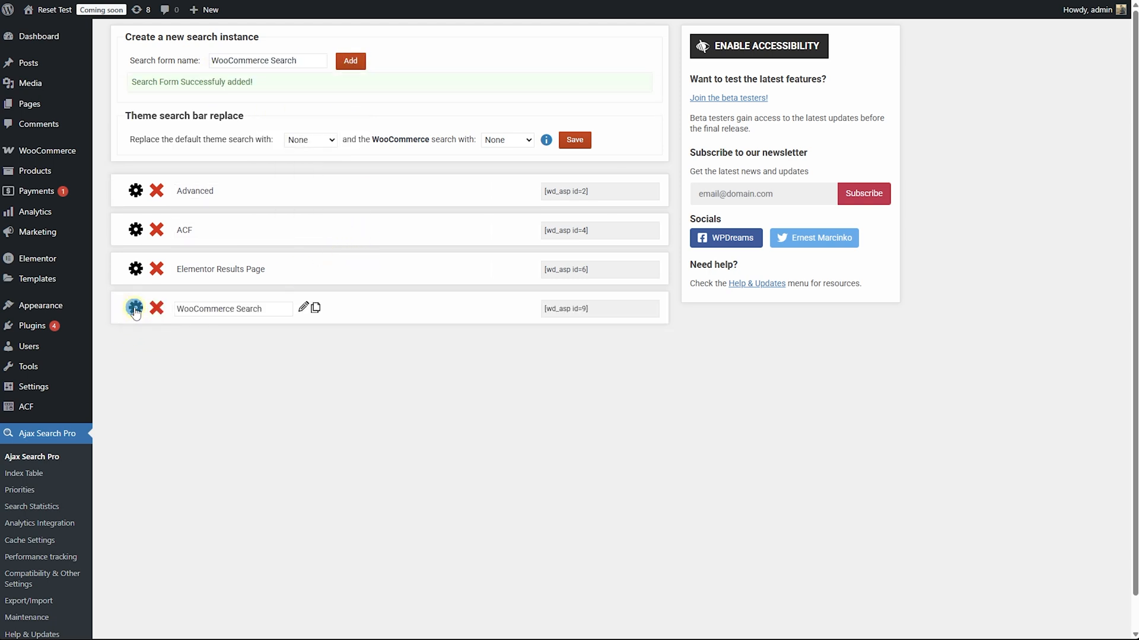
left_click(136, 308)
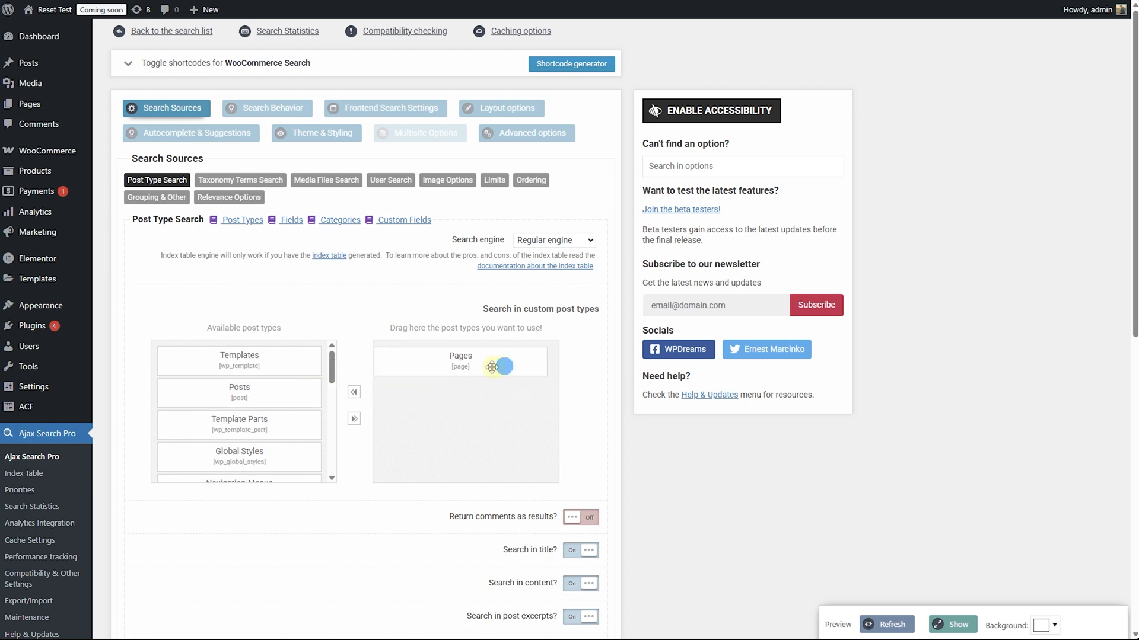
Step: Replace Pages with Products as the searched post type
left_click_drag(461, 365, 239, 387)
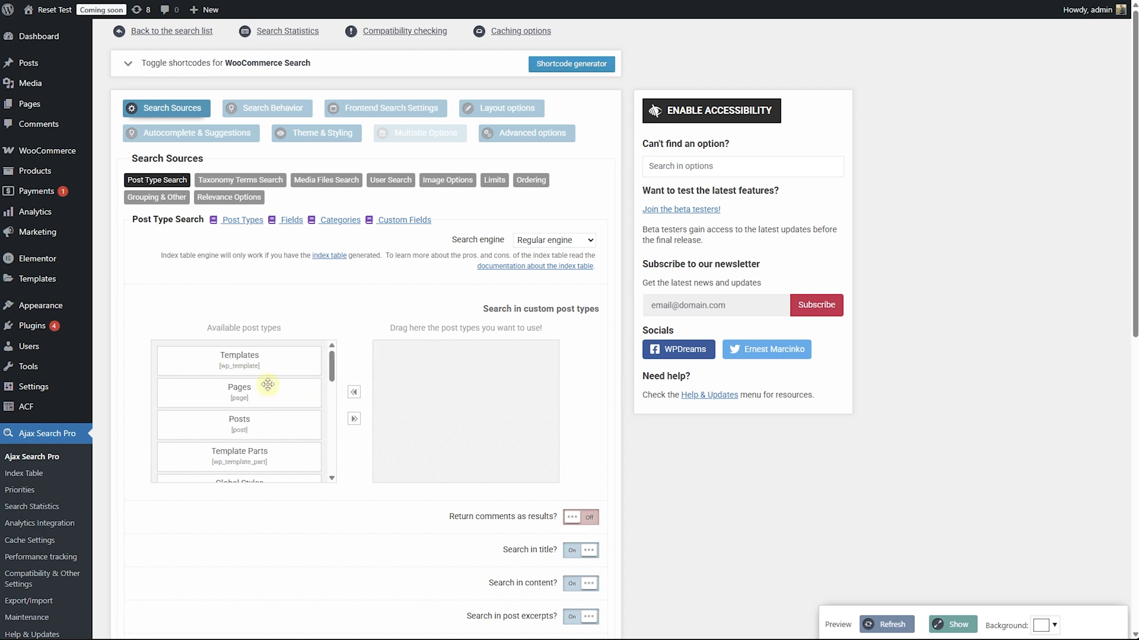
scroll("down", 3)
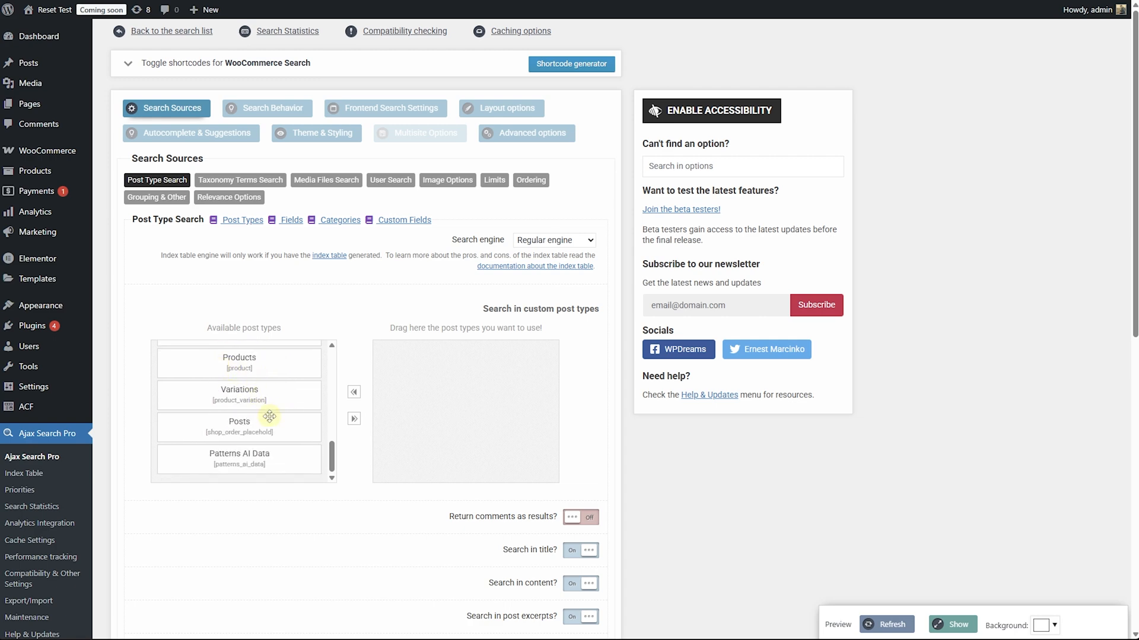
left_click_drag(239, 363, 465, 361)
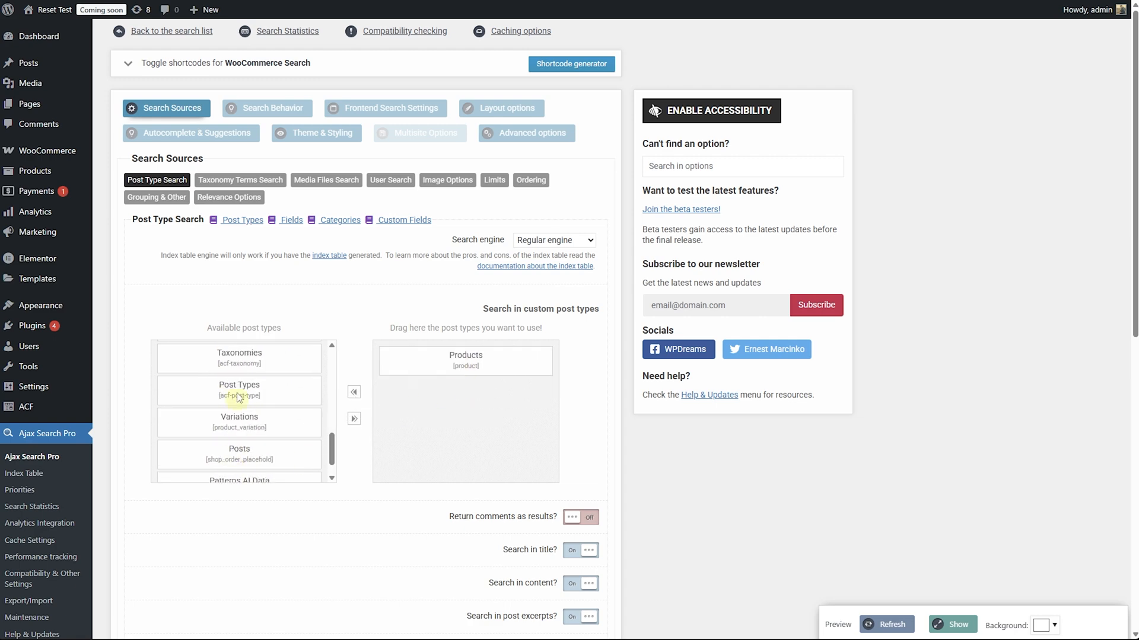
Step: Show the live preview listing product results such as T-Shirt with Logo
scroll("down", 3)
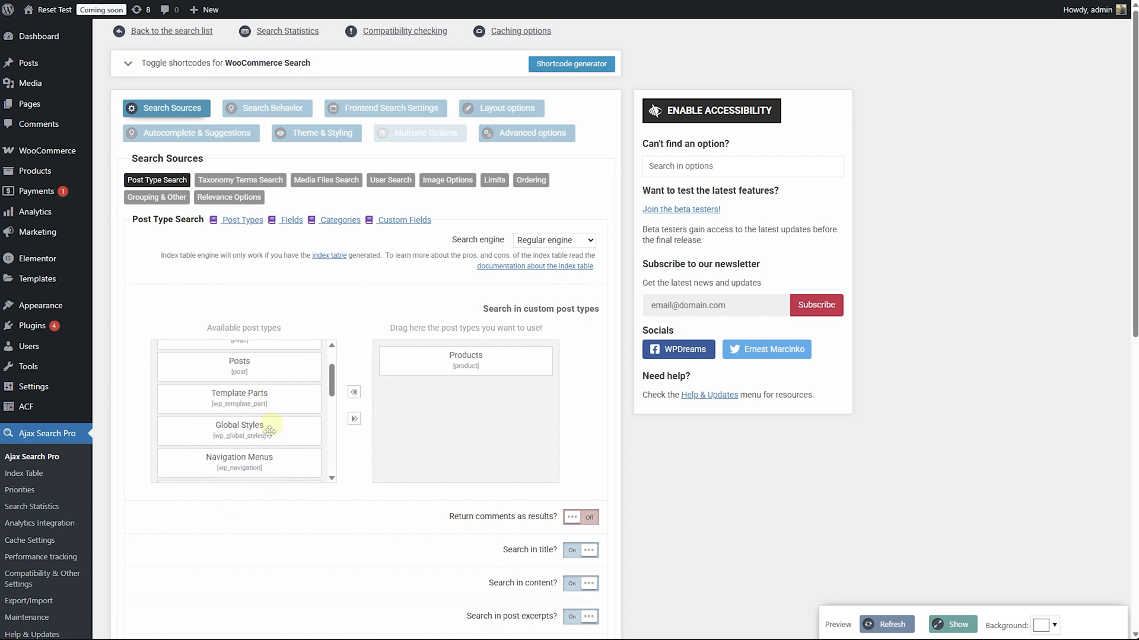
scroll("down", 3)
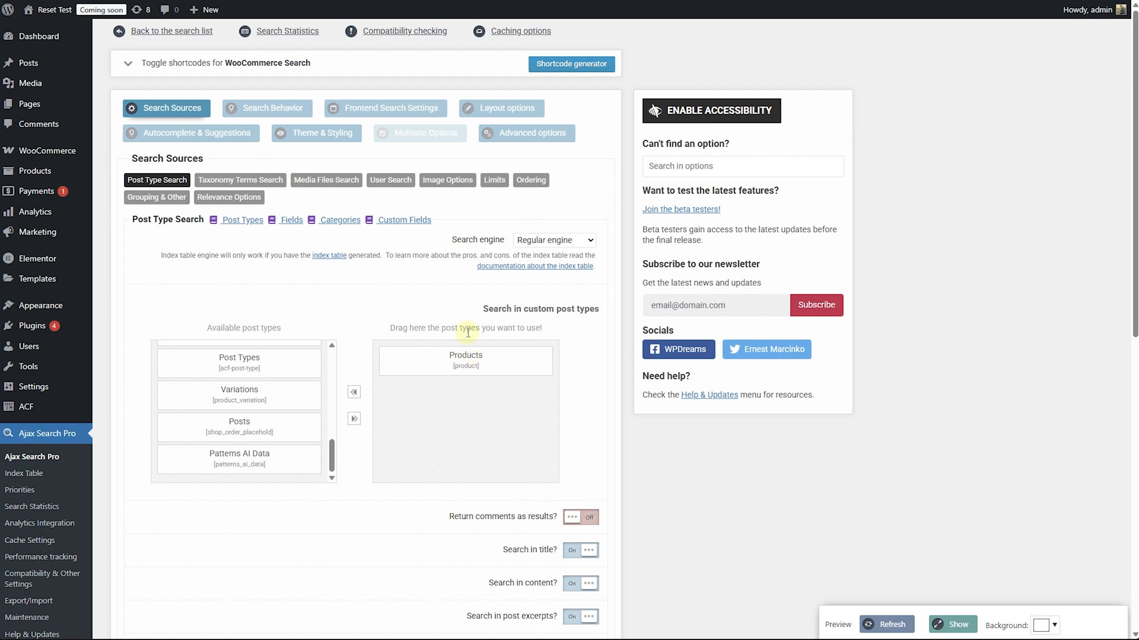
left_click(958, 625)
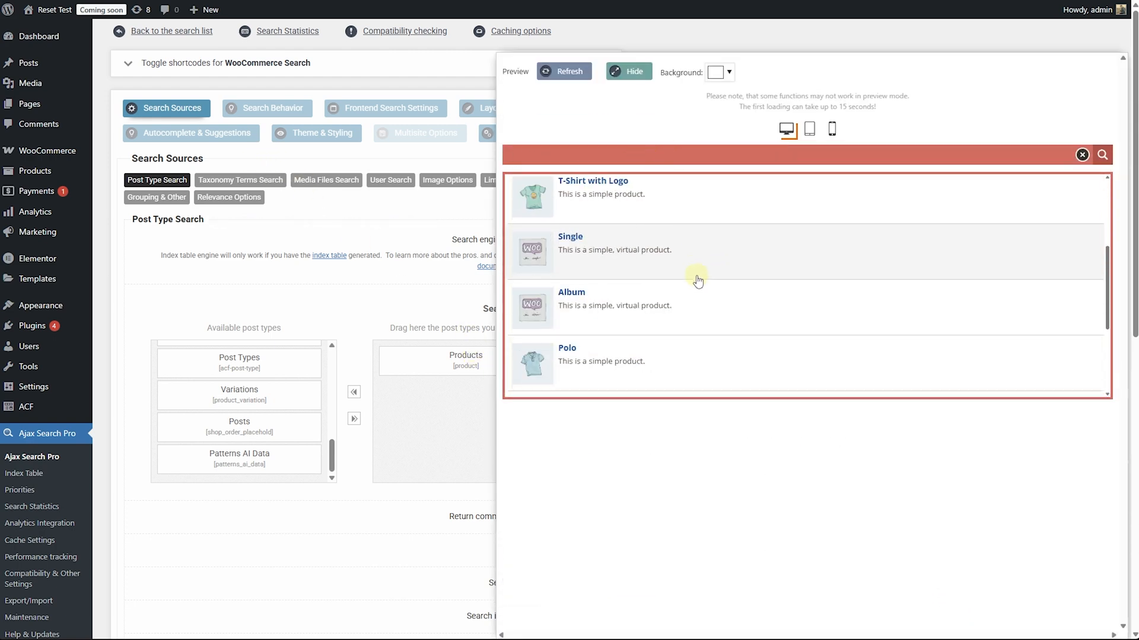
scroll("down", 3)
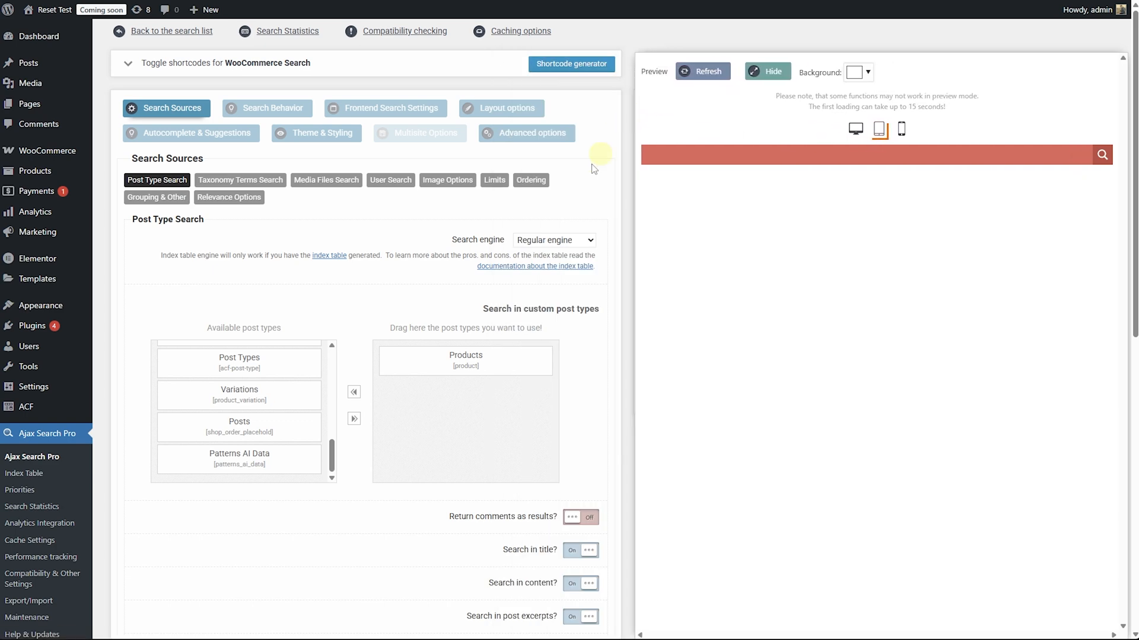
mouse_move(187, 117)
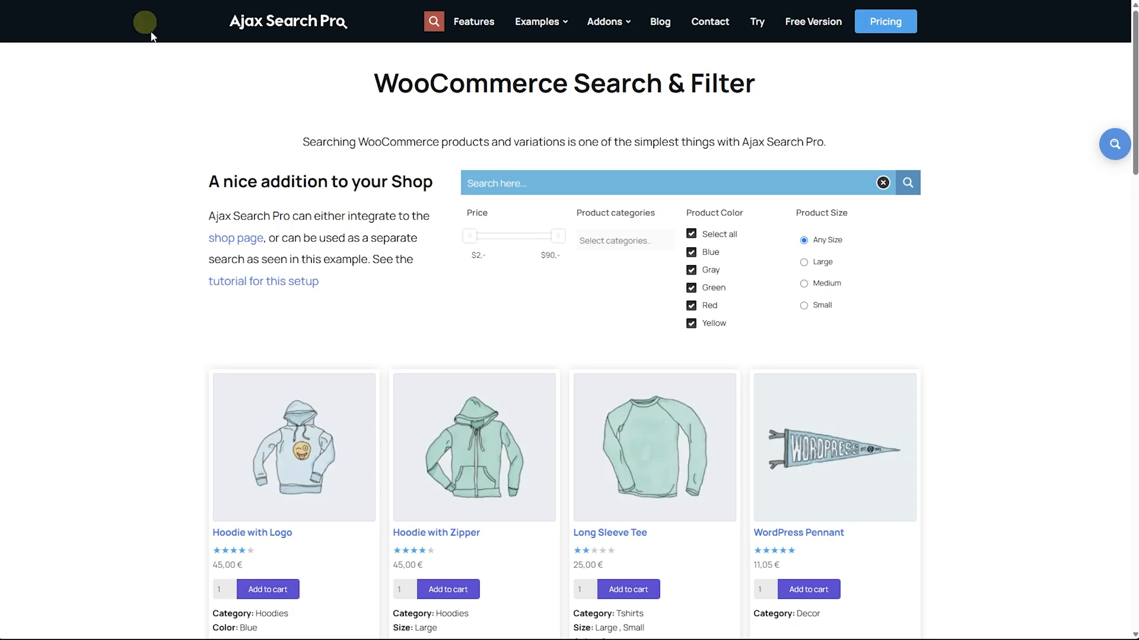
mouse_move(639, 340)
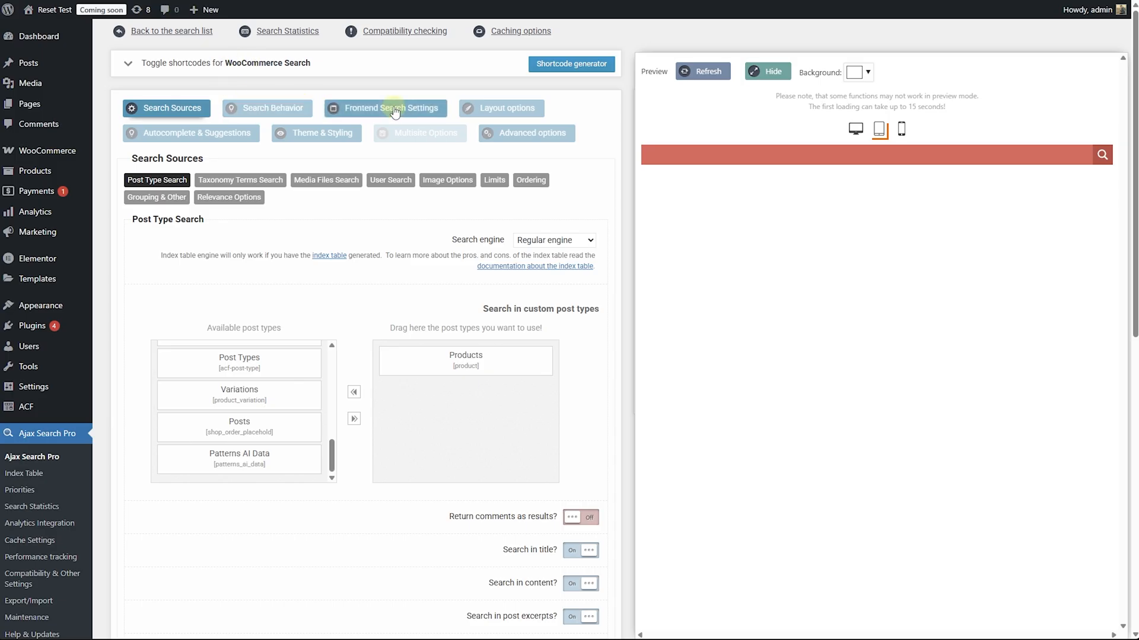
Step: Make frontend filters visible by default, positioned as a block with Auto max columns
left_click(385, 108)
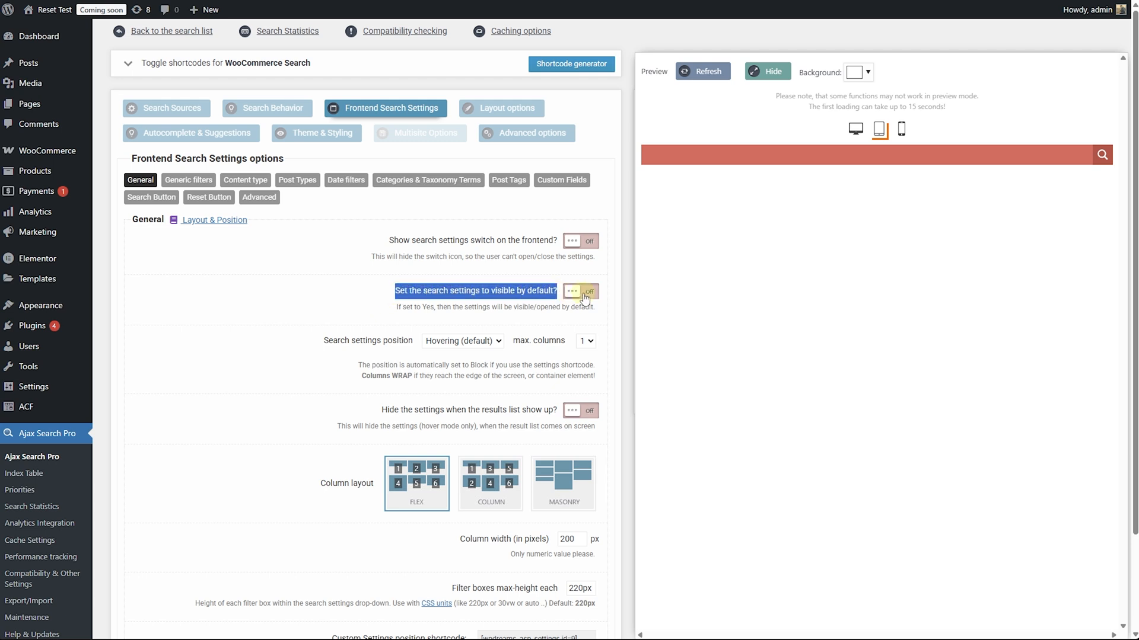
left_click(590, 291)
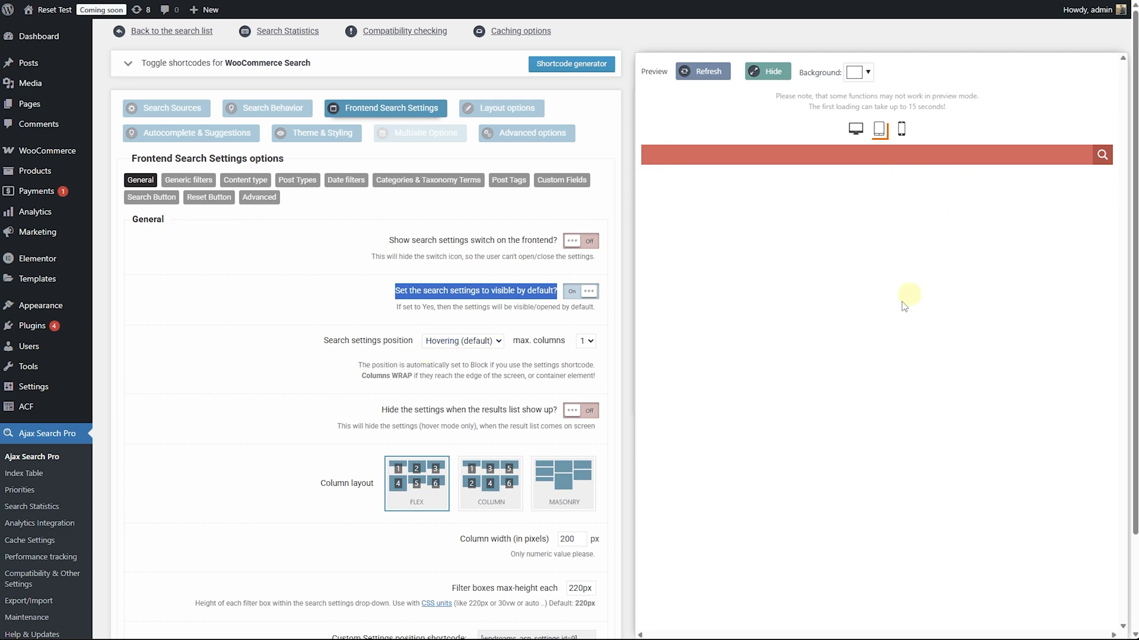
left_click(462, 340)
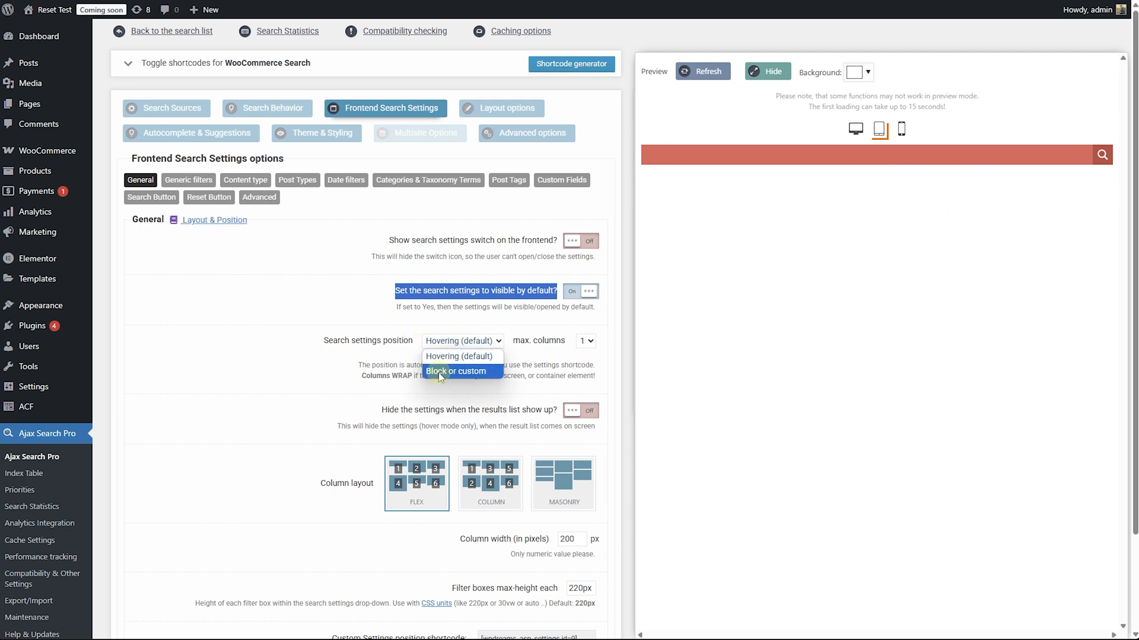
left_click(455, 372)
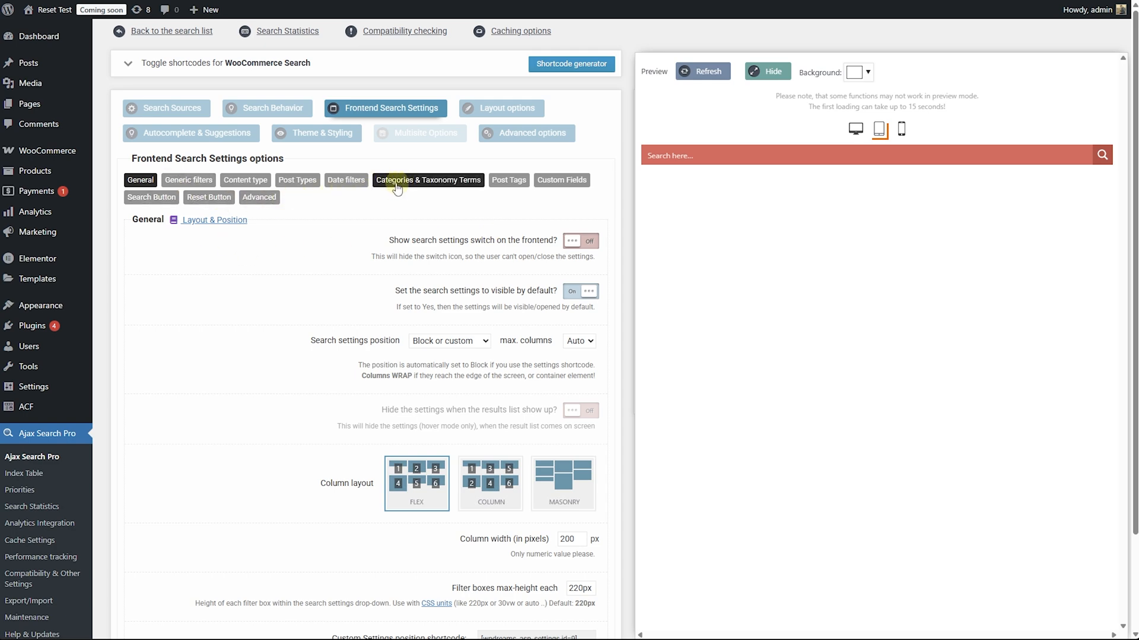
Step: Add Product categories, Product Color and Product Size as filter taxonomies
left_click(428, 180)
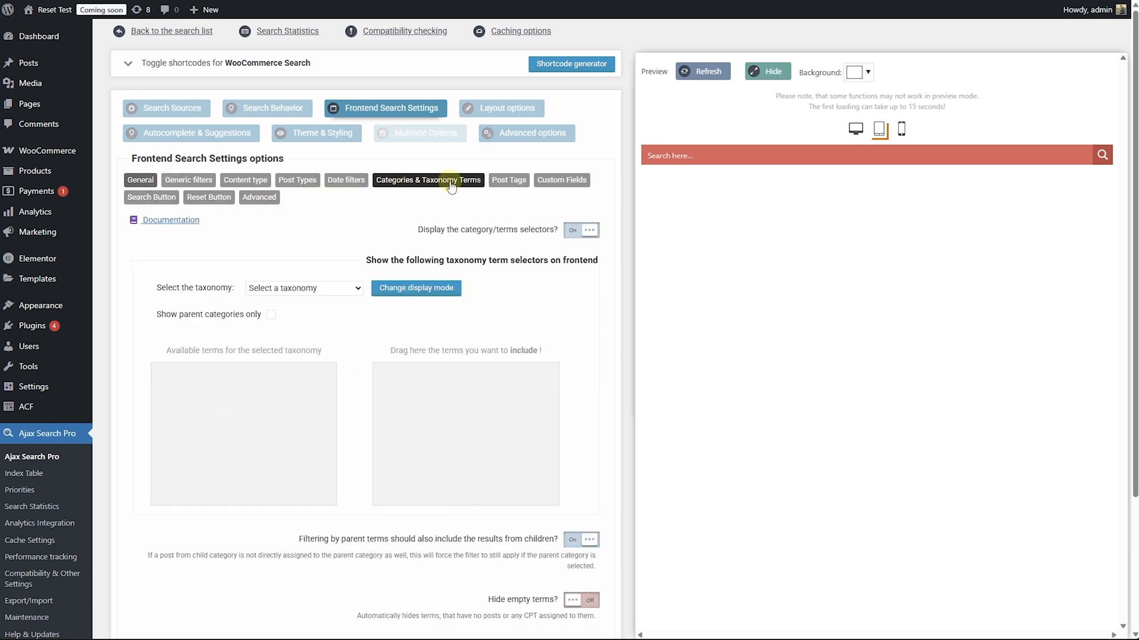
mouse_move(347, 143)
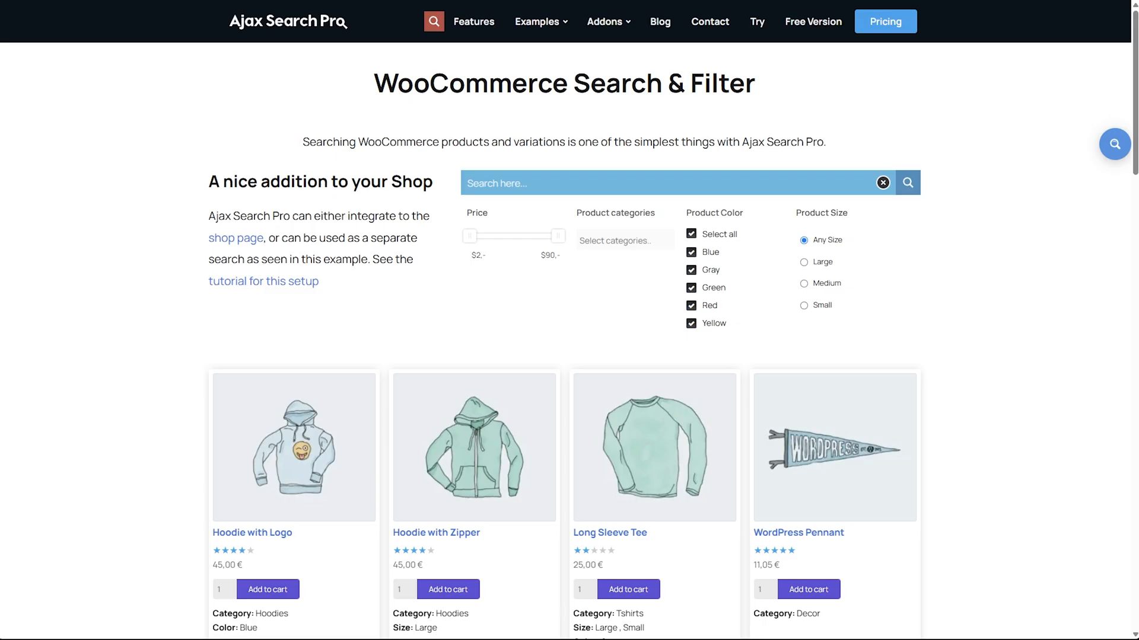
mouse_move(678, 221)
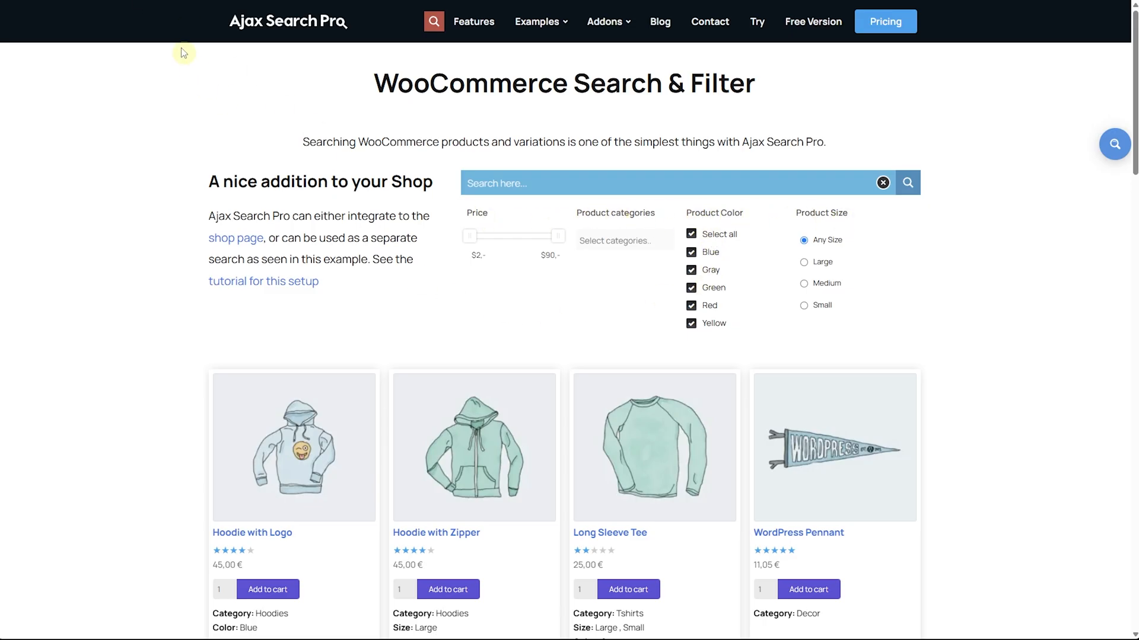
mouse_move(627, 223)
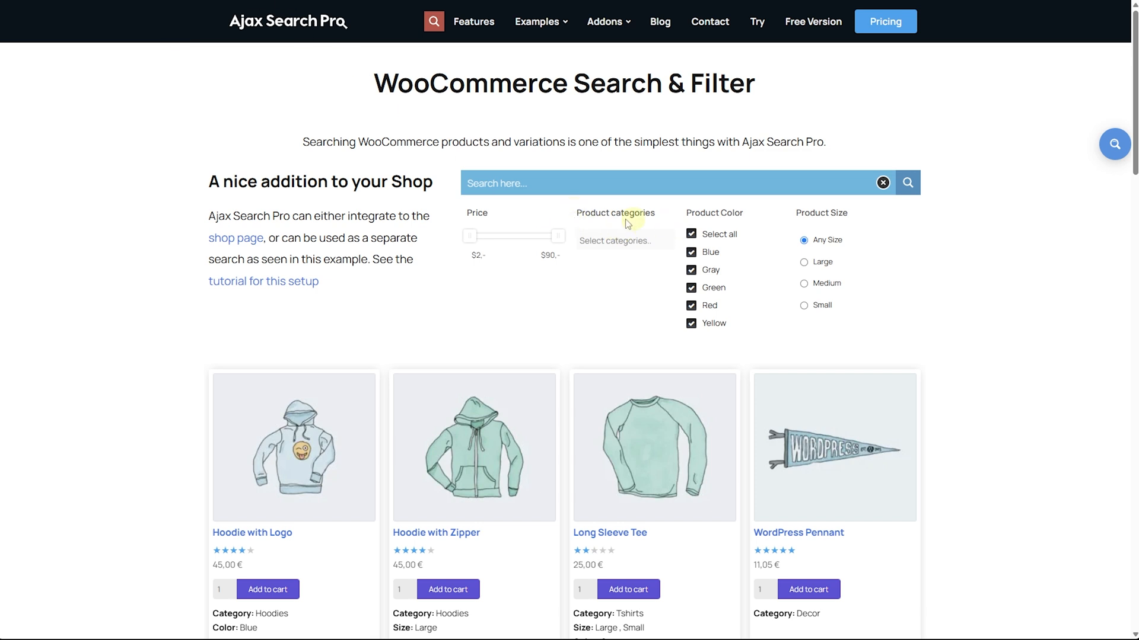
mouse_move(220, 78)
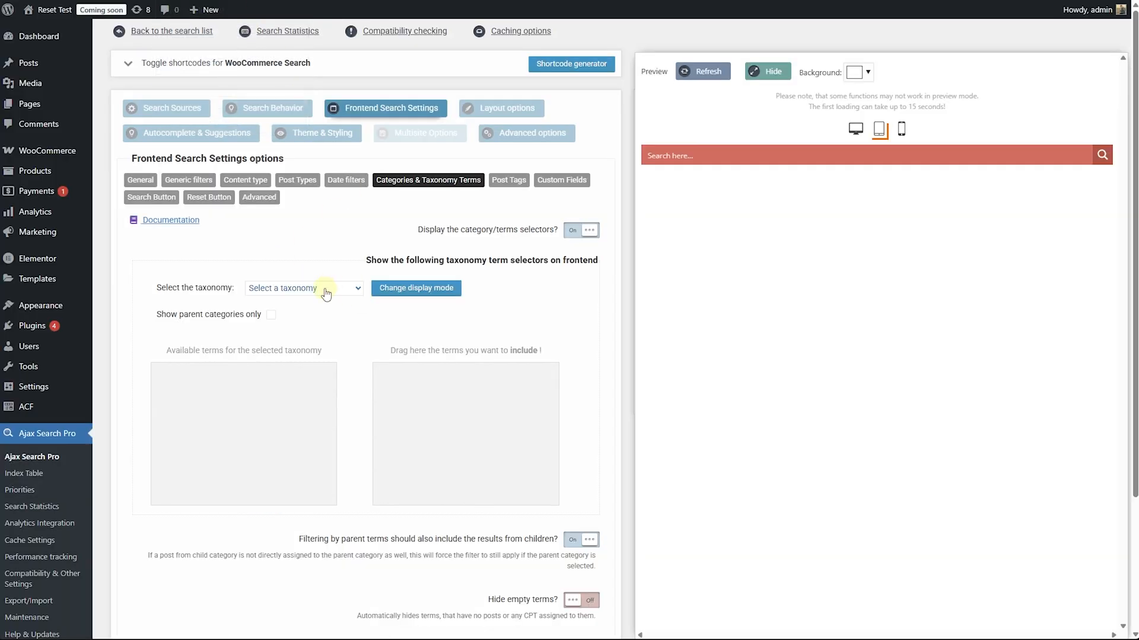
left_click(303, 287)
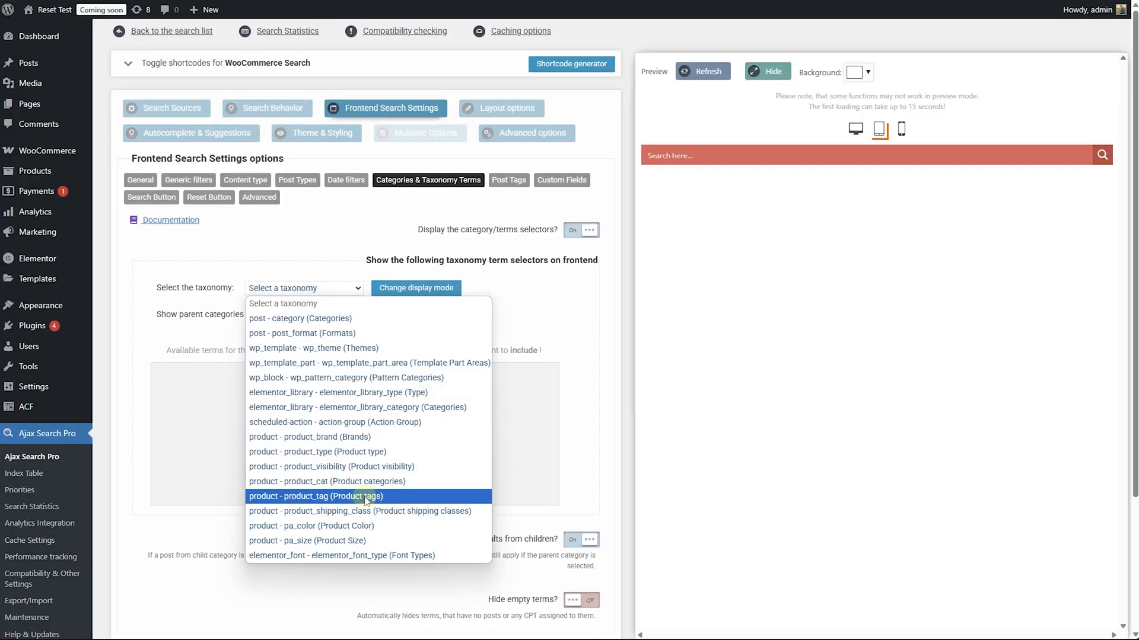
left_click(329, 481)
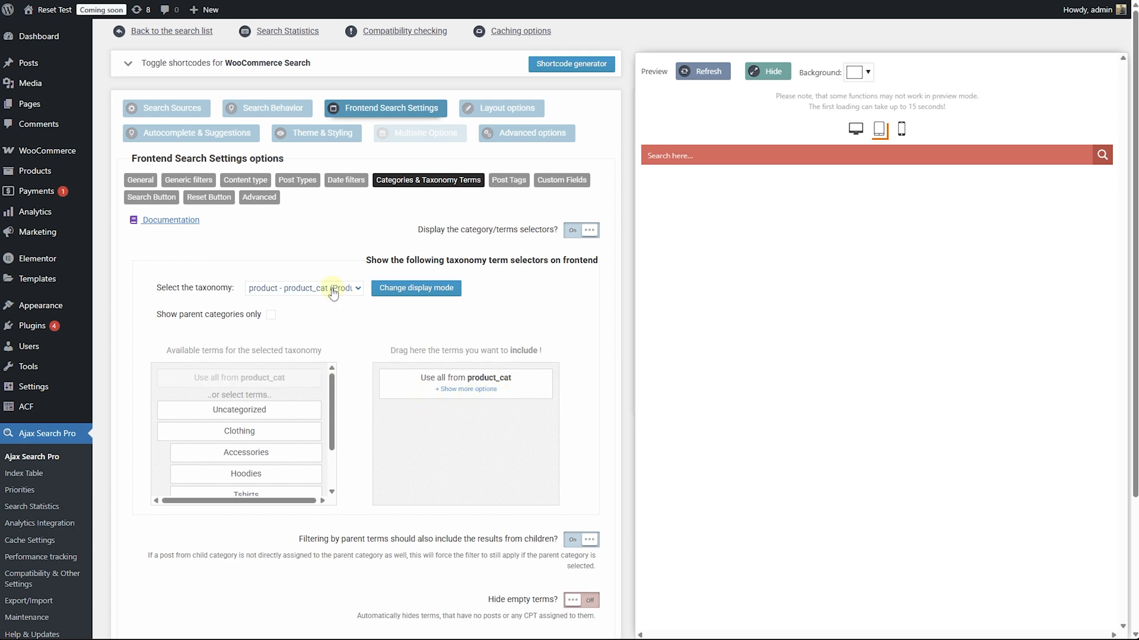
left_click(304, 288)
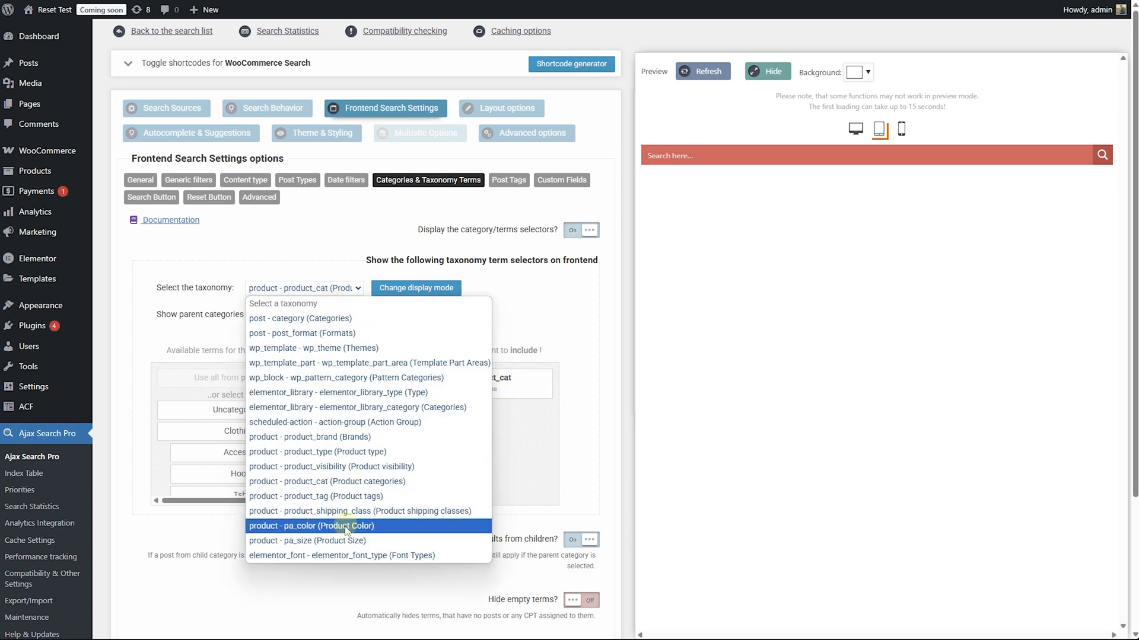
left_click(311, 526)
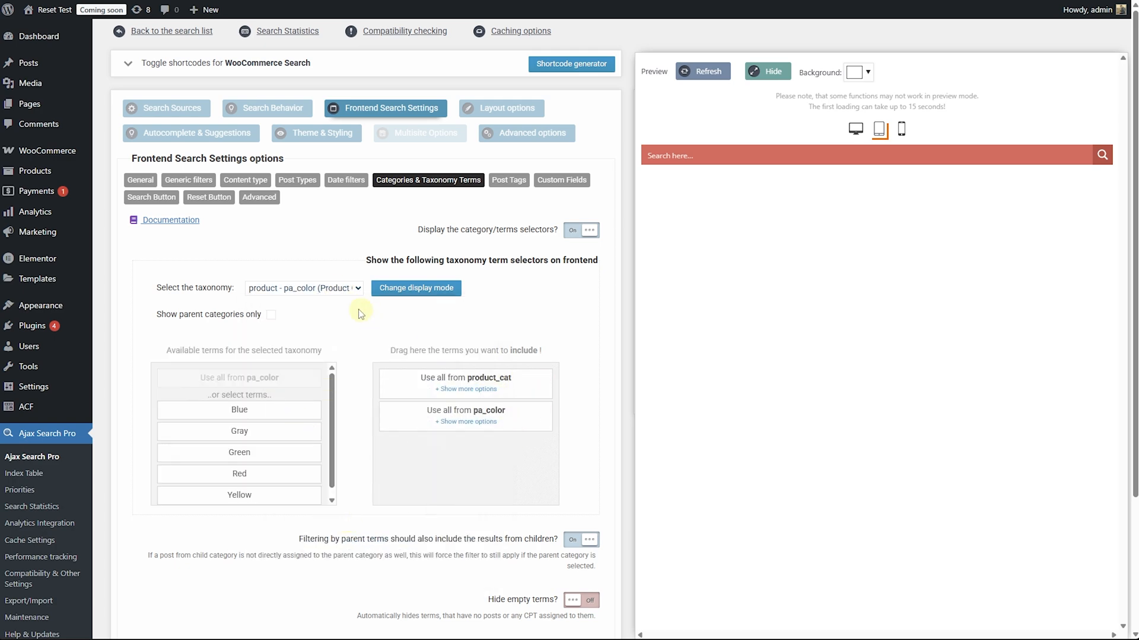
left_click(304, 288)
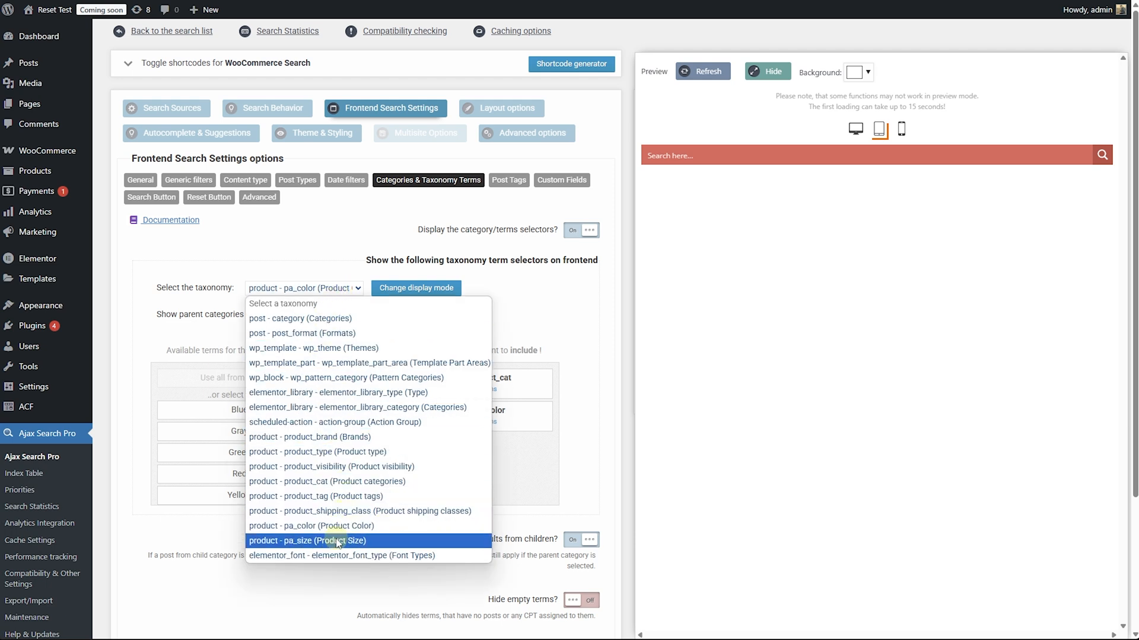
left_click(308, 541)
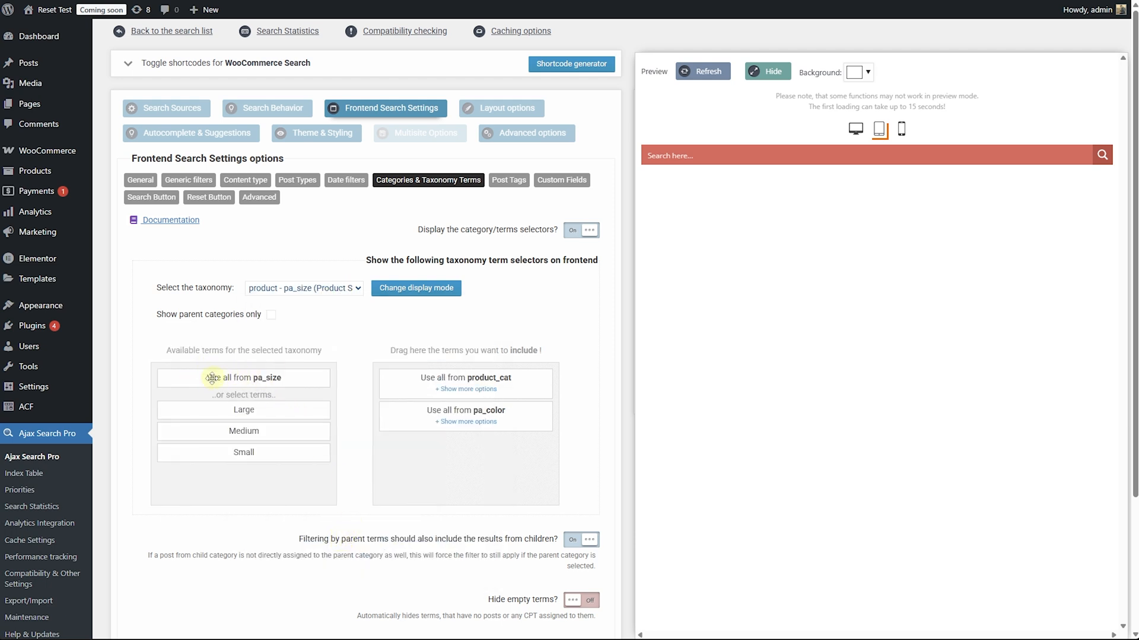
Step: Include all pa_size terms in the filters alongside product_cat and pa_color
left_click_drag(243, 378, 465, 449)
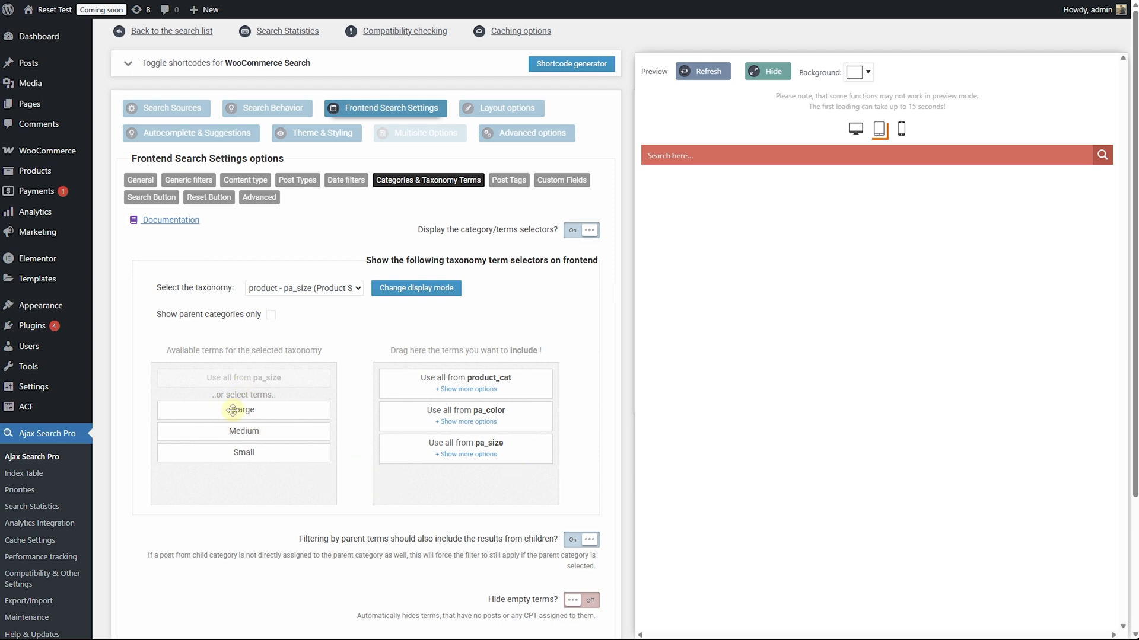
left_click_drag(243, 409, 465, 443)
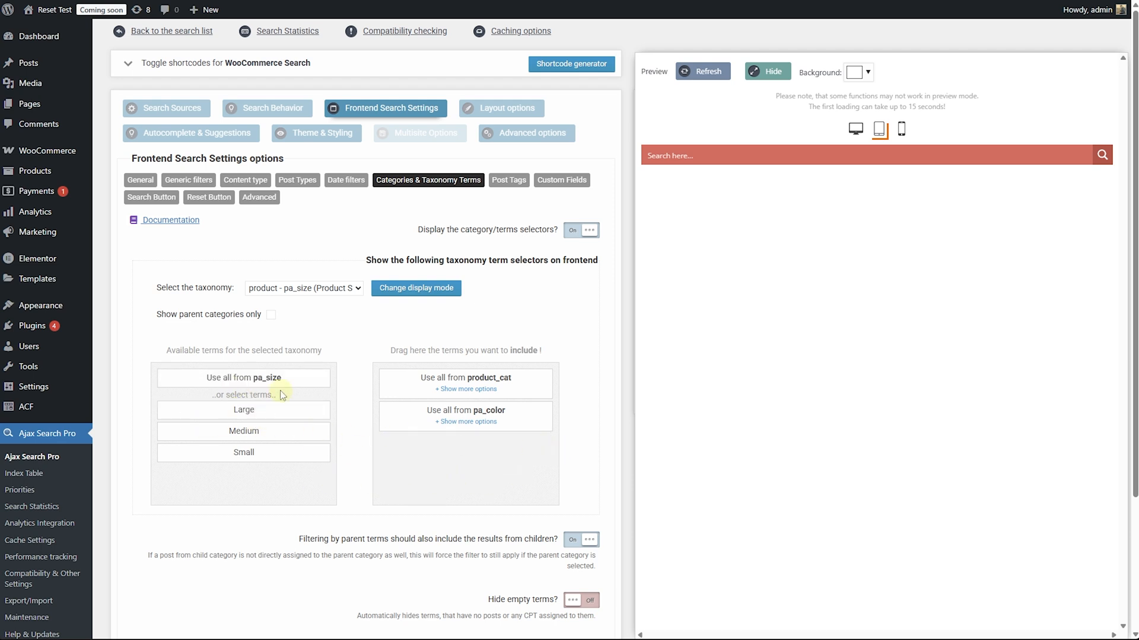
left_click_drag(243, 378, 465, 448)
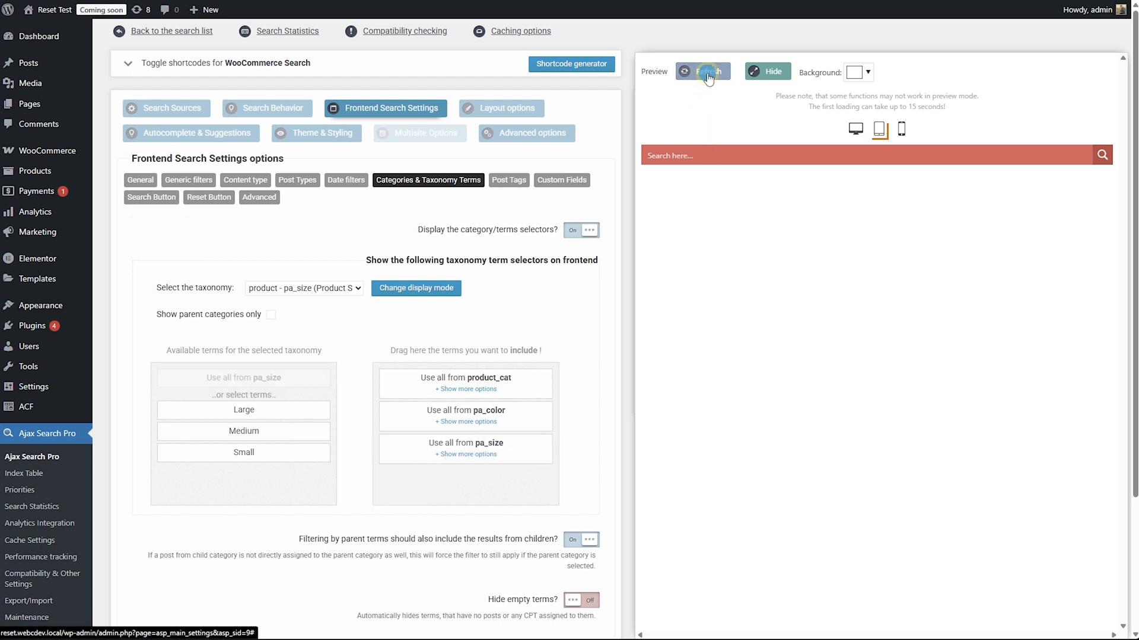
Step: Display Product categories as a drop-down with search, then review the size display options
left_click(702, 71)
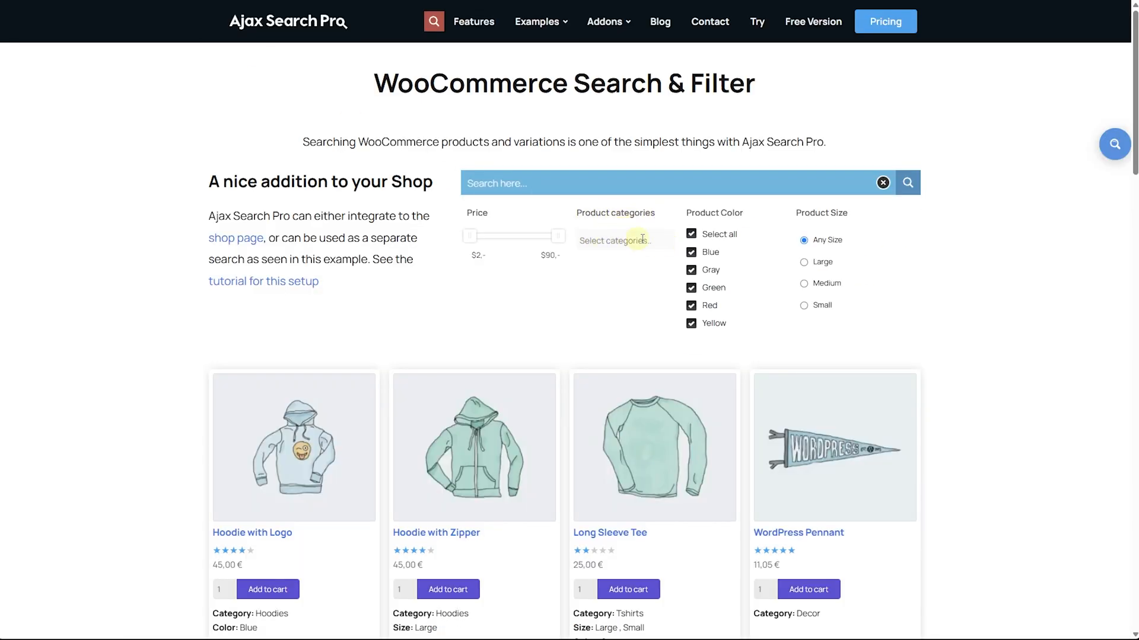
left_click(622, 240)
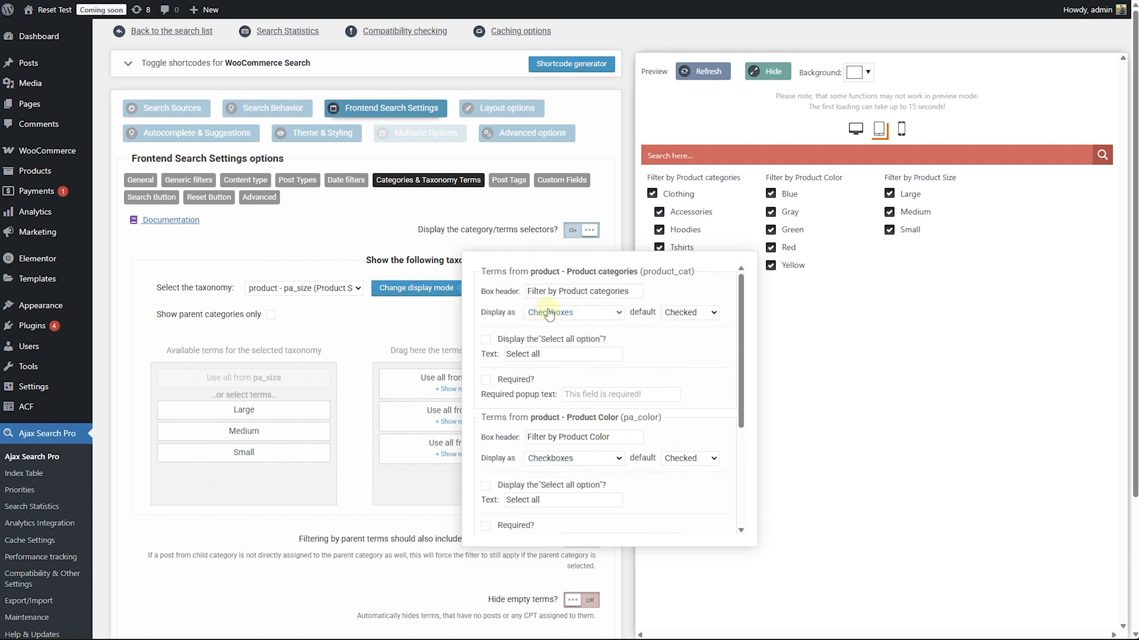
left_click(573, 312)
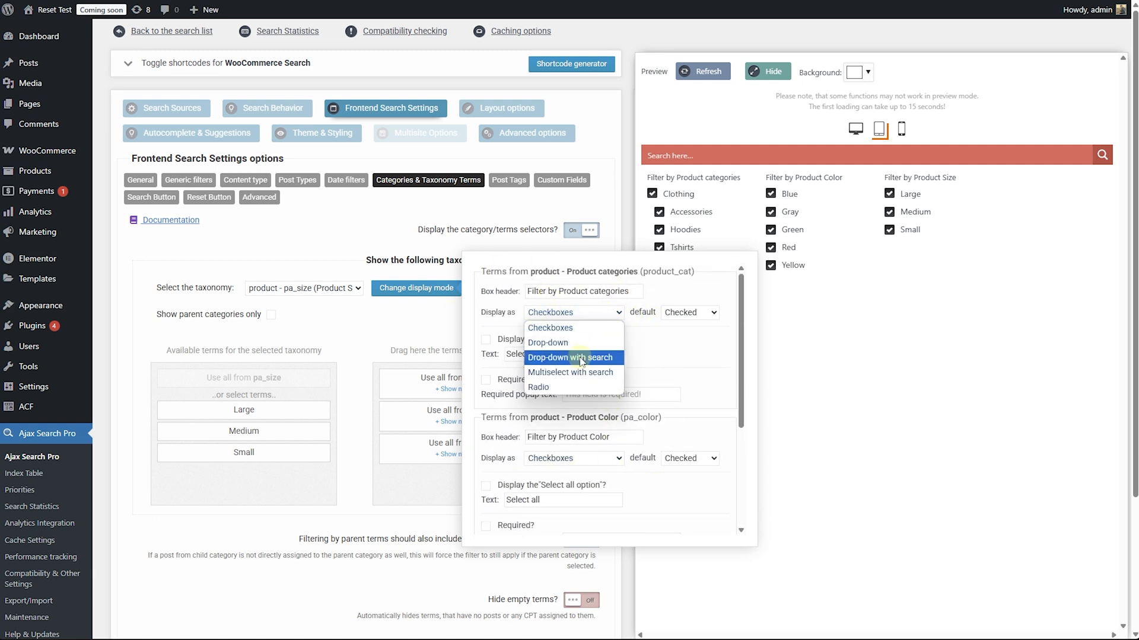
left_click(573, 357)
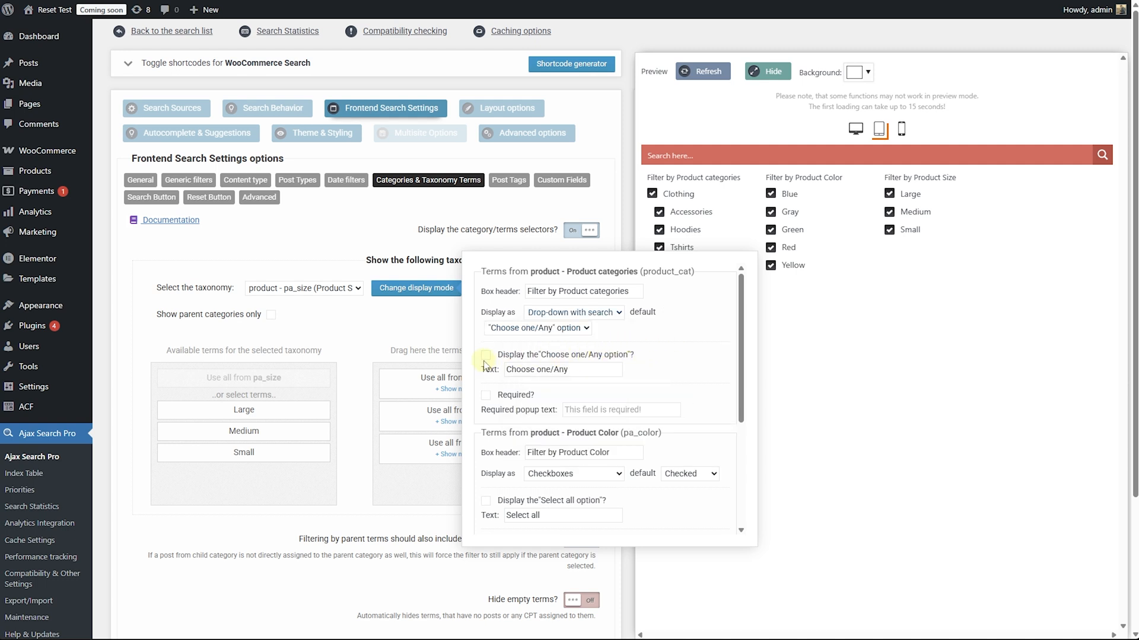
scroll("down", 3)
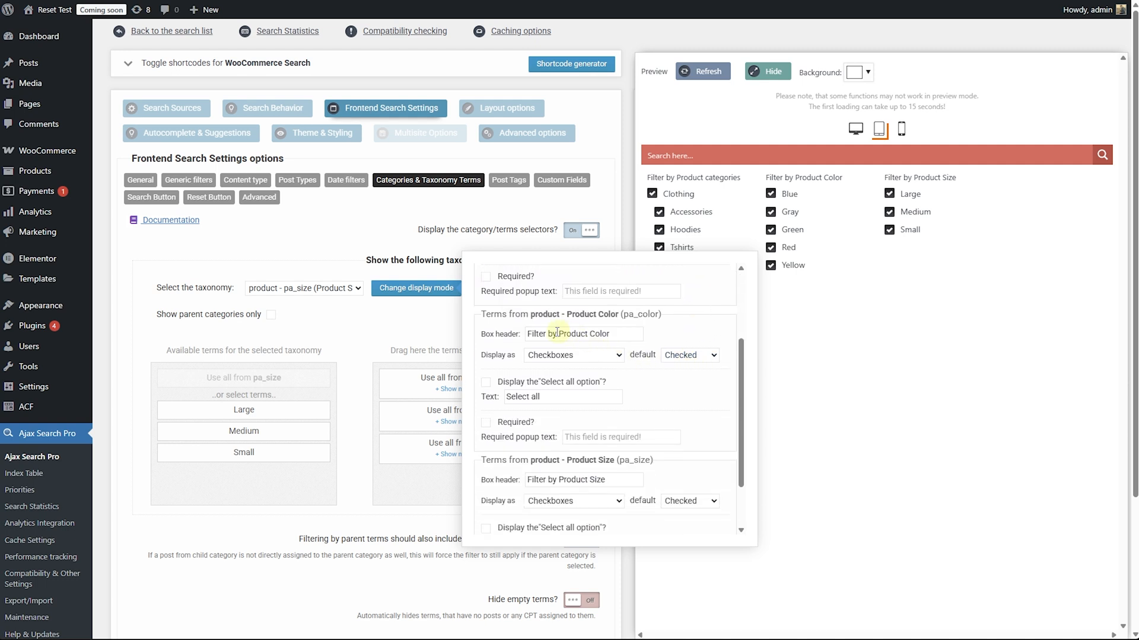
mouse_move(594, 381)
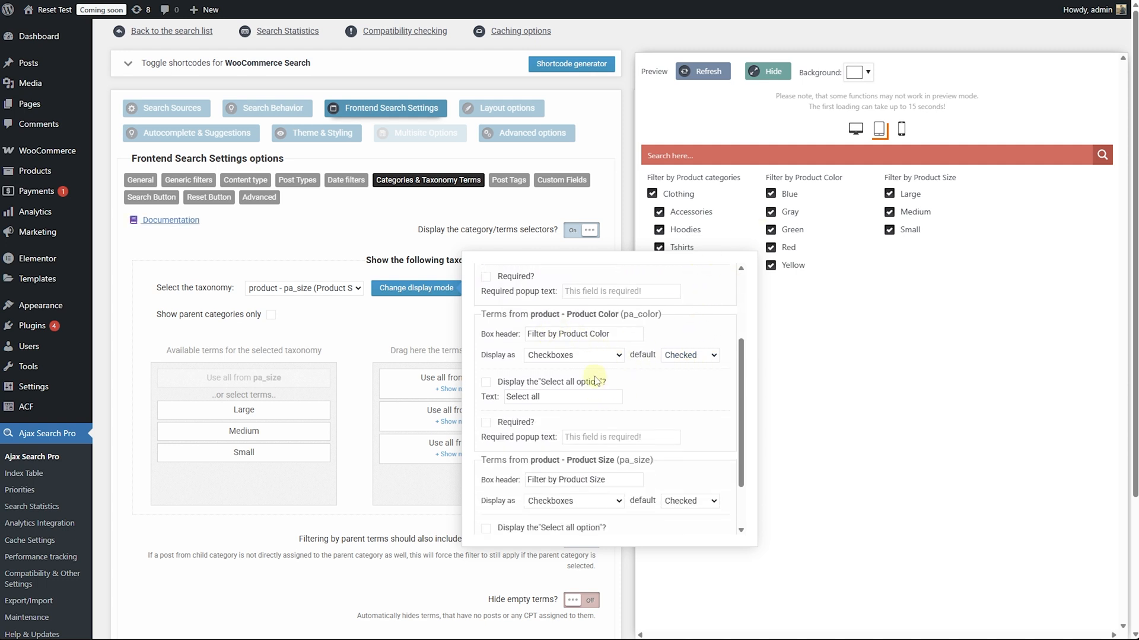
scroll("down", 3)
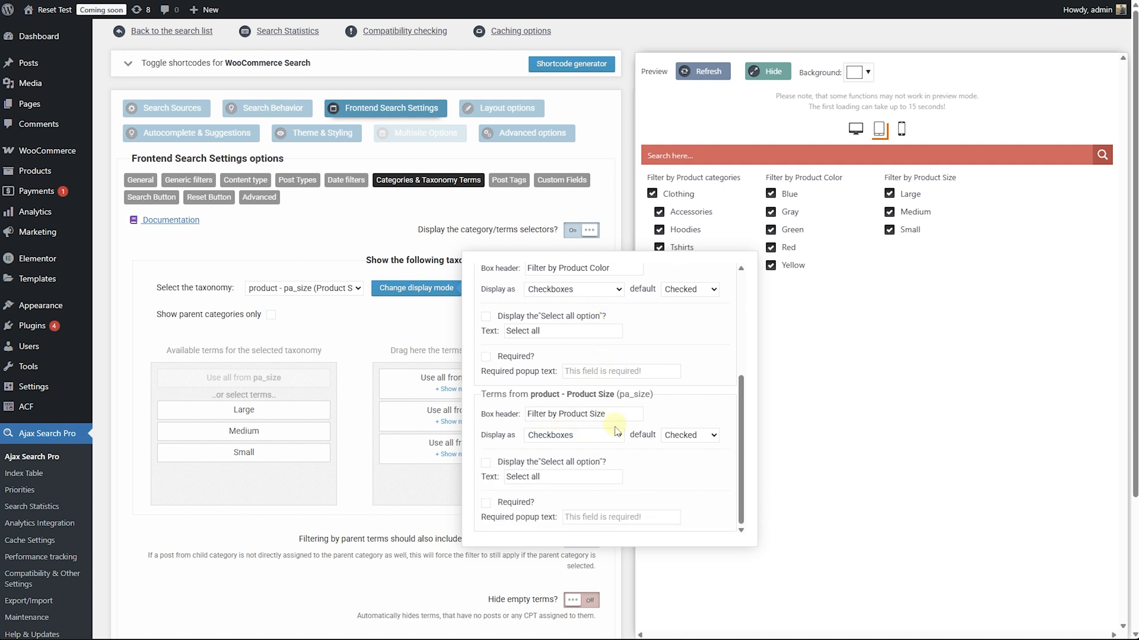
left_click(573, 435)
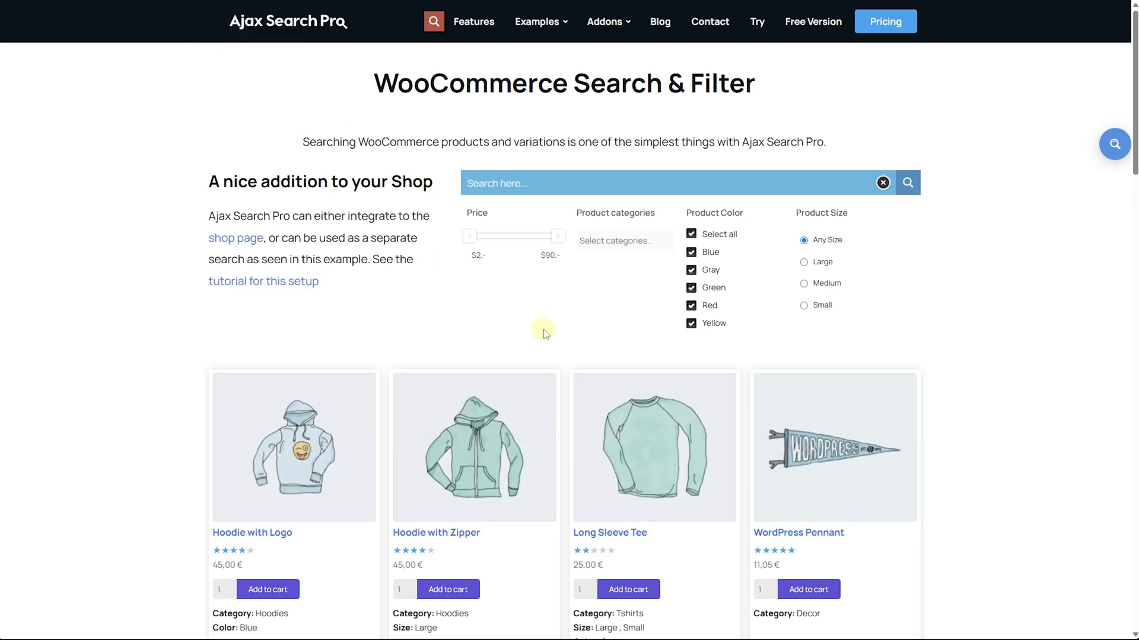
mouse_move(624, 240)
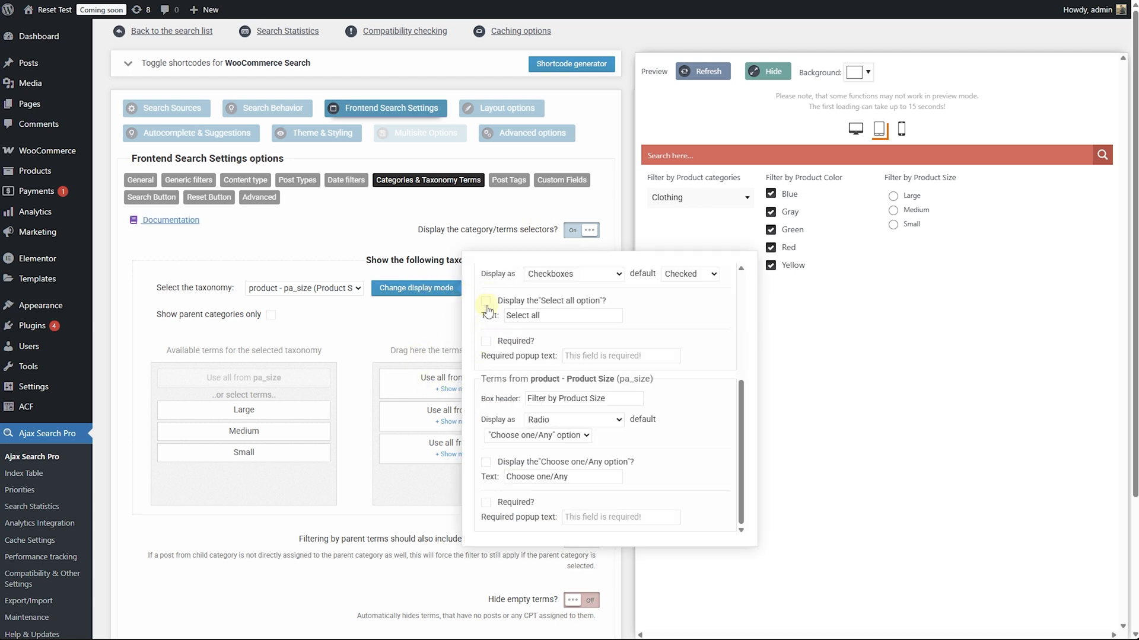
Step: Enable Select all for Product Color and Choose one/Any for categories and size
left_click(485, 300)
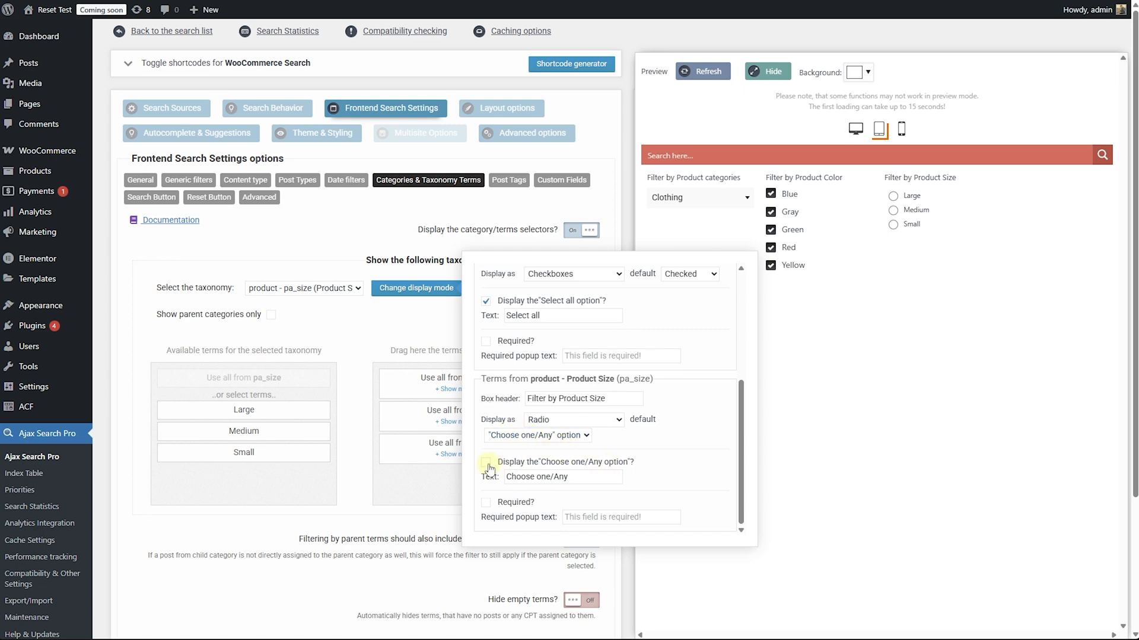
scroll("down", 3)
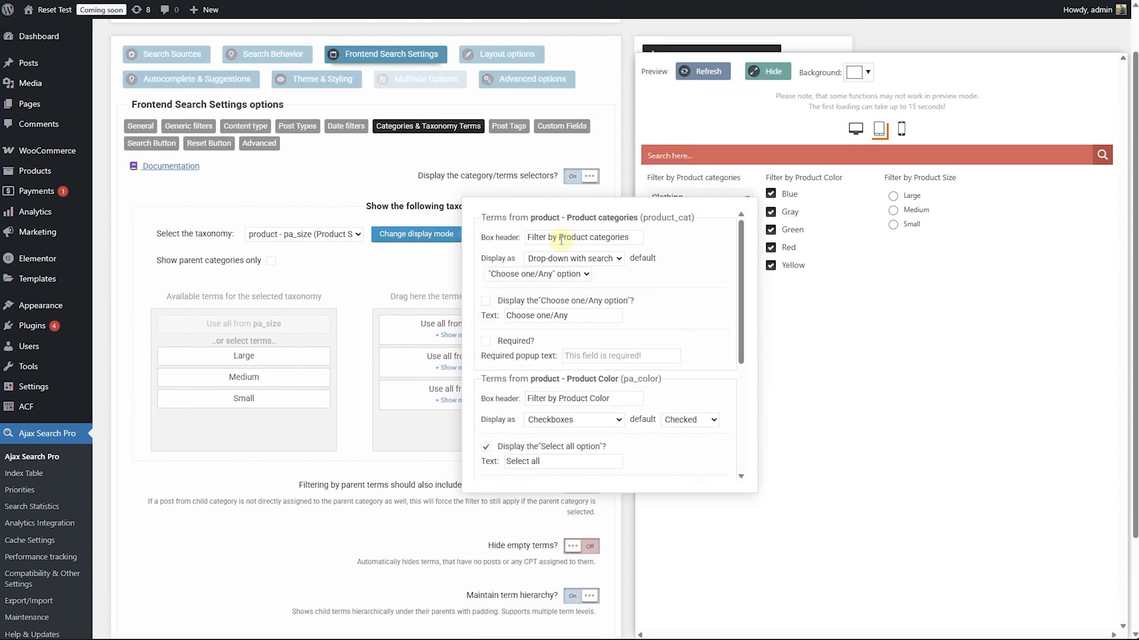
left_click(486, 300)
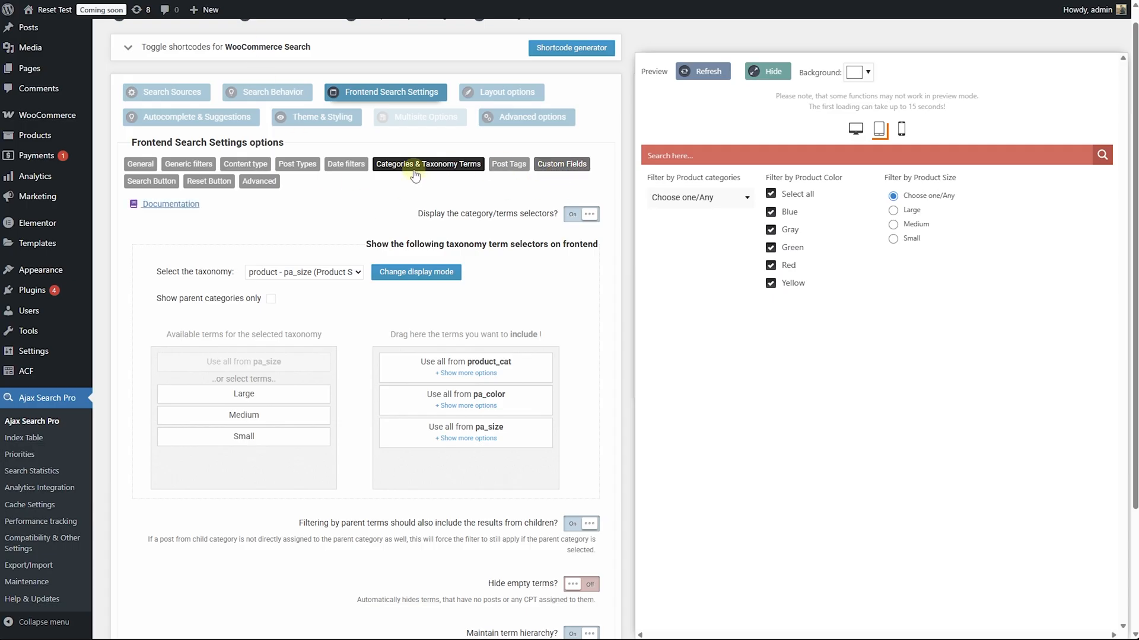
Step: Create a 'Price' filter on _price as a Range Slider with automatic bounds
left_click(561, 163)
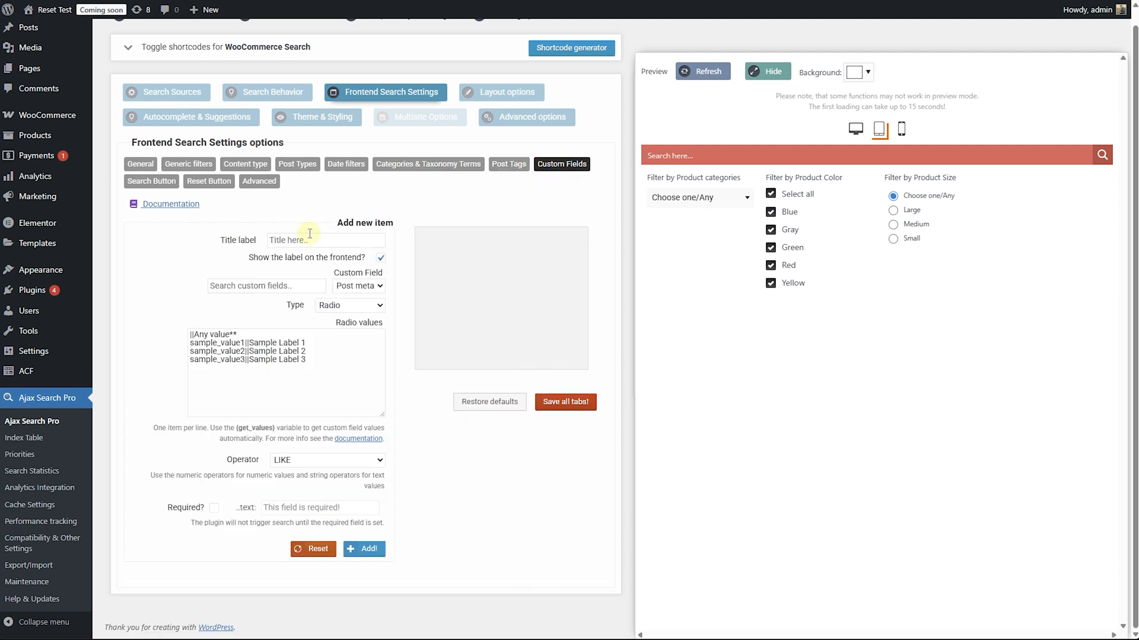
type("Price")
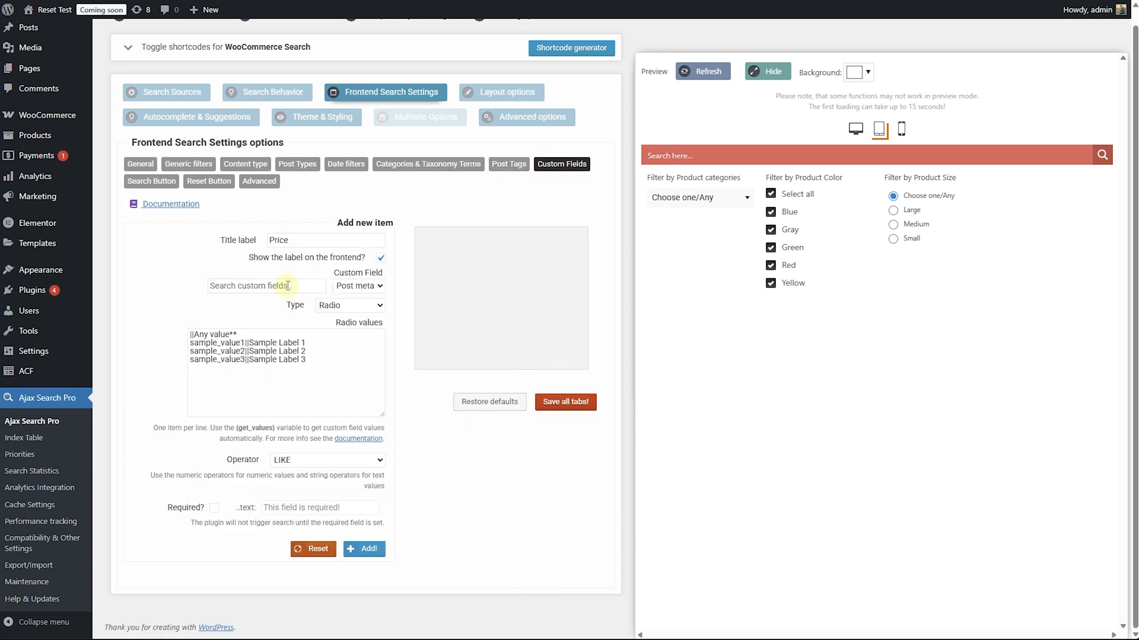
type("price")
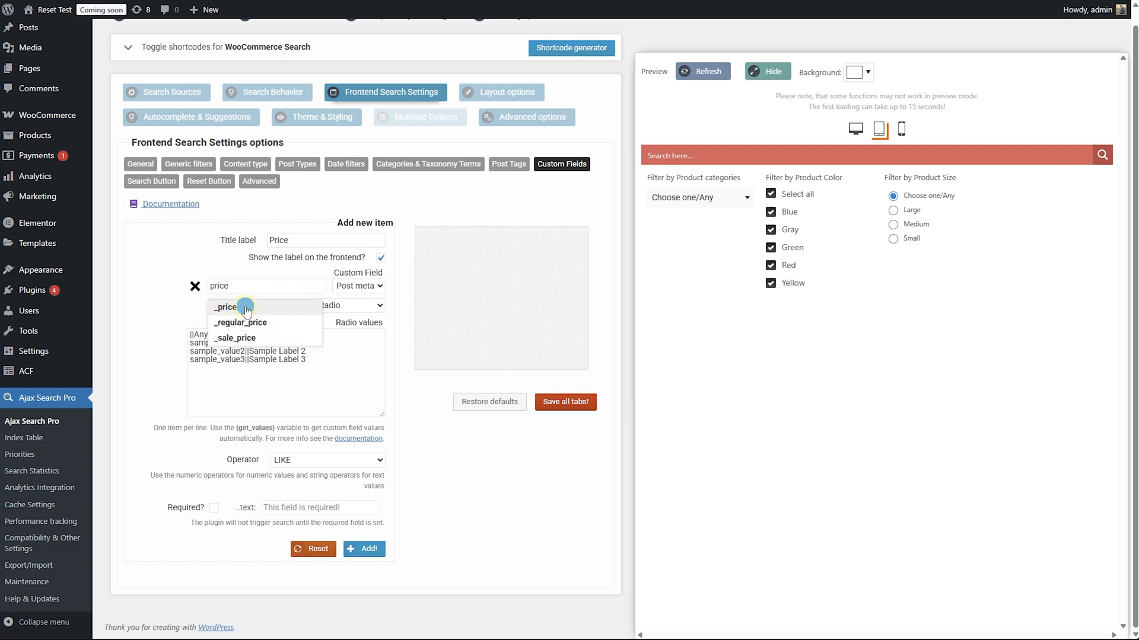
left_click(225, 307)
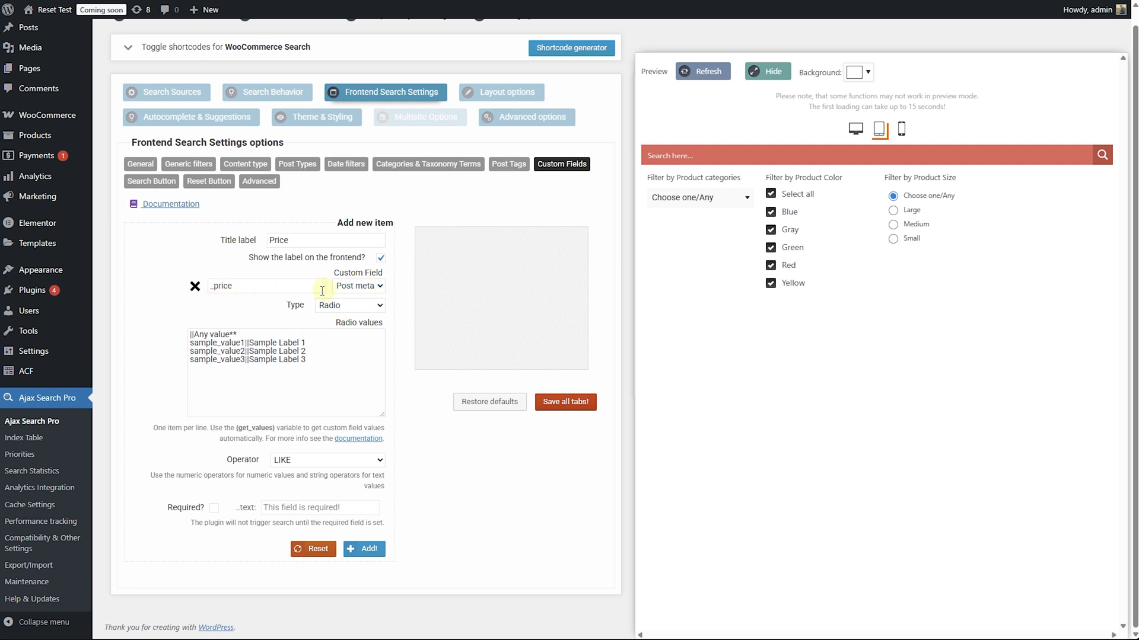
left_click(348, 305)
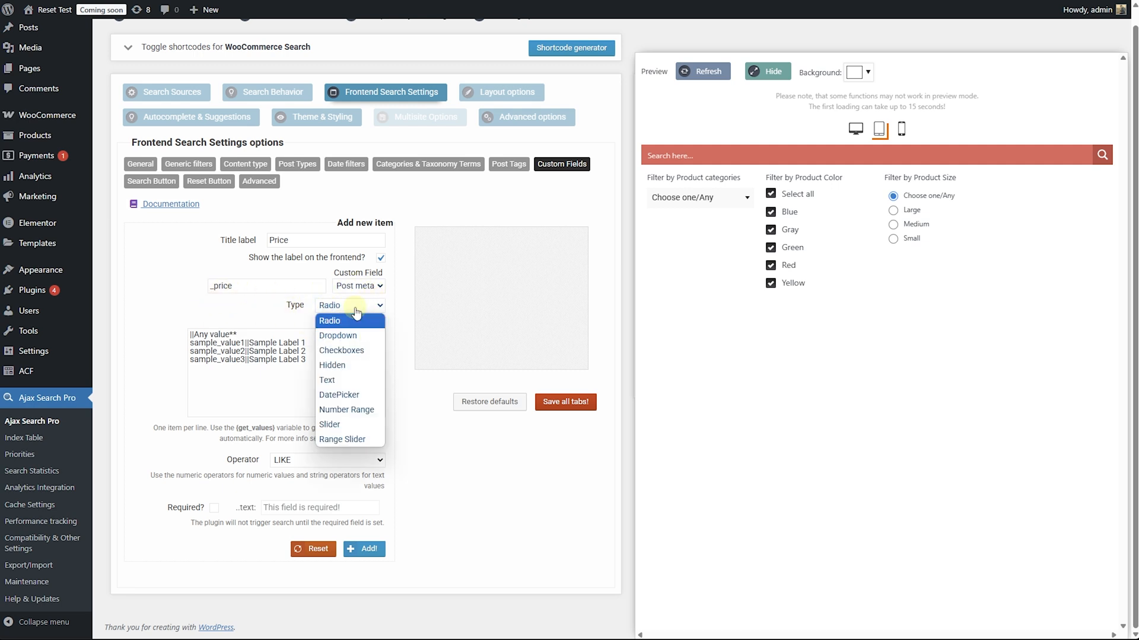
mouse_move(347, 410)
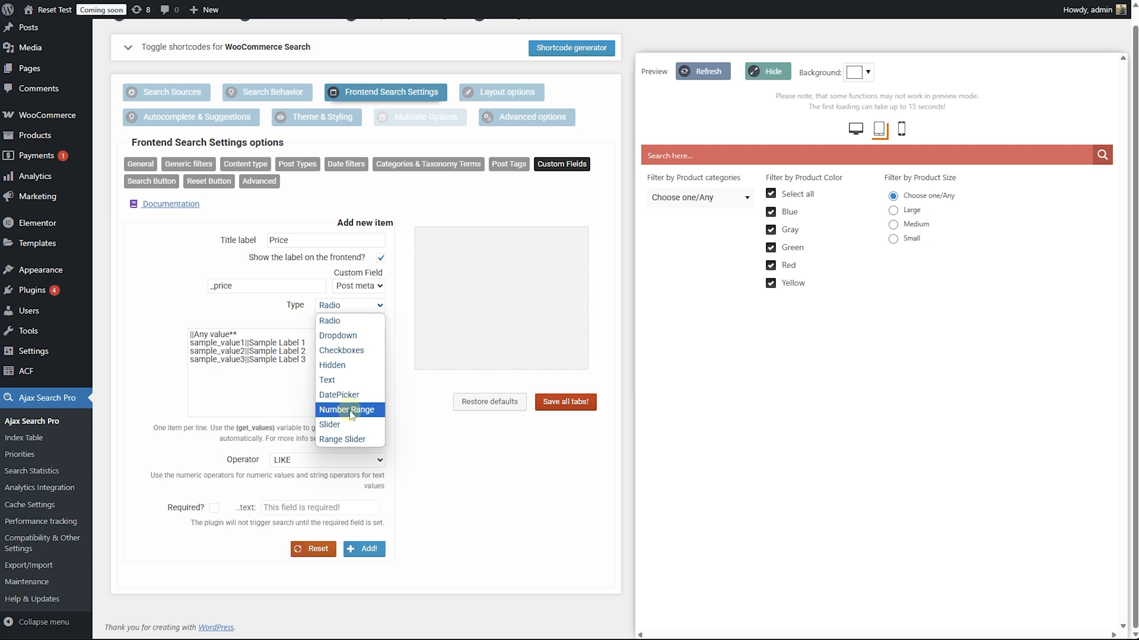
left_click(343, 441)
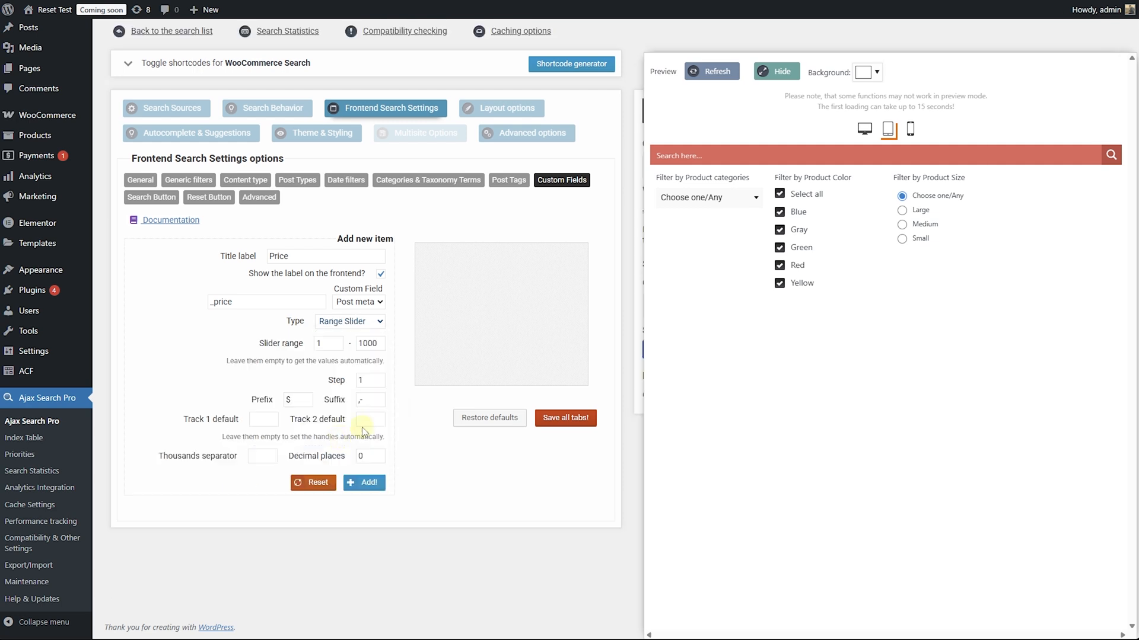
mouse_move(287, 353)
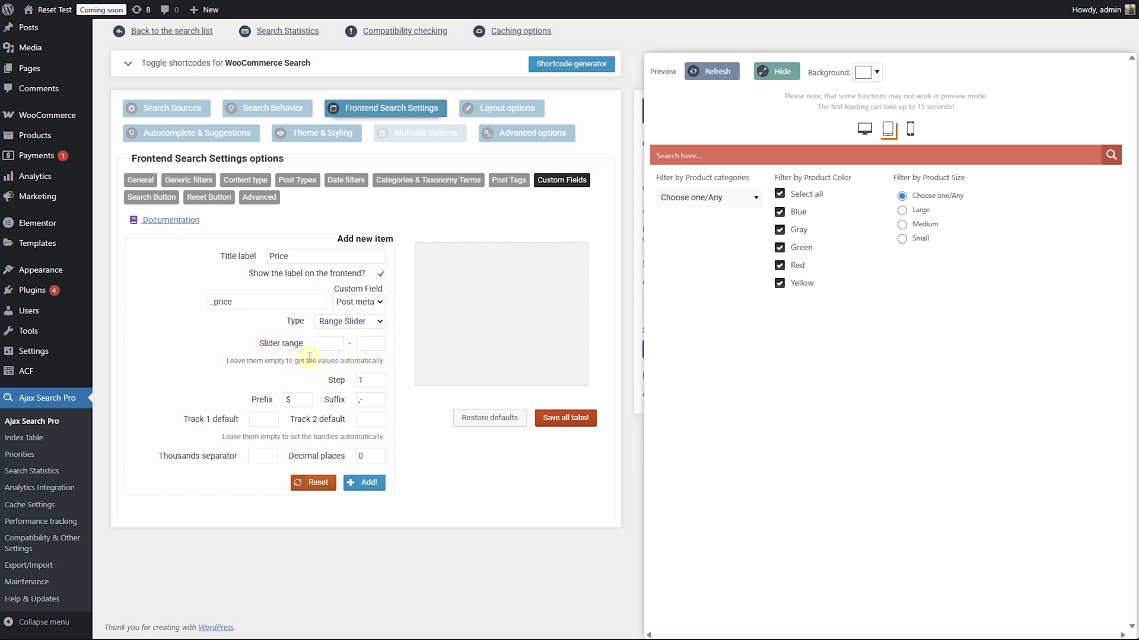
left_click(369, 343)
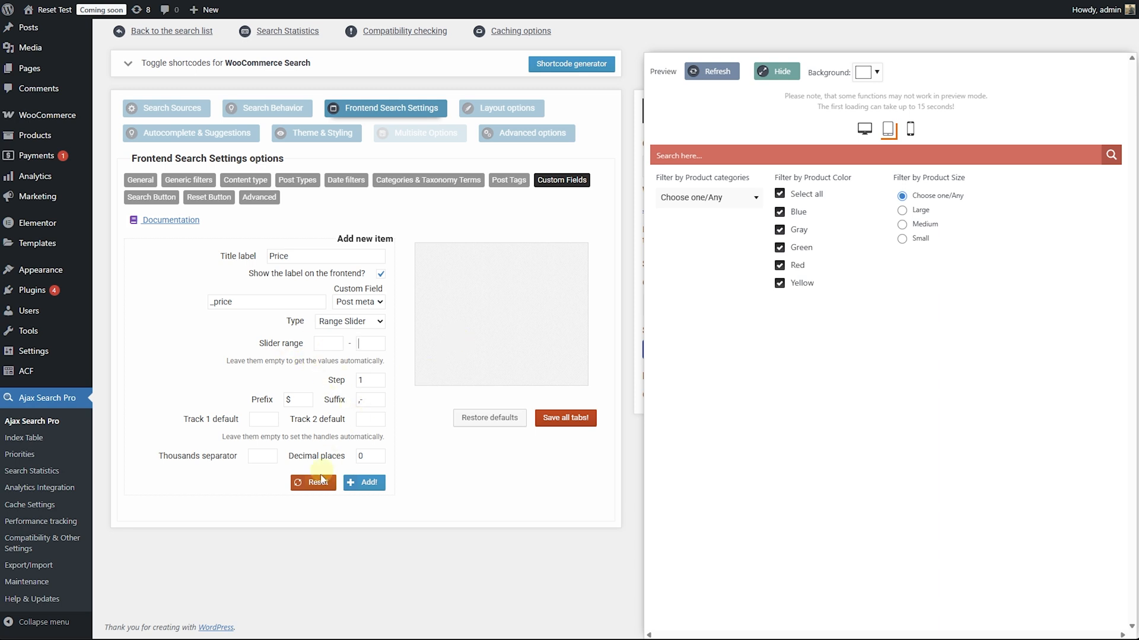
mouse_move(362, 482)
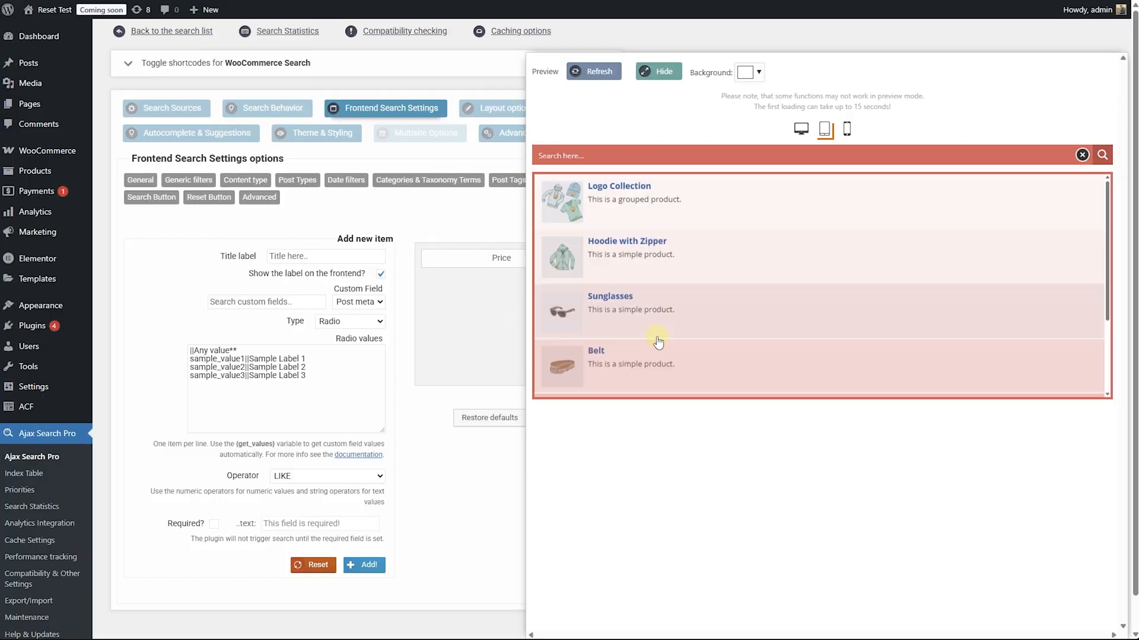
Step: Add the Price slider filter, save all tabs, and reopen the live preview
left_click(593, 71)
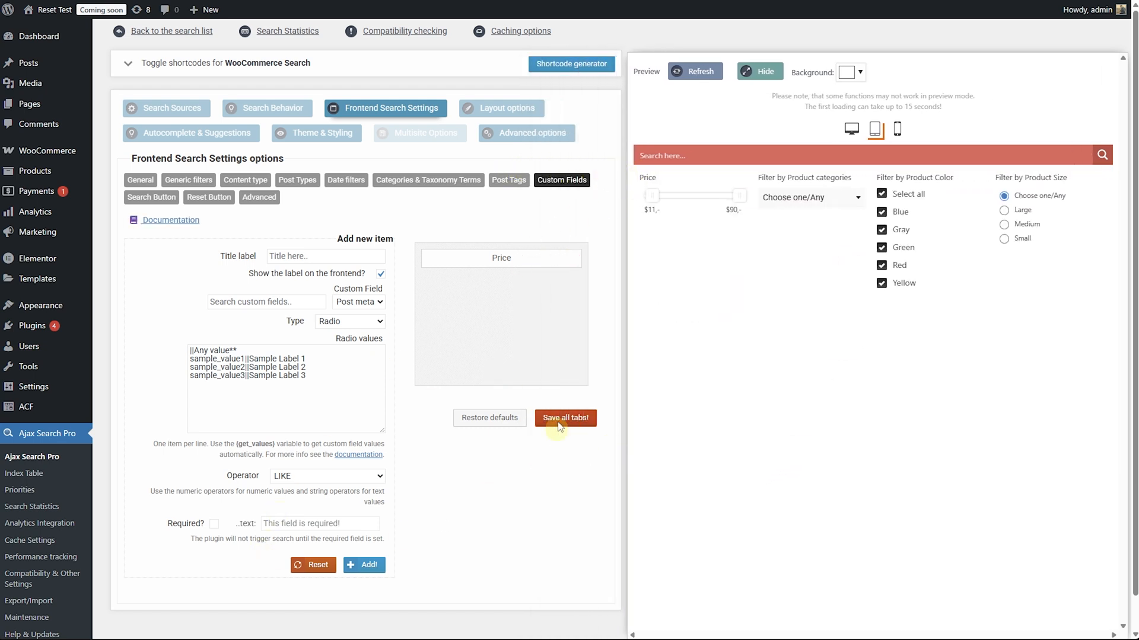
left_click(565, 418)
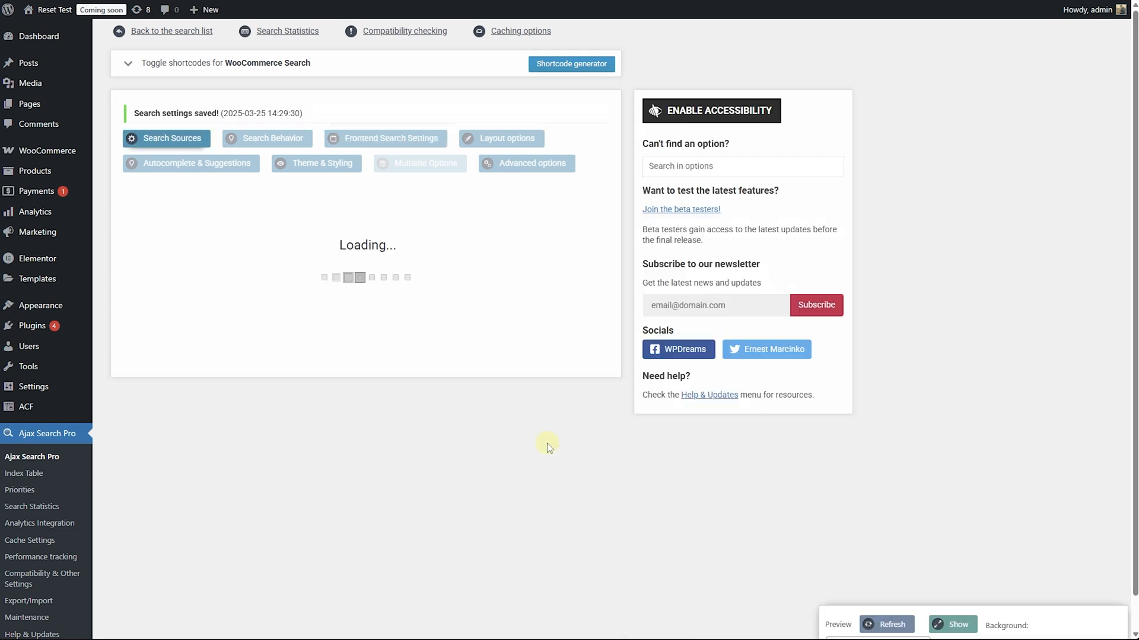
left_click(951, 625)
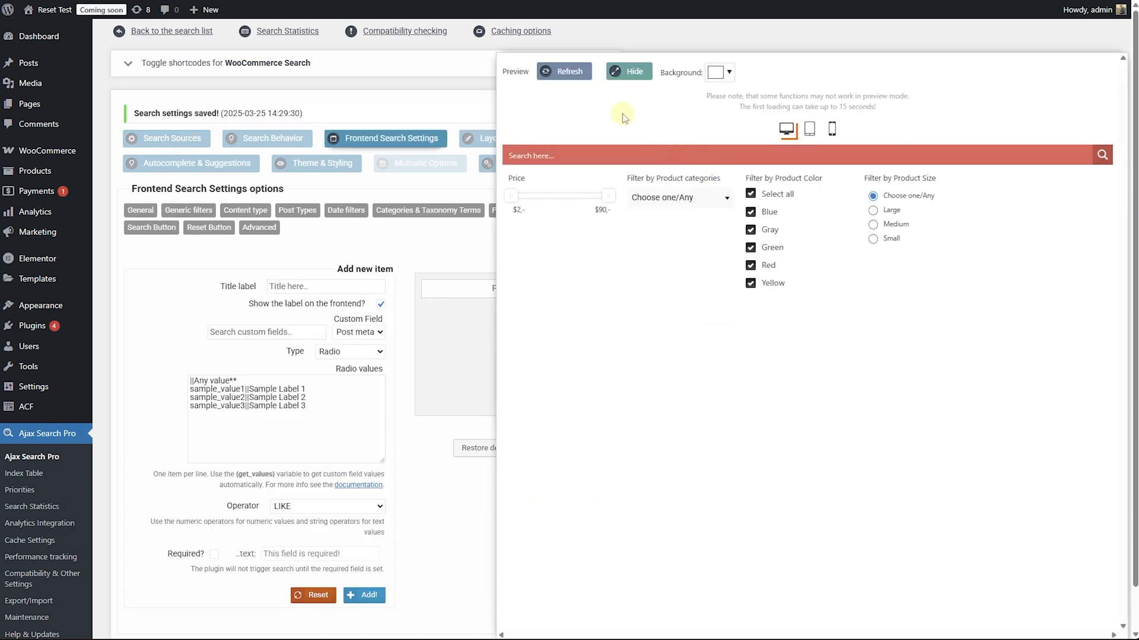
left_click(245, 211)
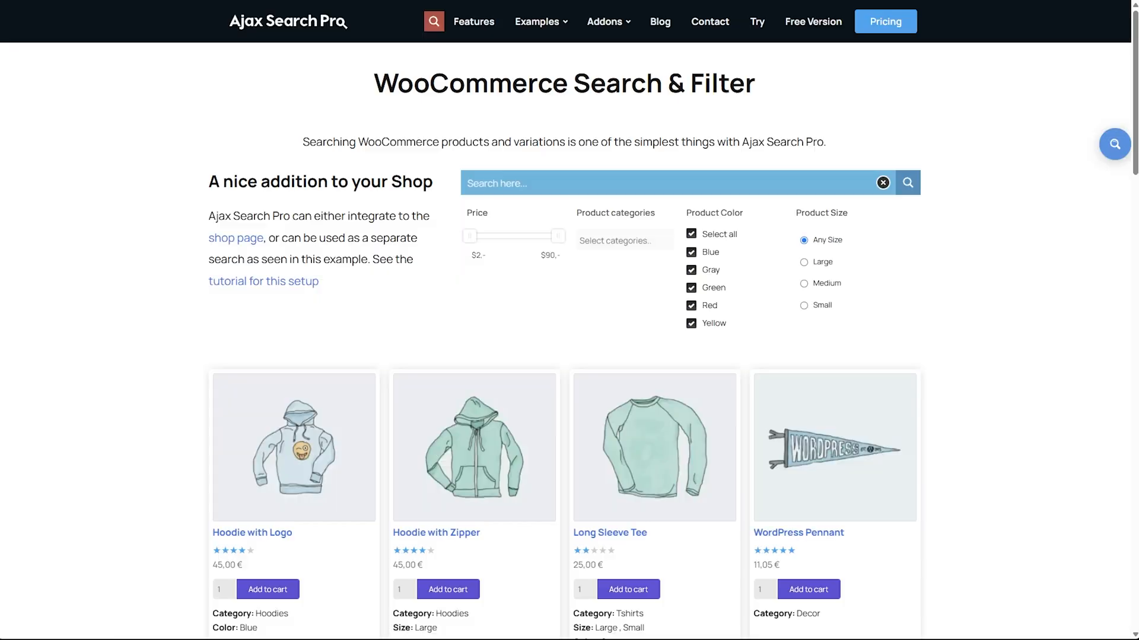
Step: Scroll through the demo site's WooCommerce Search & Filter page
scroll("down", 3)
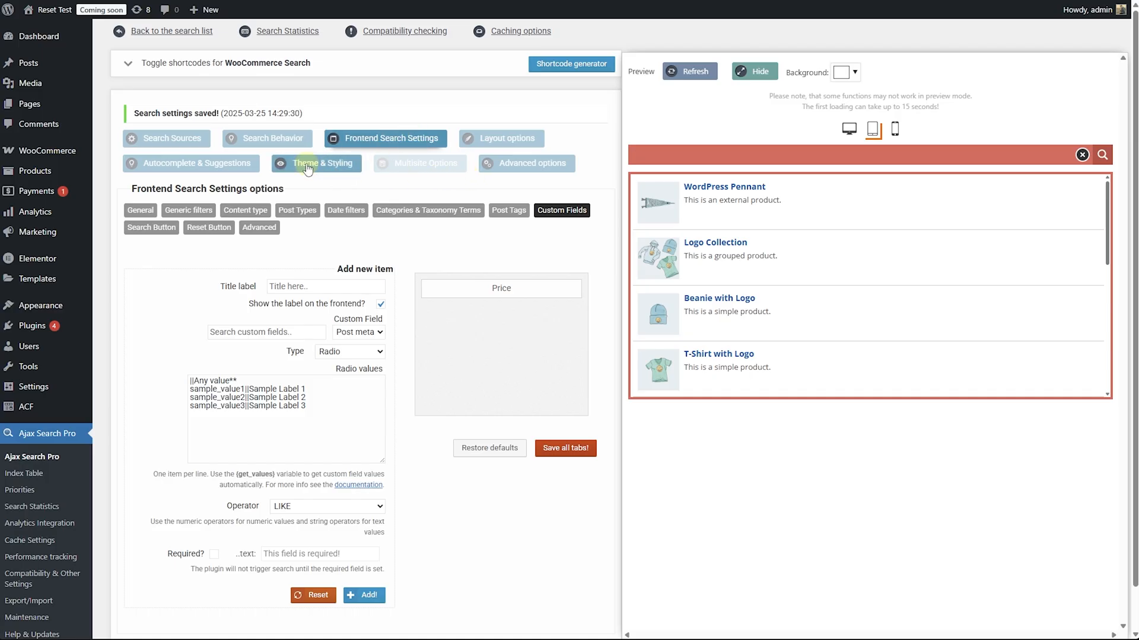
Step: Load the 'Simple Red horizontal' theme from the Theme Chooser and confirm it
left_click(316, 164)
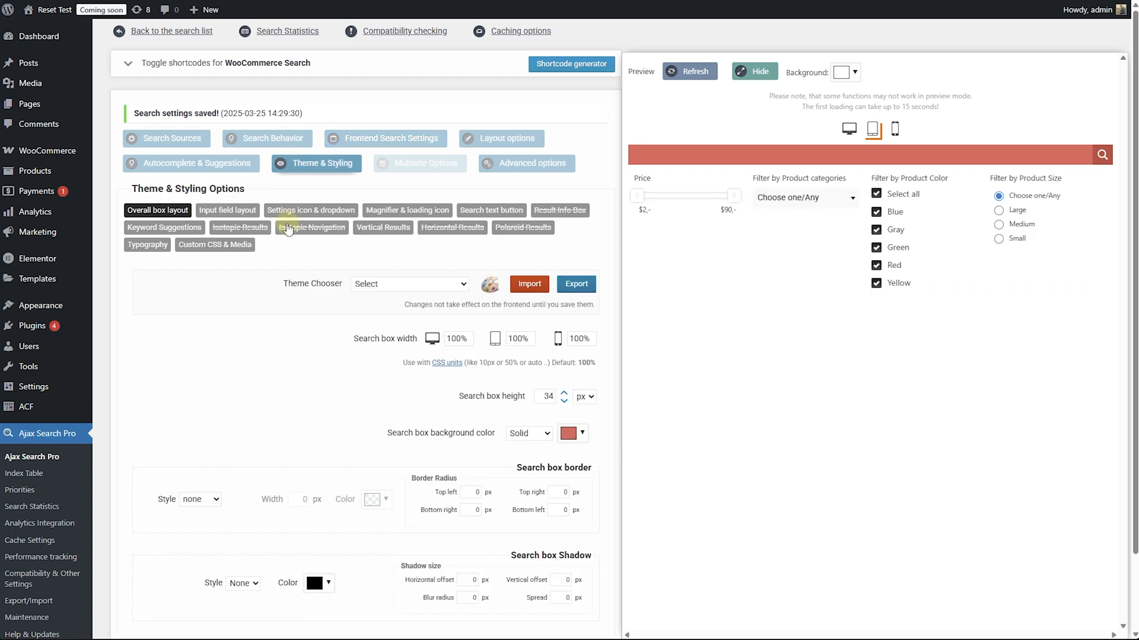
left_click(409, 285)
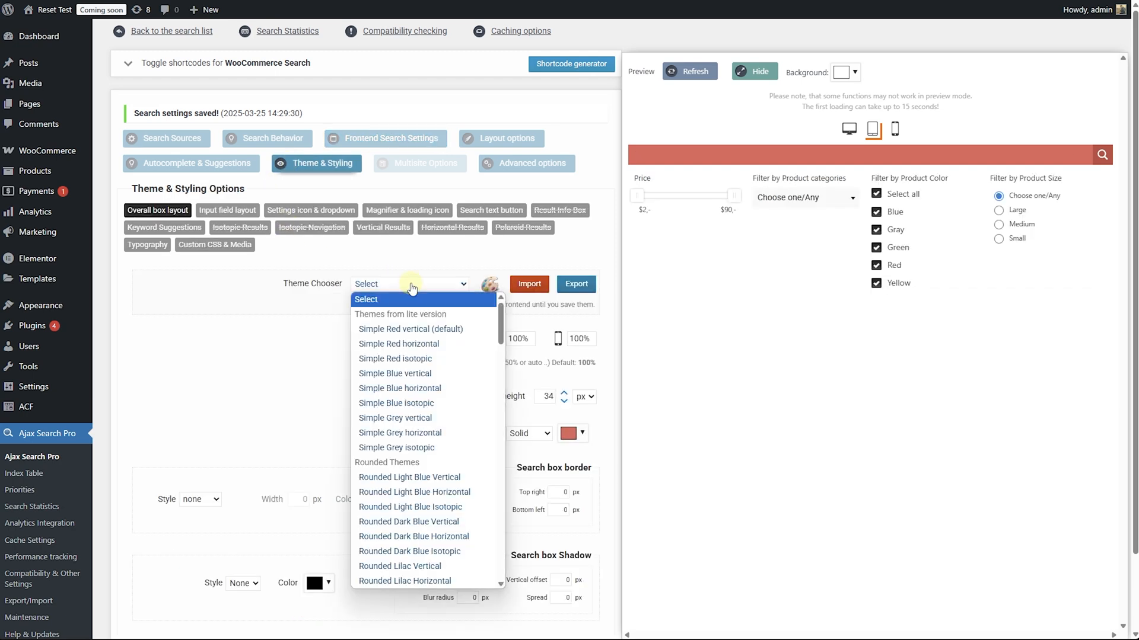
mouse_move(443, 374)
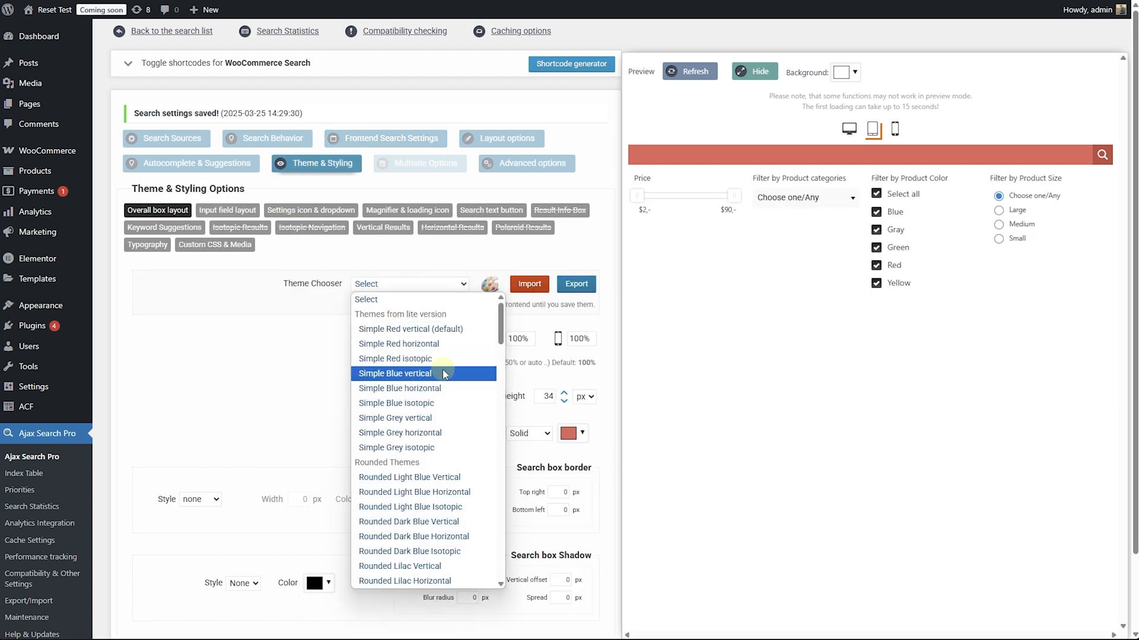
mouse_move(410, 329)
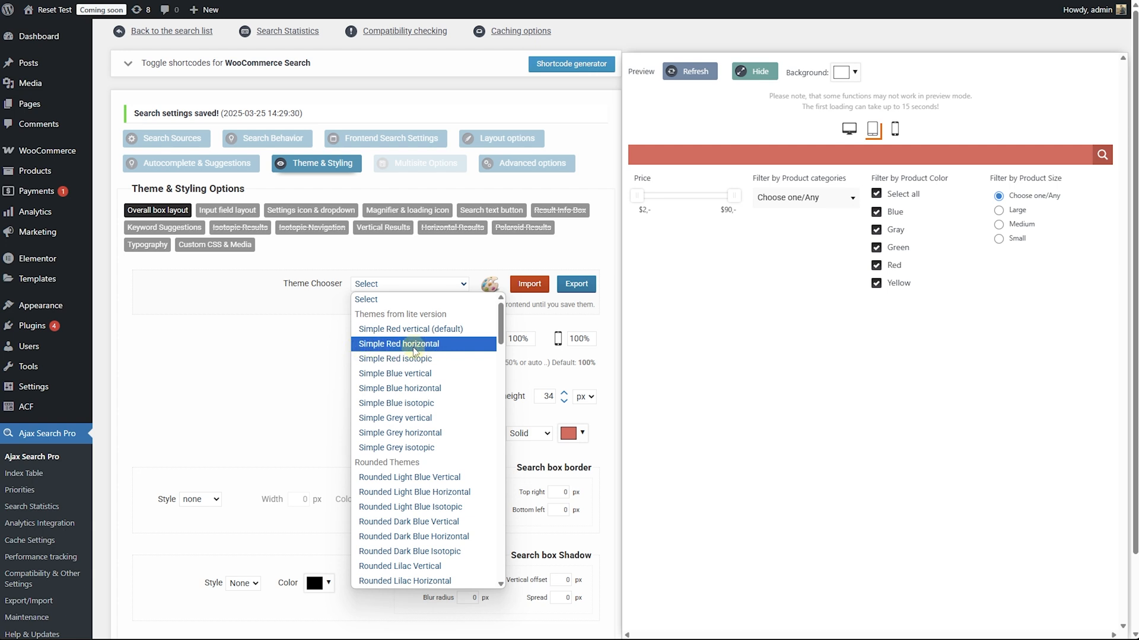
mouse_move(446, 352)
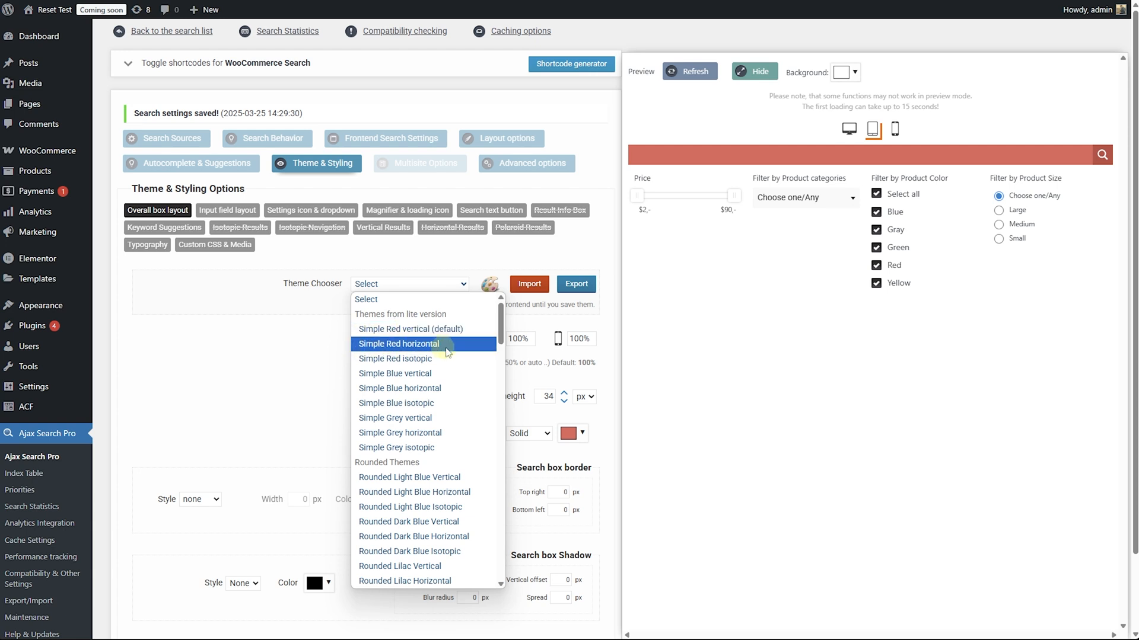
left_click(398, 343)
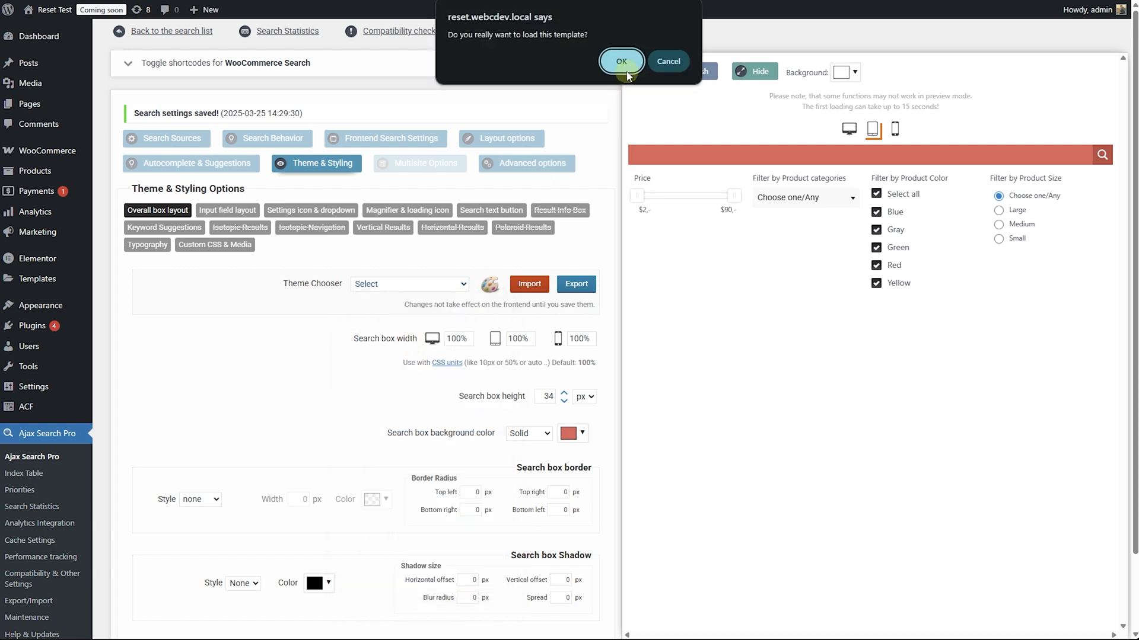
left_click(621, 61)
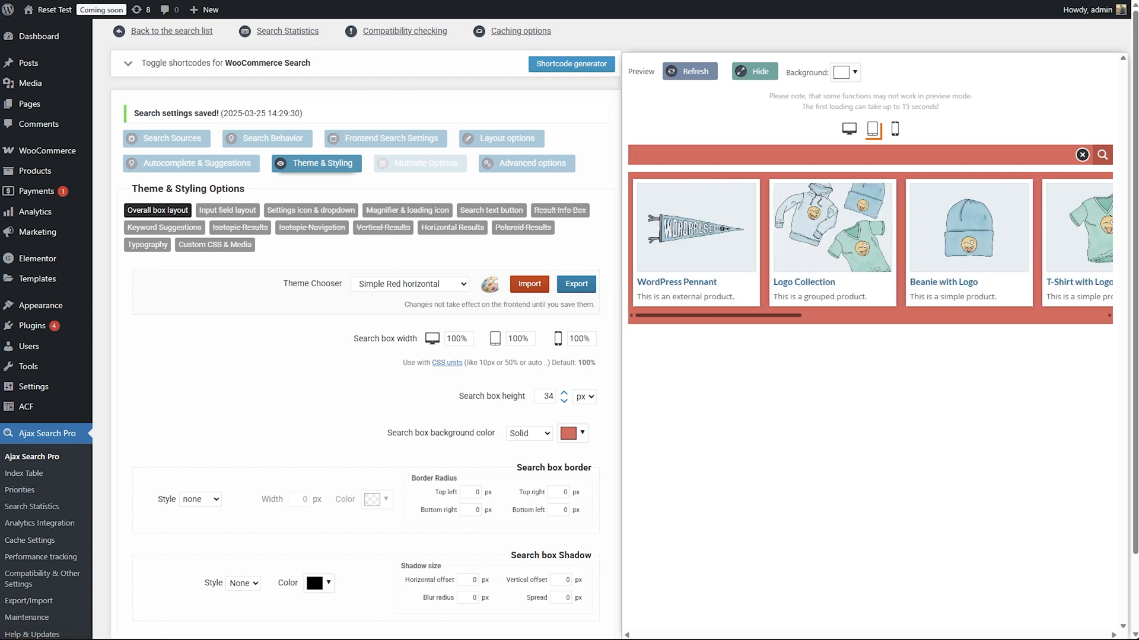
mouse_move(789, 217)
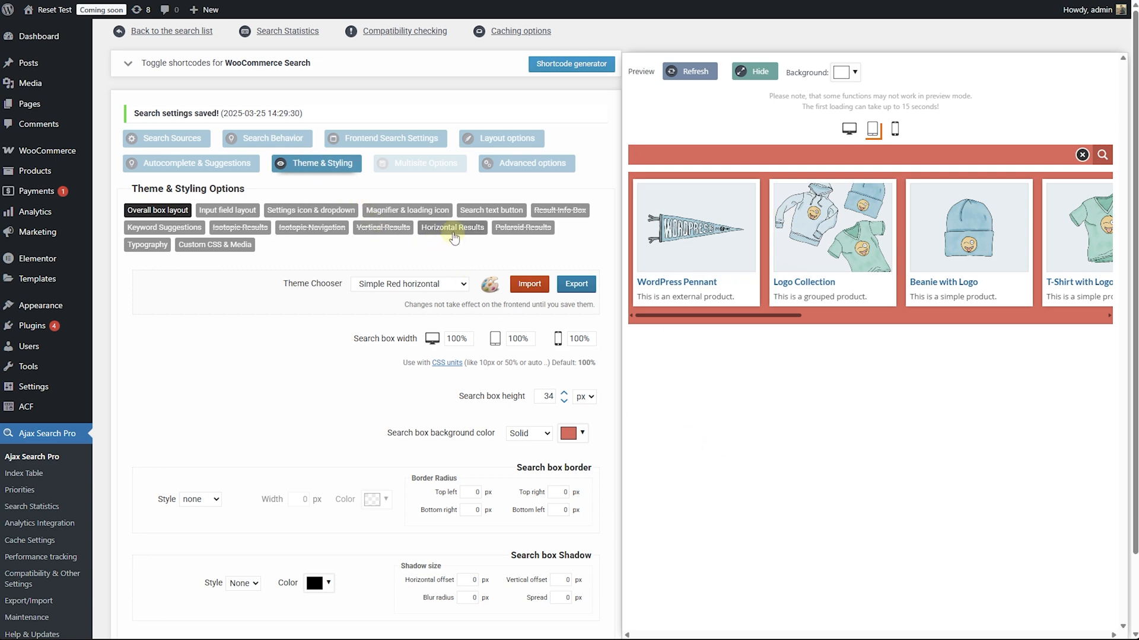
Step: Switch off 'Display the results scrollbar?' under Horizontal Results
left_click(452, 227)
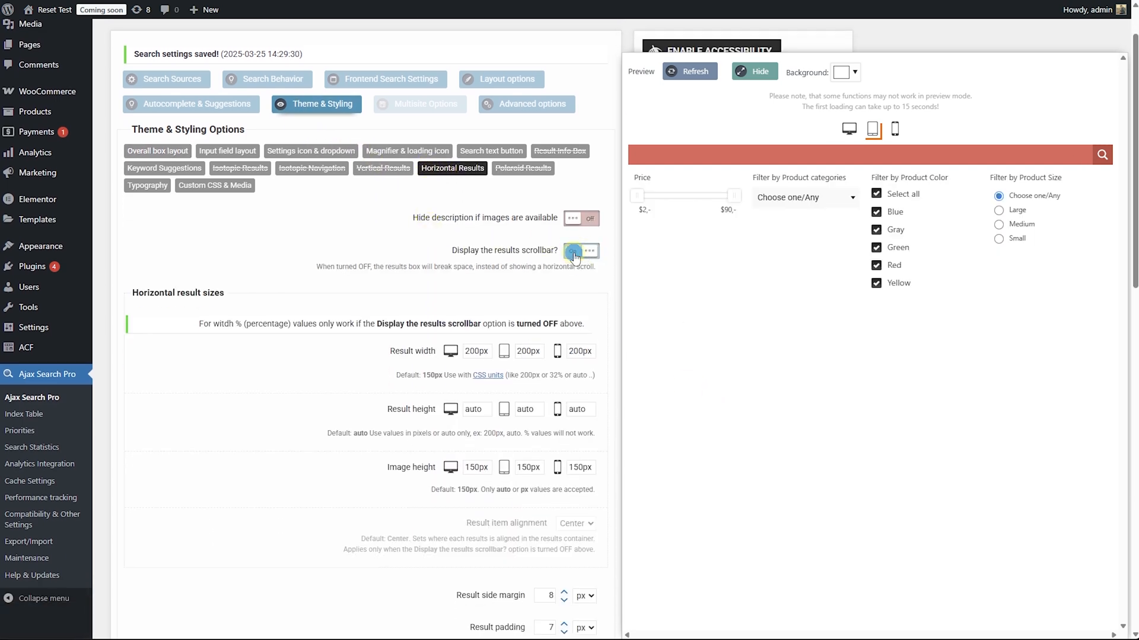
left_click(573, 255)
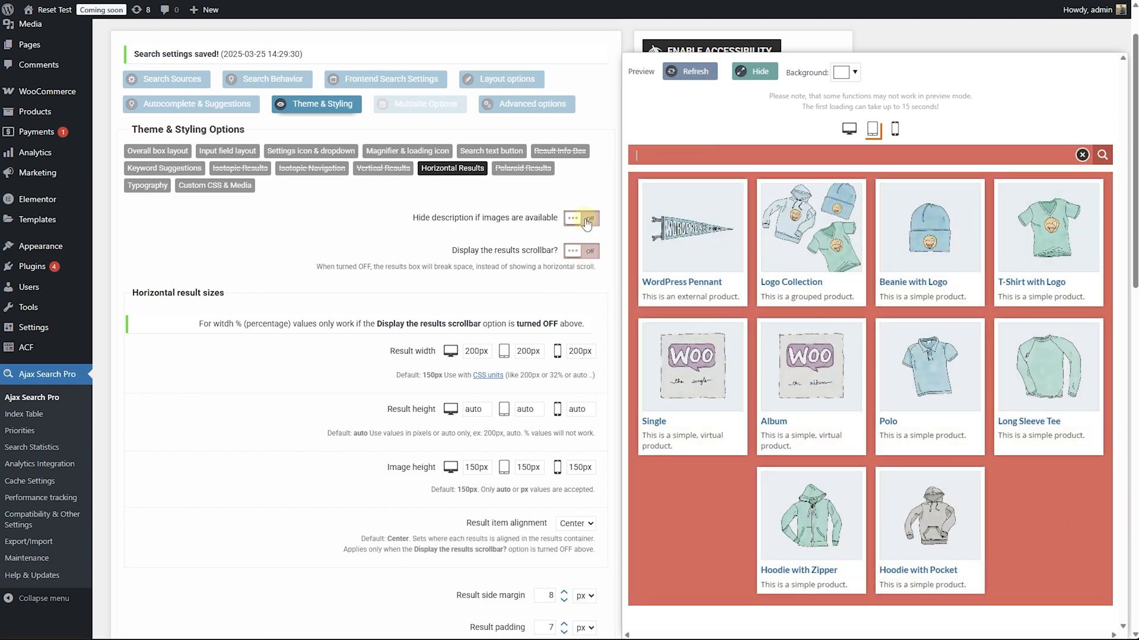
left_click(582, 218)
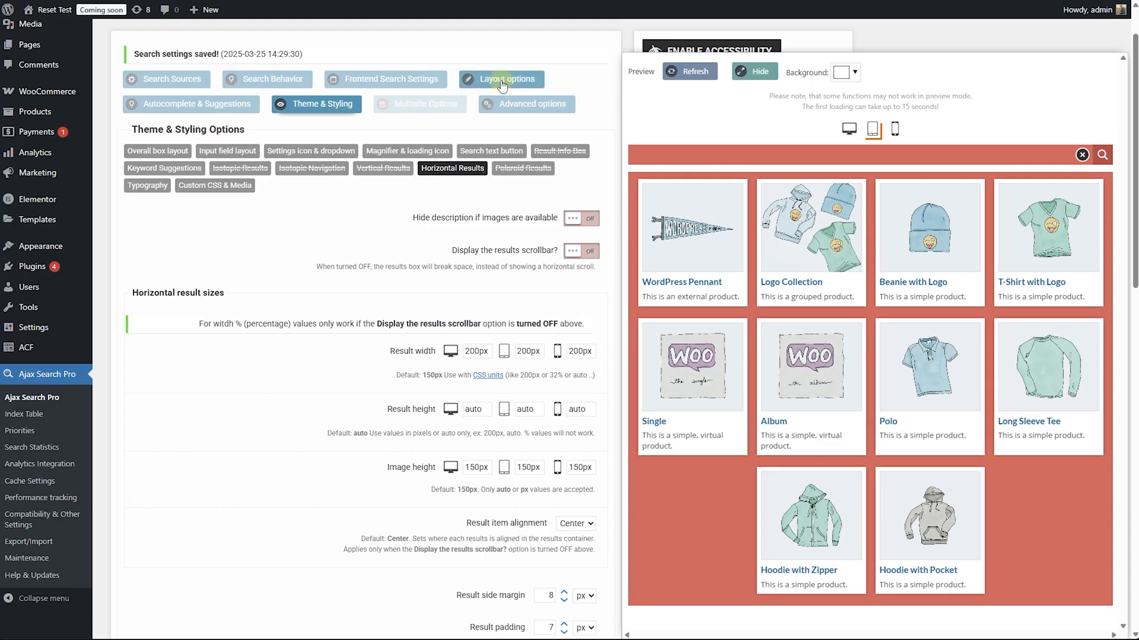
Step: Set the results layout position to 'Block - pushes content' and preview the results
left_click(507, 78)
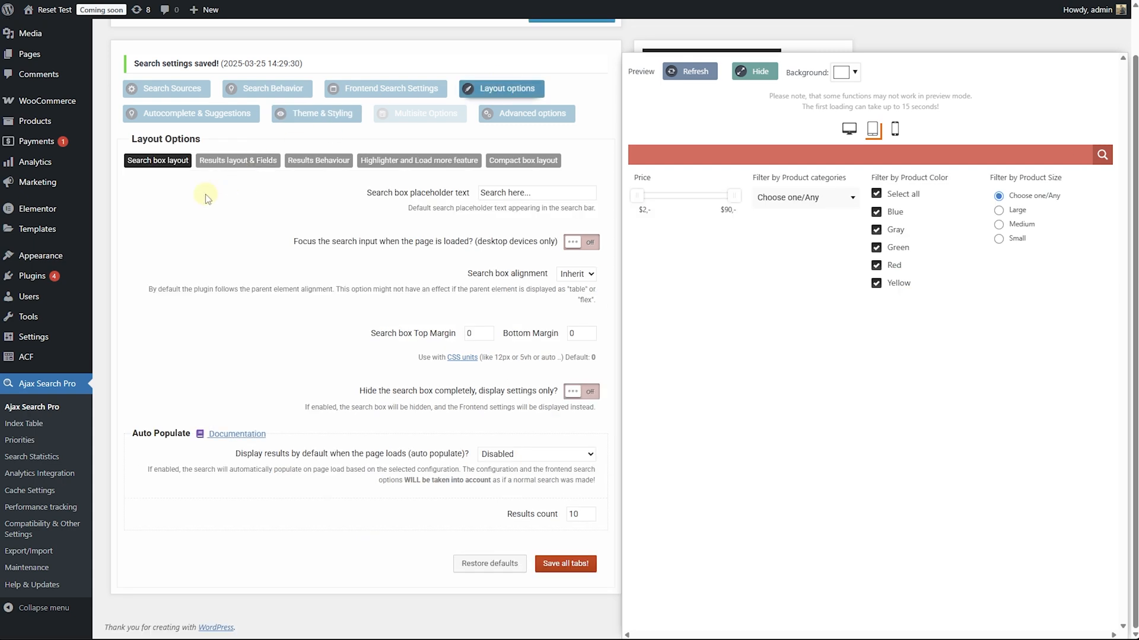
left_click(237, 161)
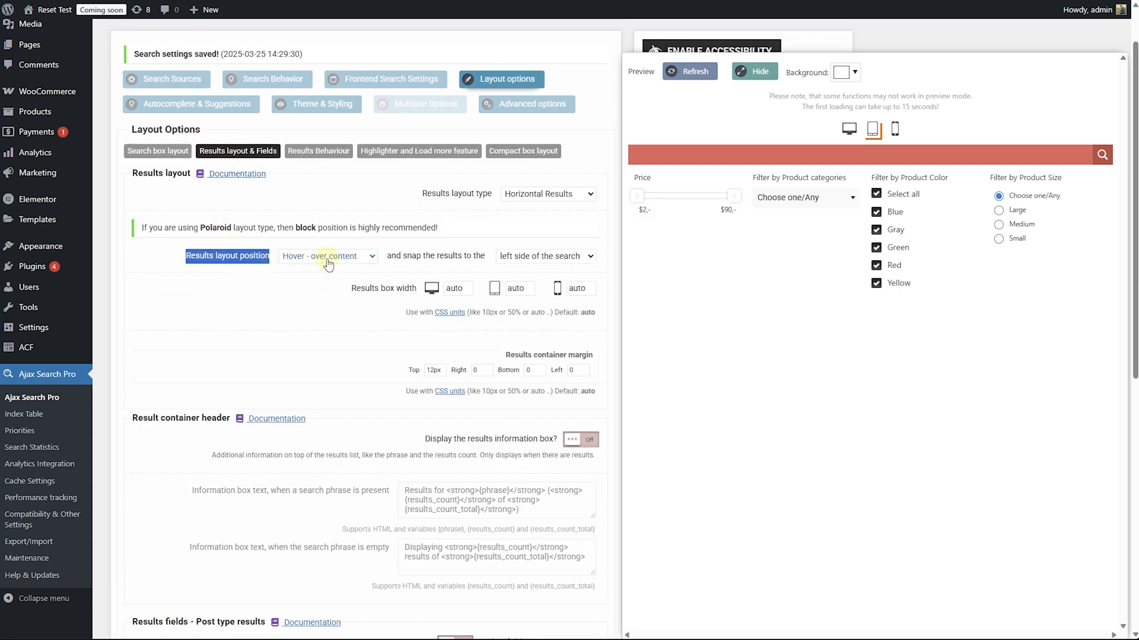
left_click(327, 255)
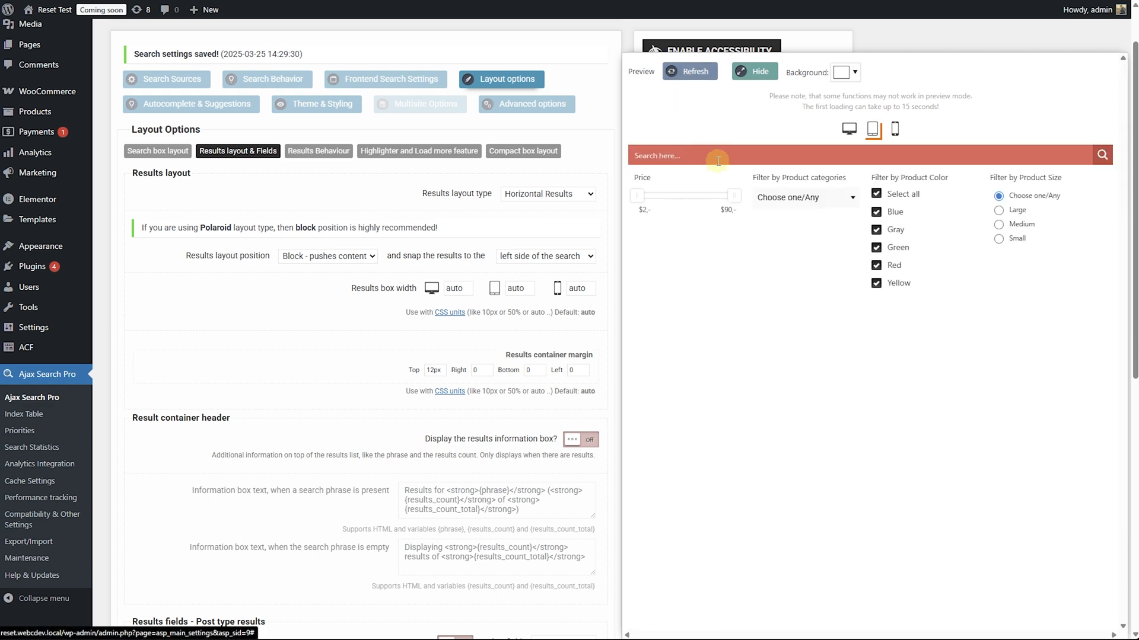
left_click(715, 156)
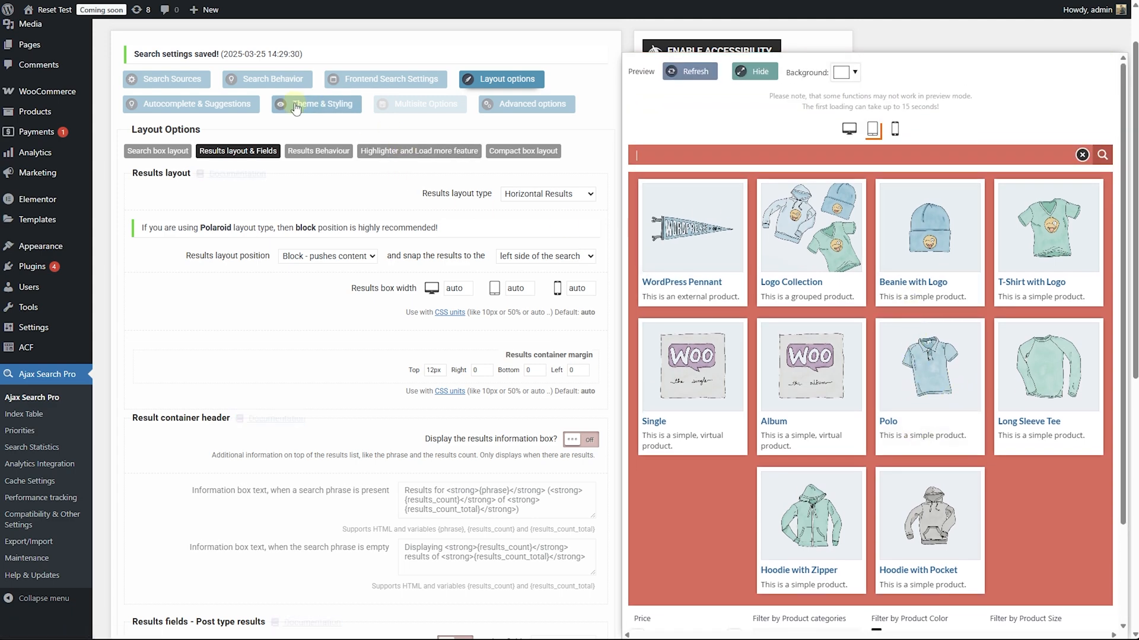
left_click(321, 104)
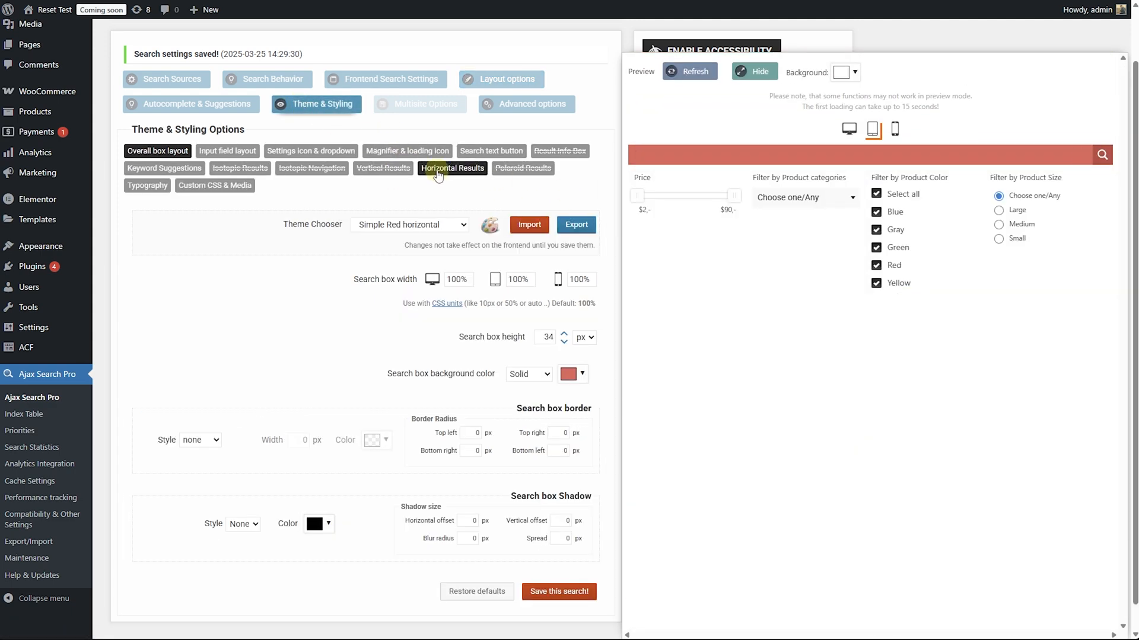
Step: Drag the result container background color's opacity to zero and confirm the transparent color
scroll("down", 3)
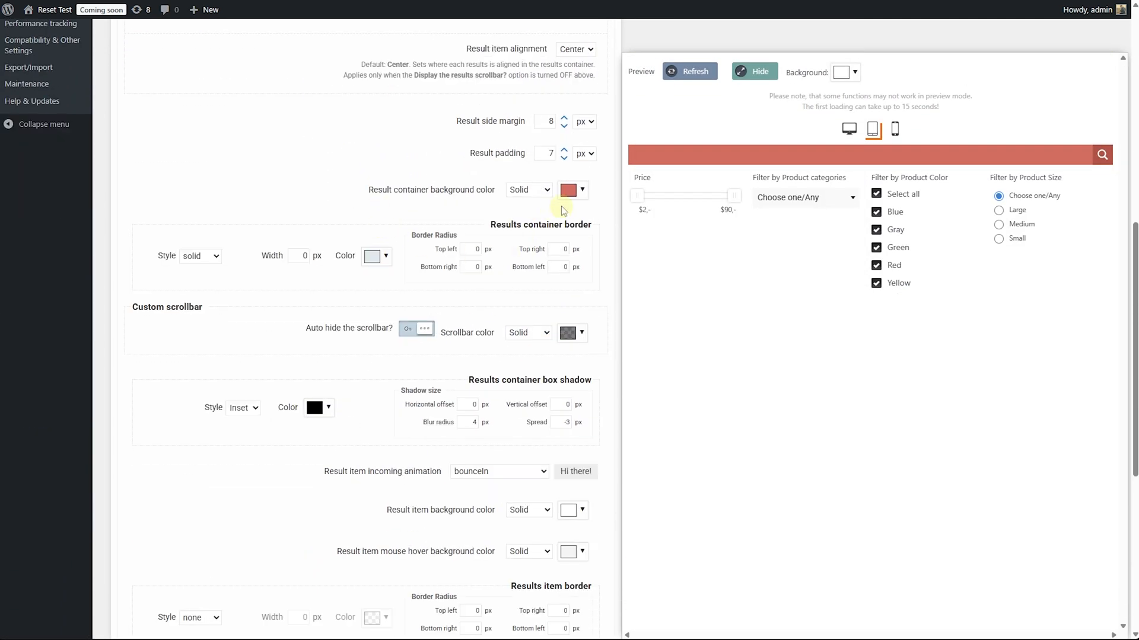
left_click(568, 189)
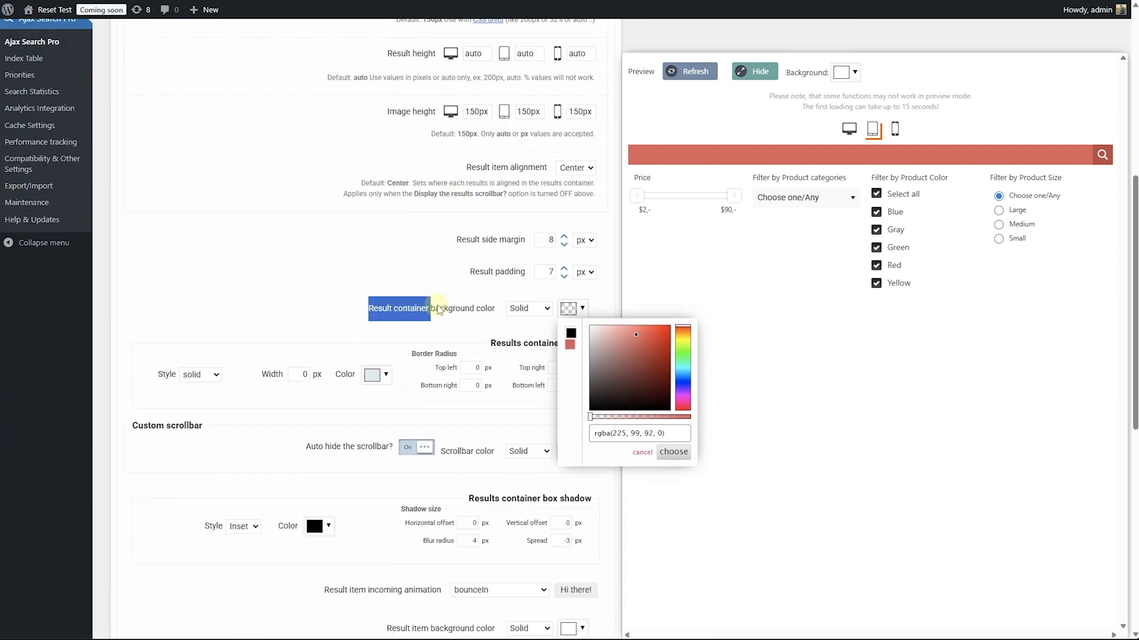
left_click_drag(591, 416, 621, 416)
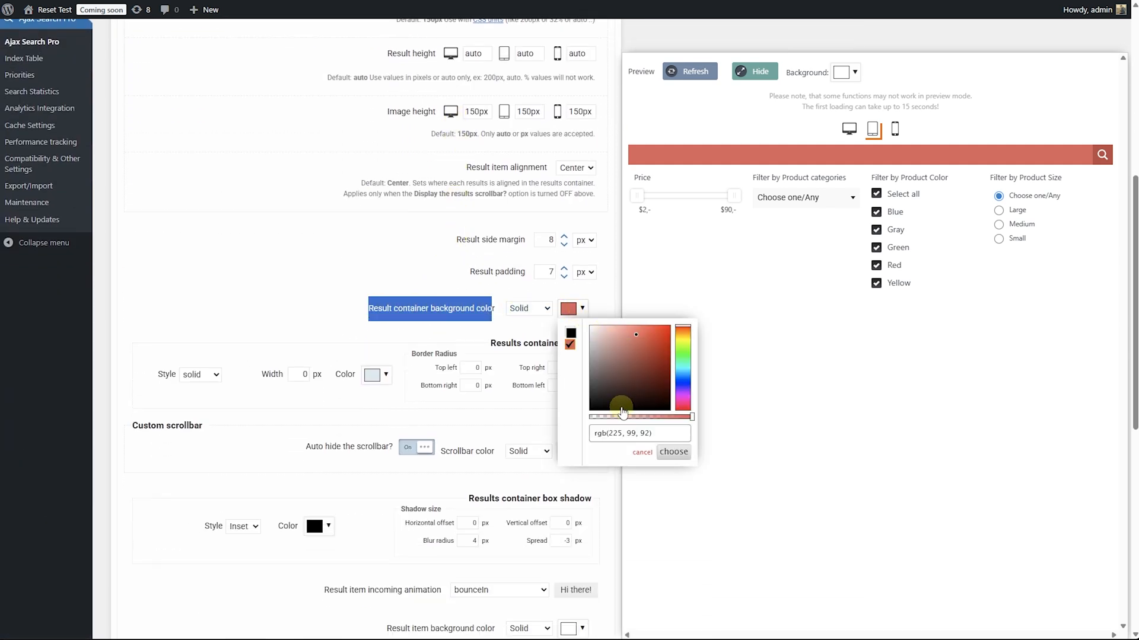
left_click(672, 453)
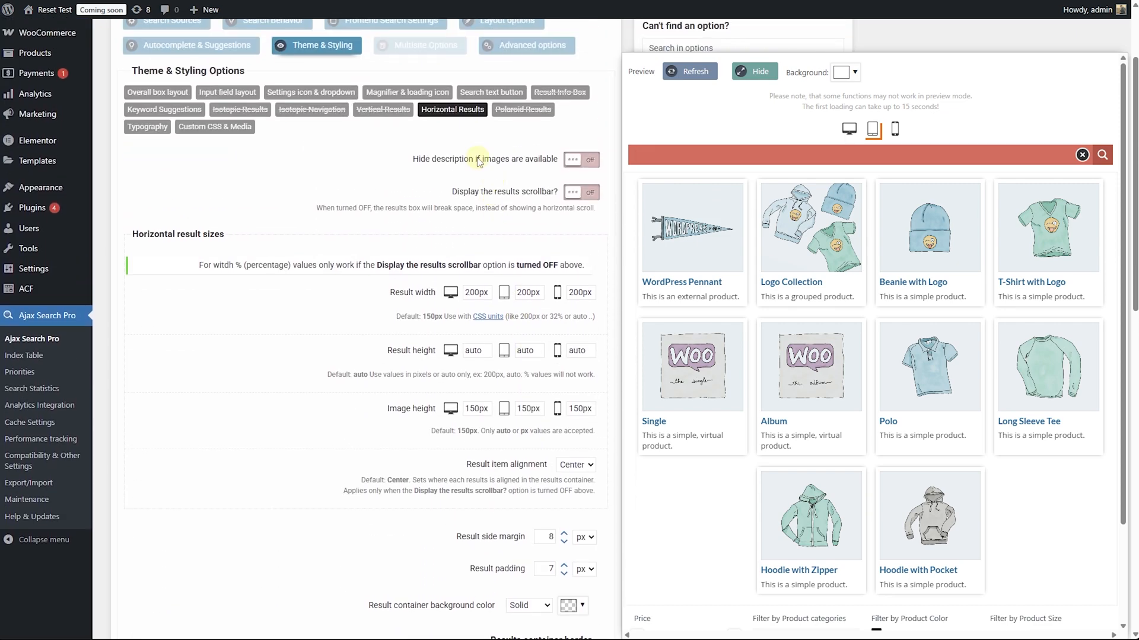
scroll("down", 3)
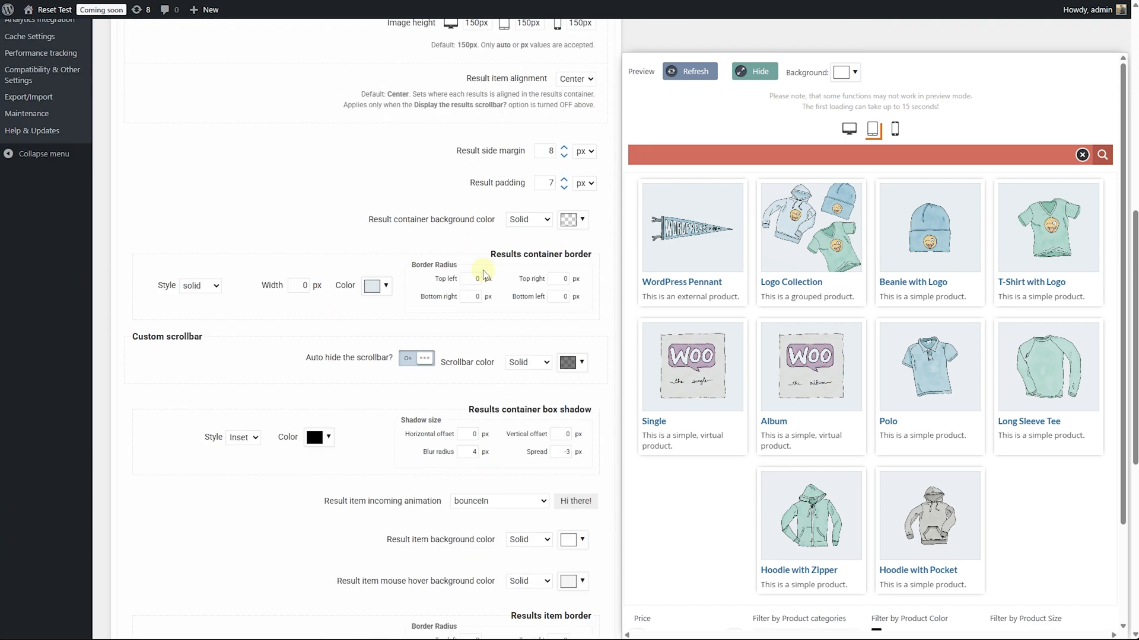
scroll("down", 3)
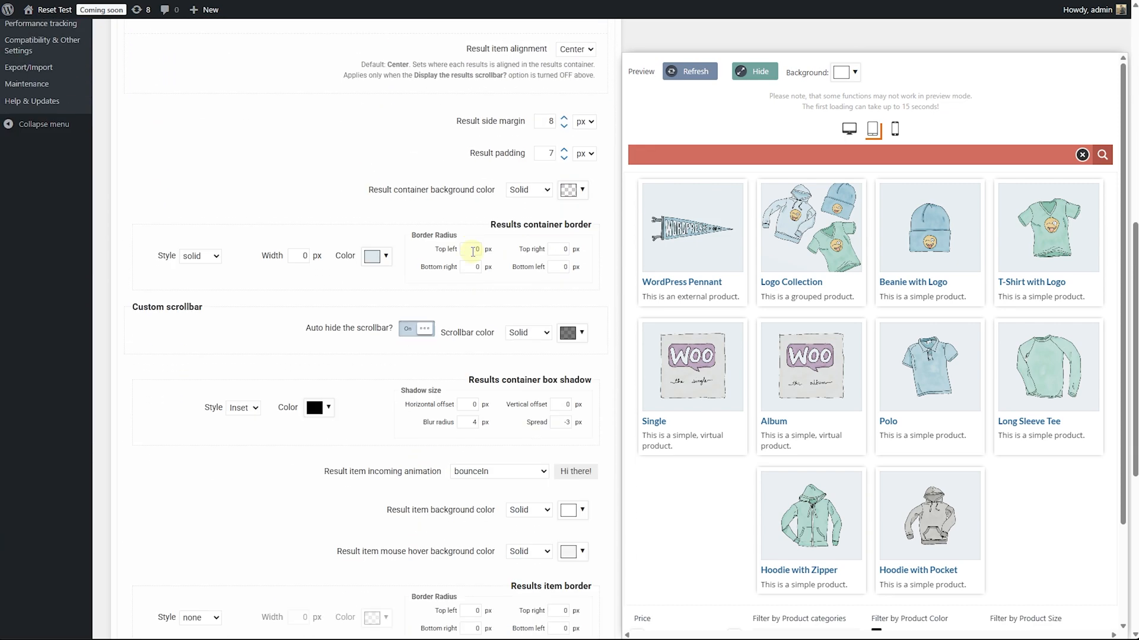
scroll("down", 3)
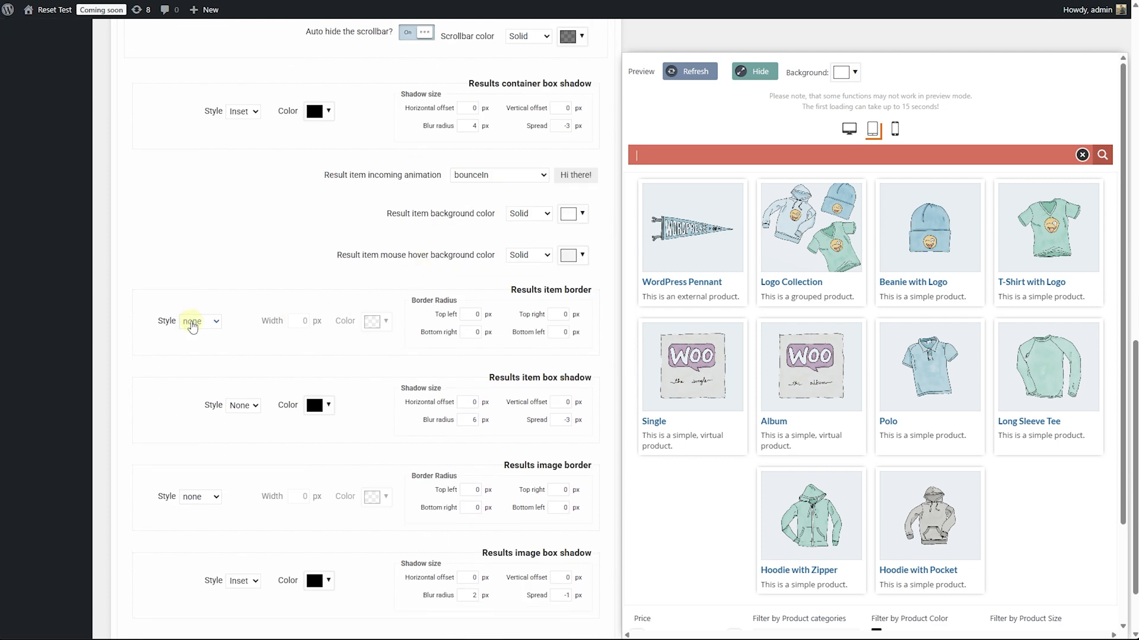
scroll("down", 3)
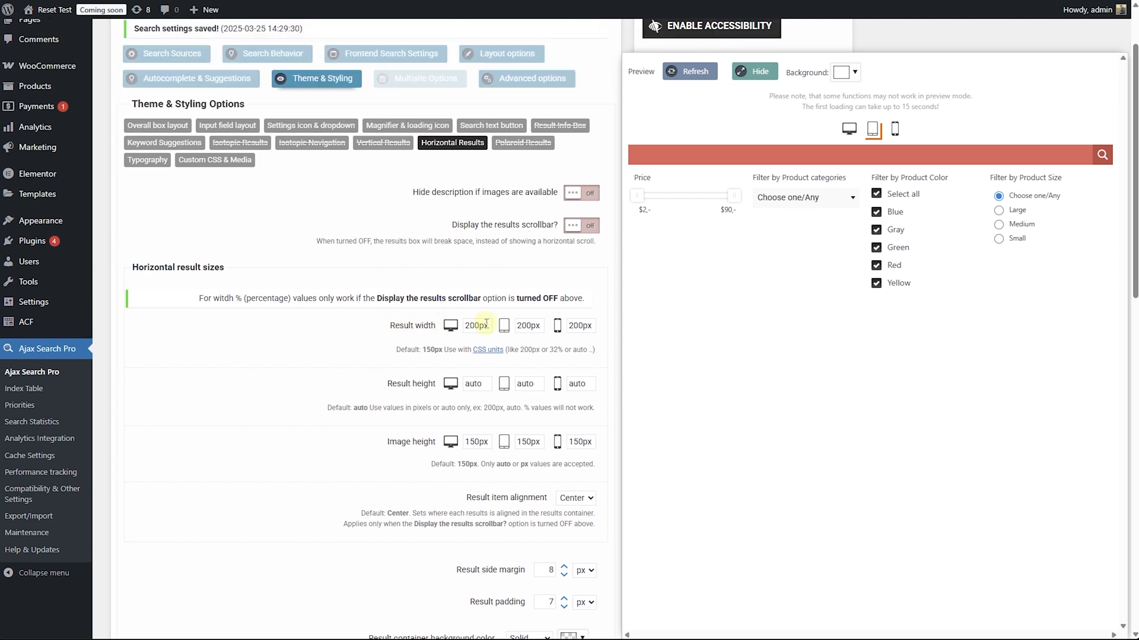
Step: Enter 25%, 33% and 50% into the desktop, tablet and mobile Result width fields
type("25")
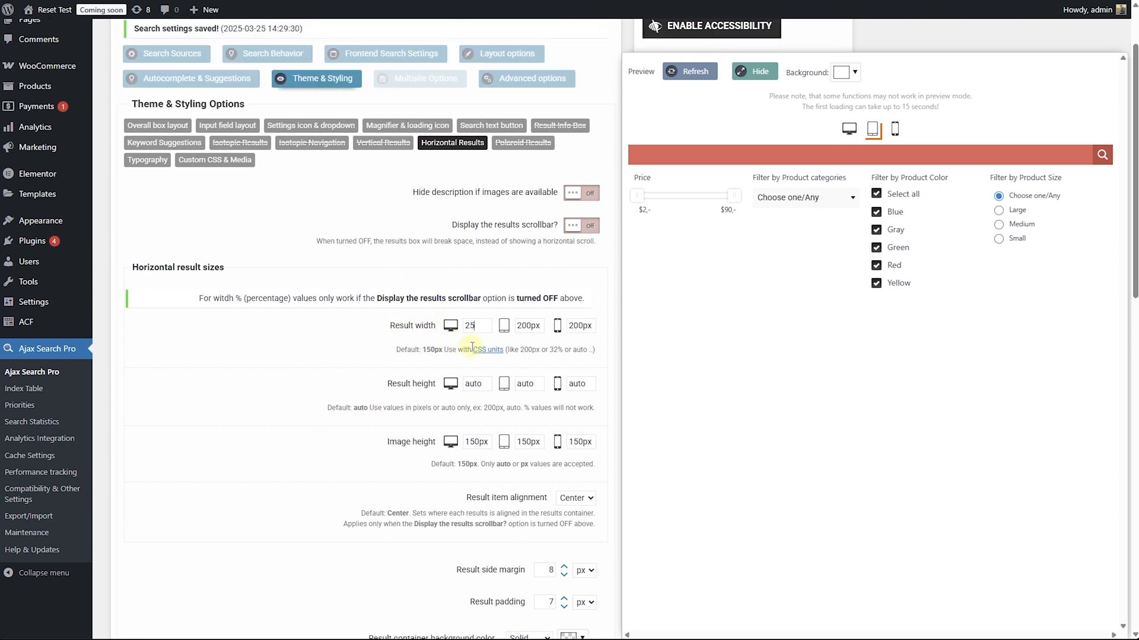
type("%")
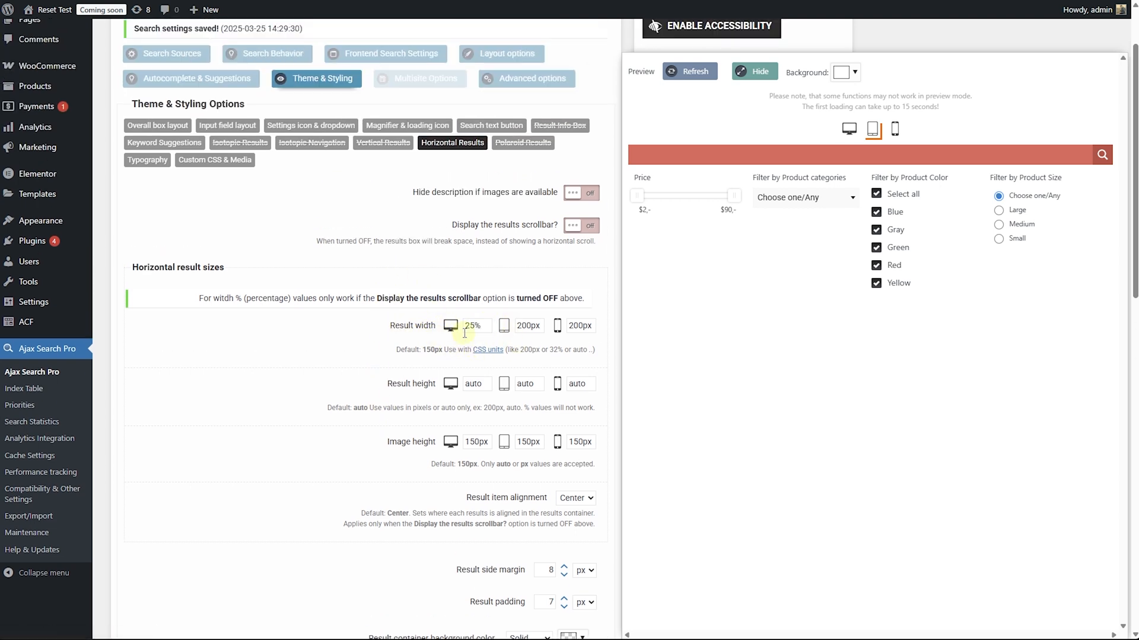
type("3")
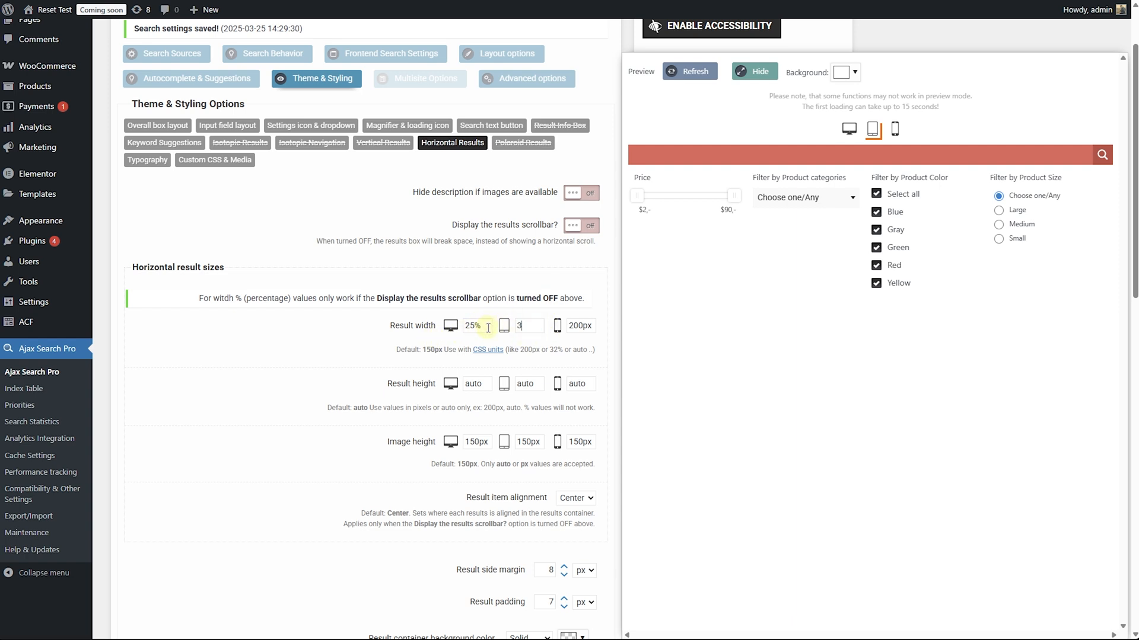
type("33%")
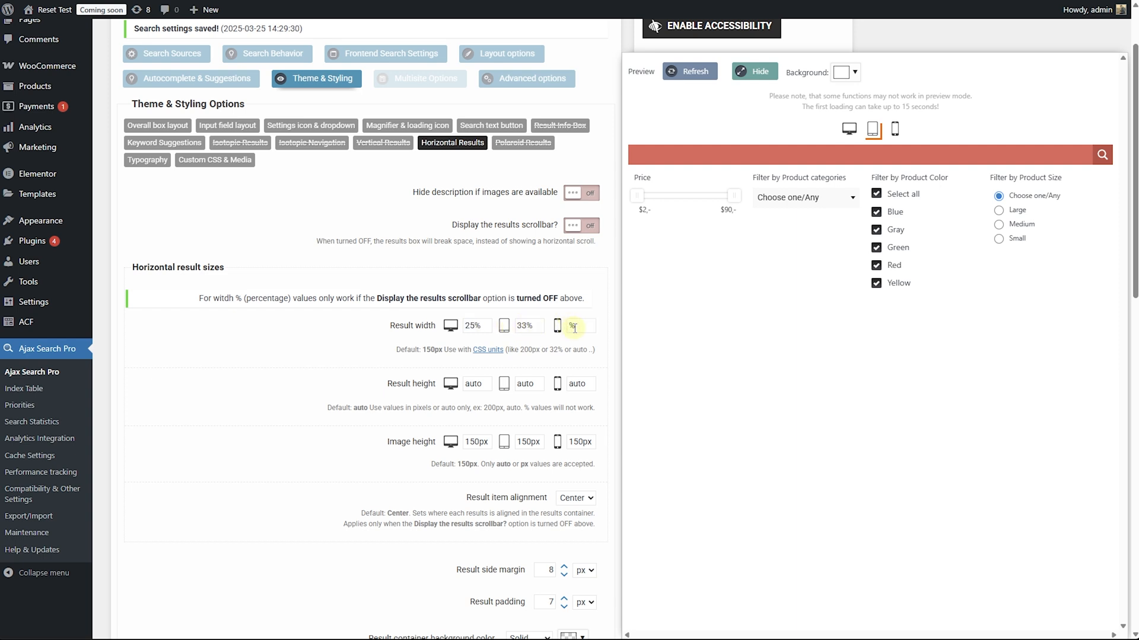
type("50")
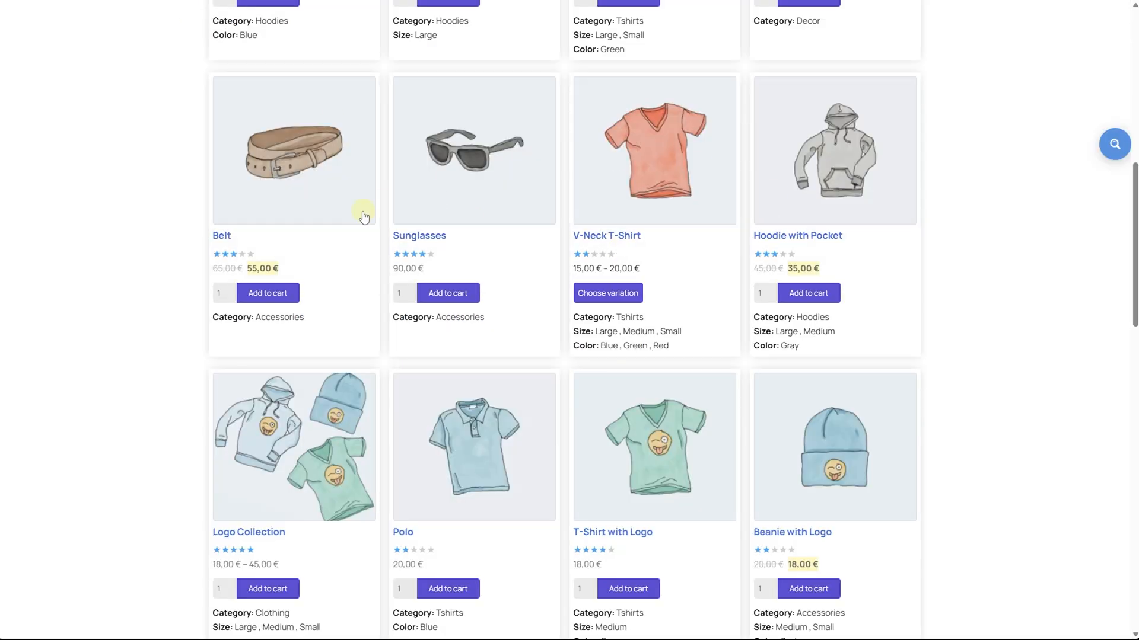
Step: Scroll up the demo shop page to see the search bar and filters
scroll("up", 3)
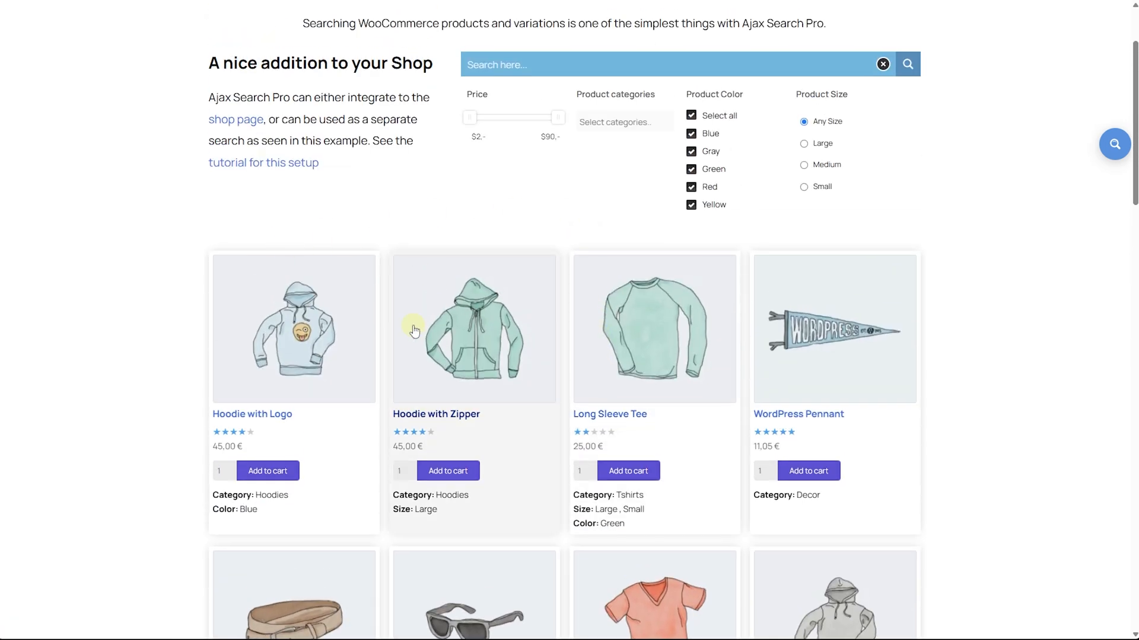
mouse_move(308, 152)
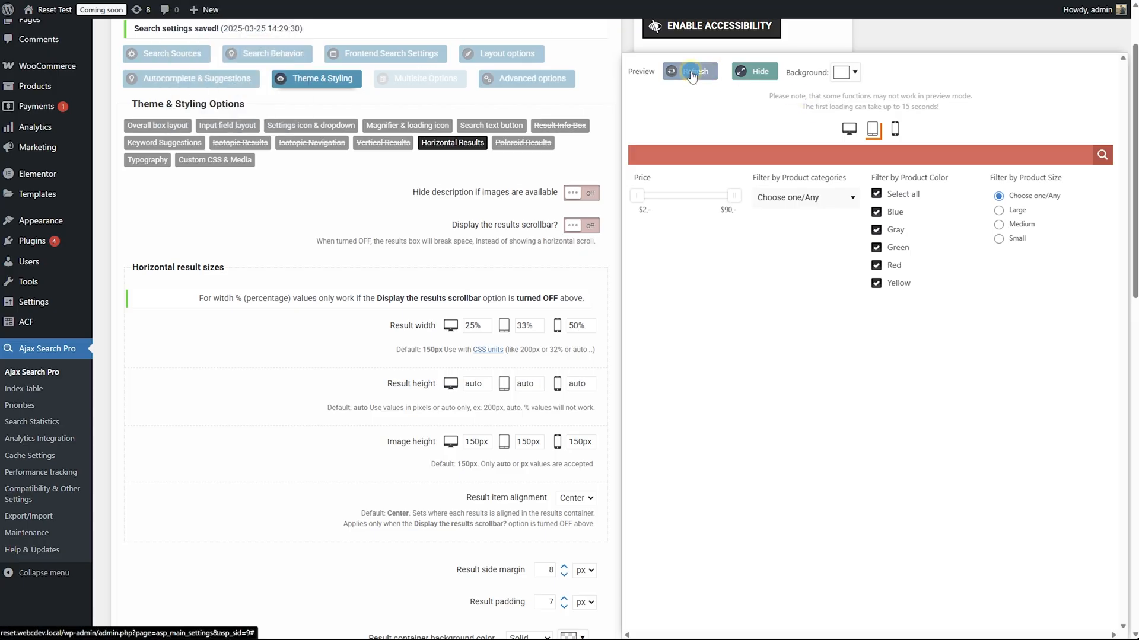
Step: Set result image heights to 220px on desktop and 180px on tablet
left_click(694, 71)
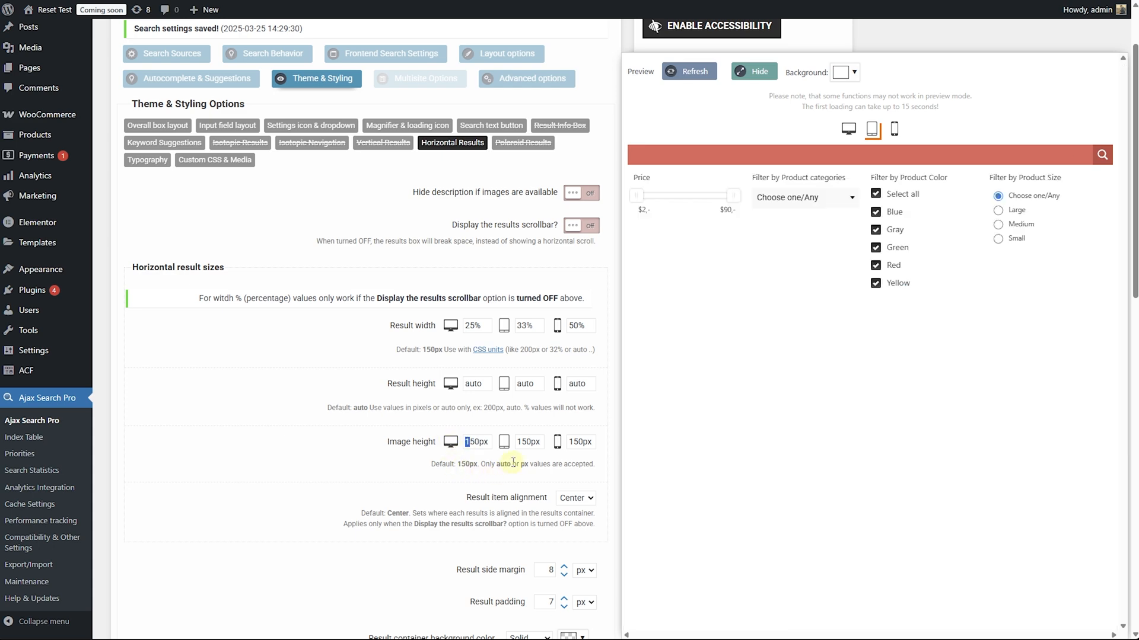
left_click(687, 71)
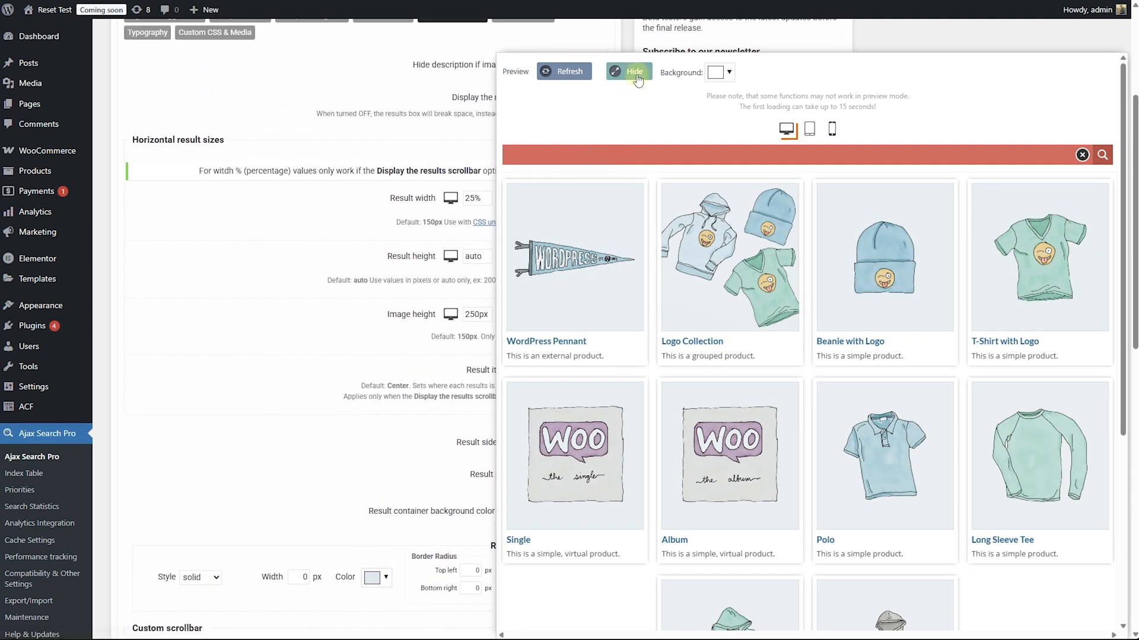
mouse_move(779, 121)
type("2")
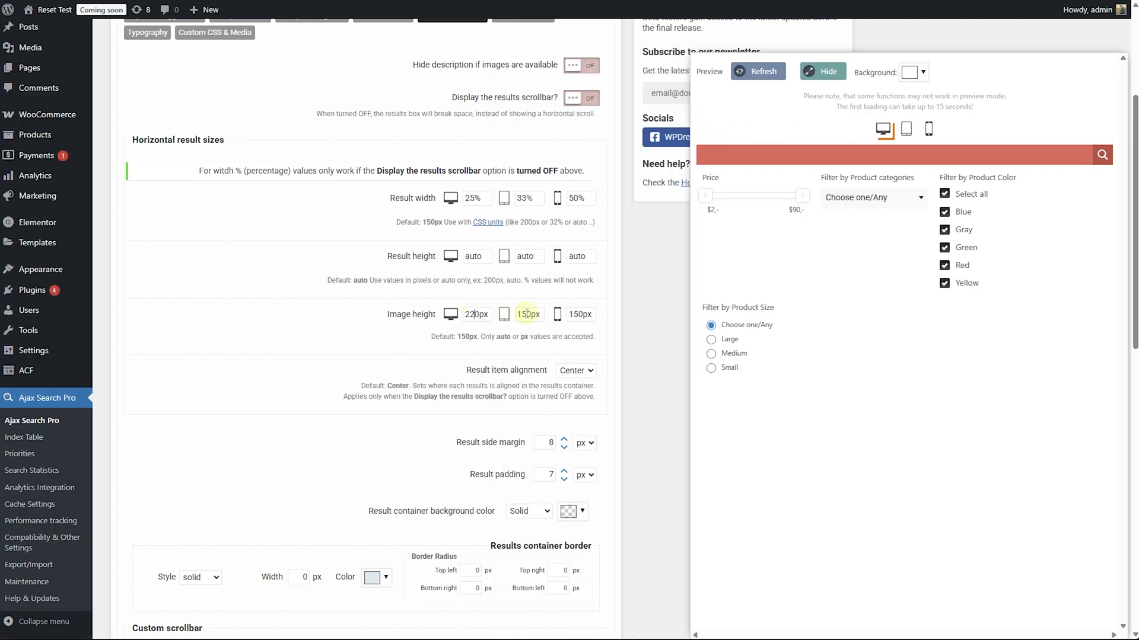
type("20px")
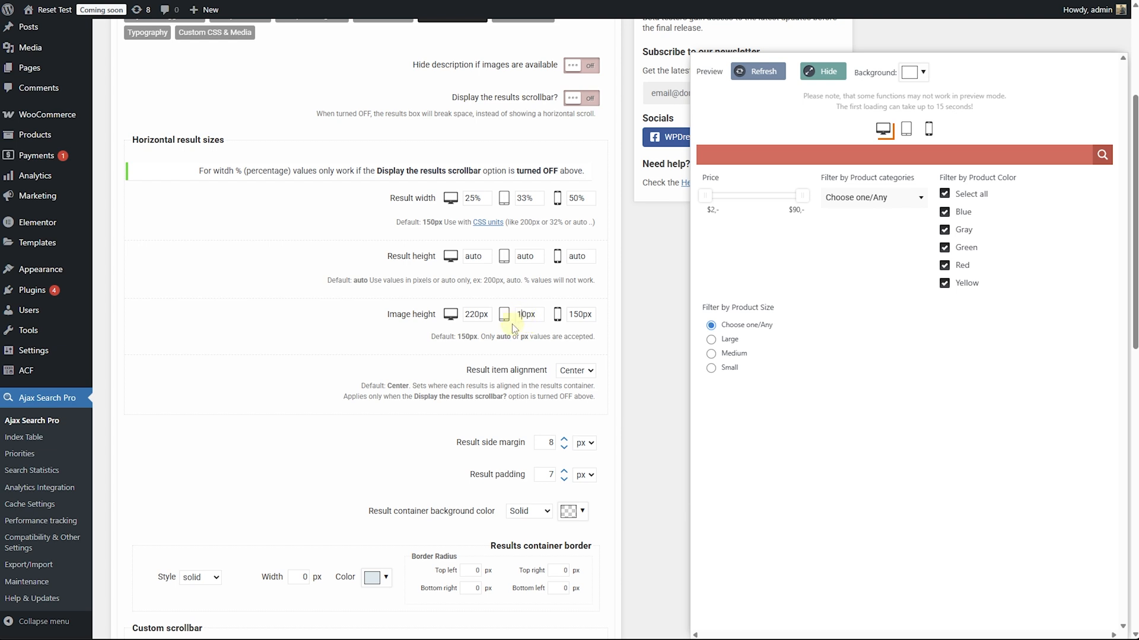
type("180px")
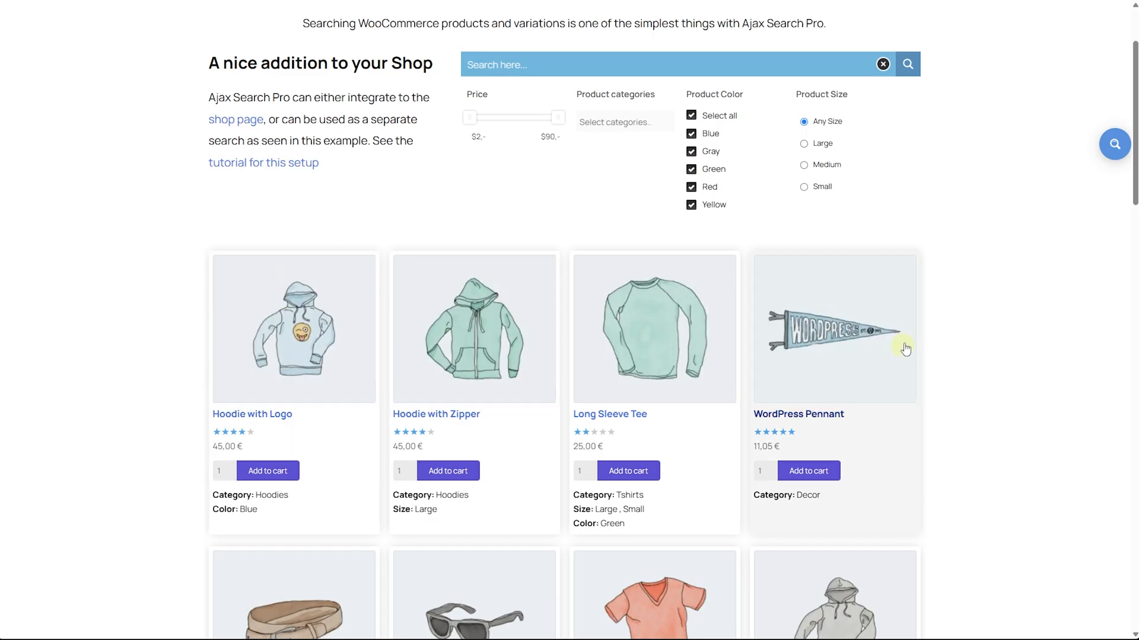
scroll("down", 3)
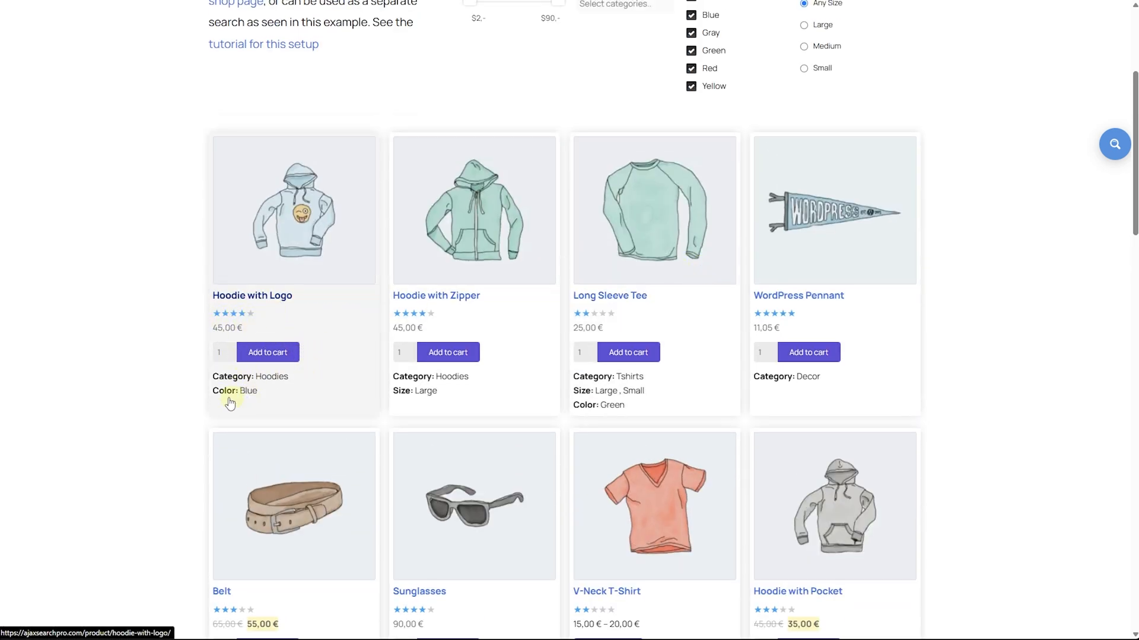
scroll("down", 3)
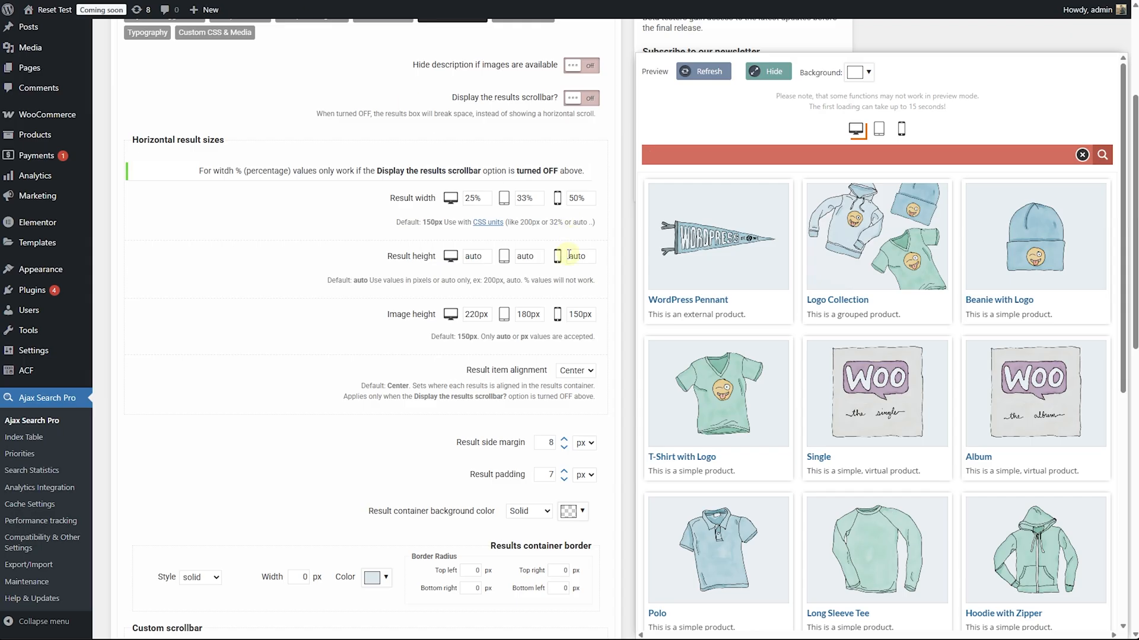
Step: Scroll to the bottom and save with 'Save this search!'
scroll("down", 3)
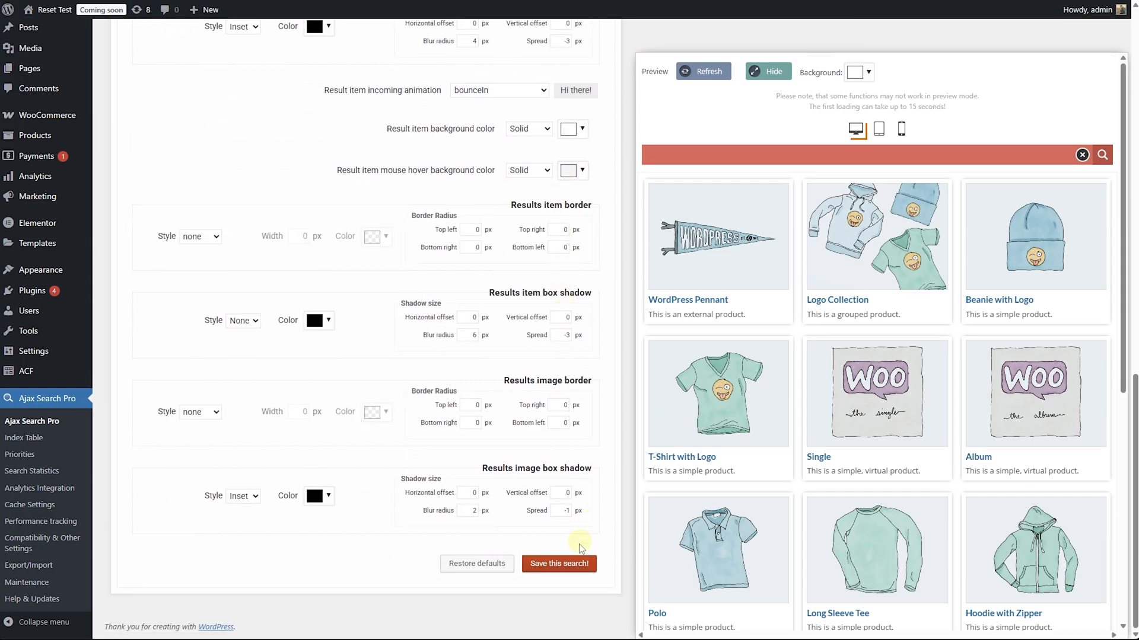
left_click(559, 564)
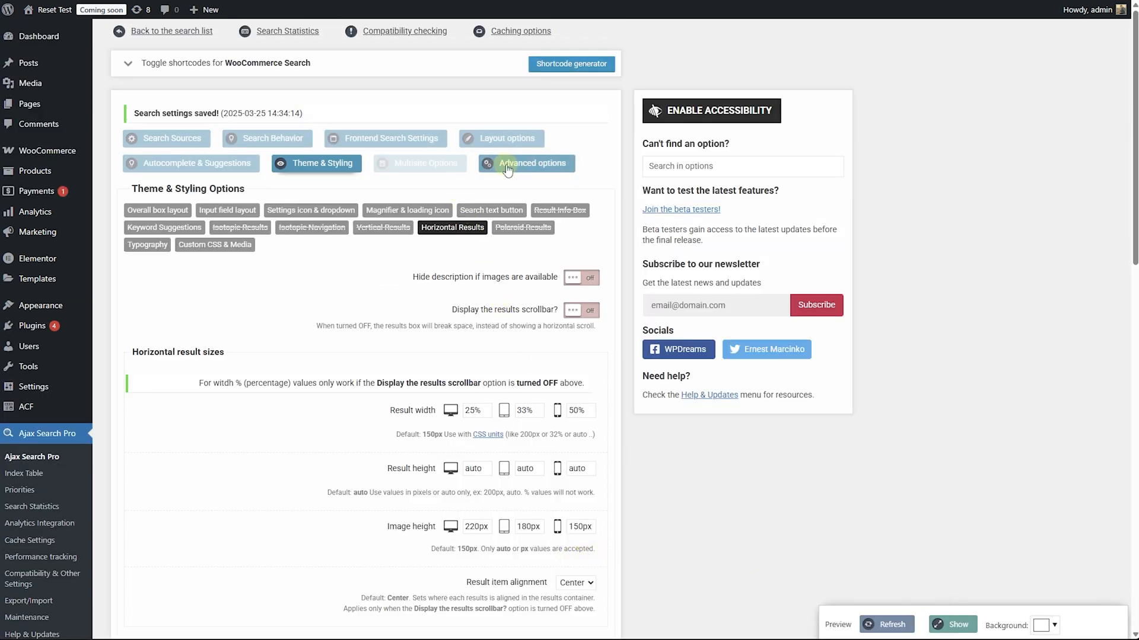
Step: Open Advanced options Content & Fields and show a refreshed live preview of product results
left_click(533, 163)
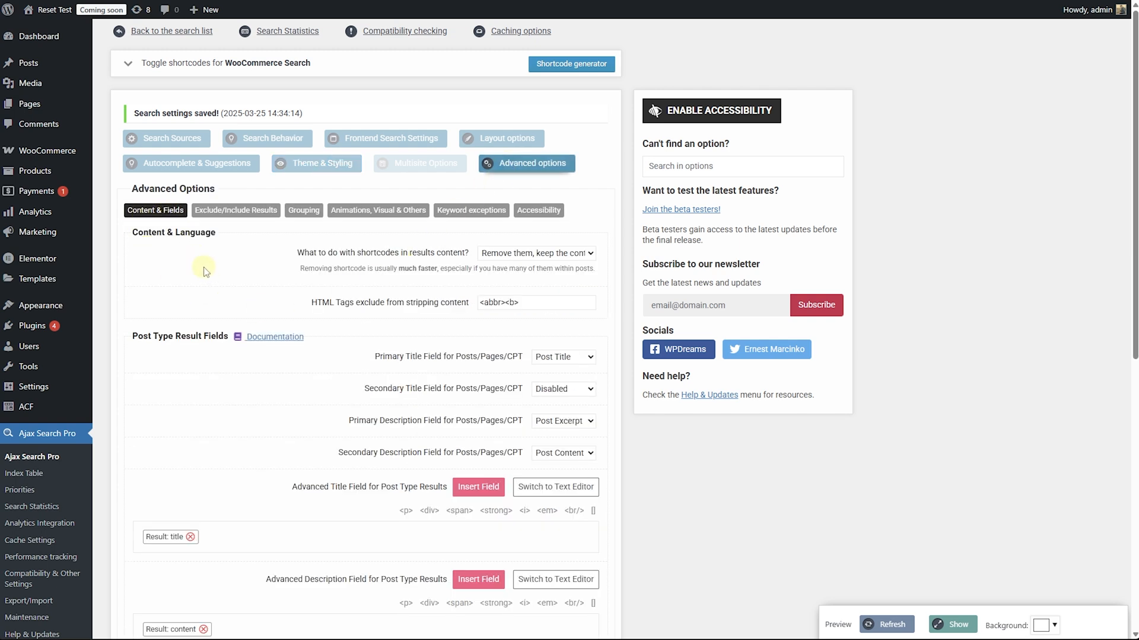
scroll("down", 3)
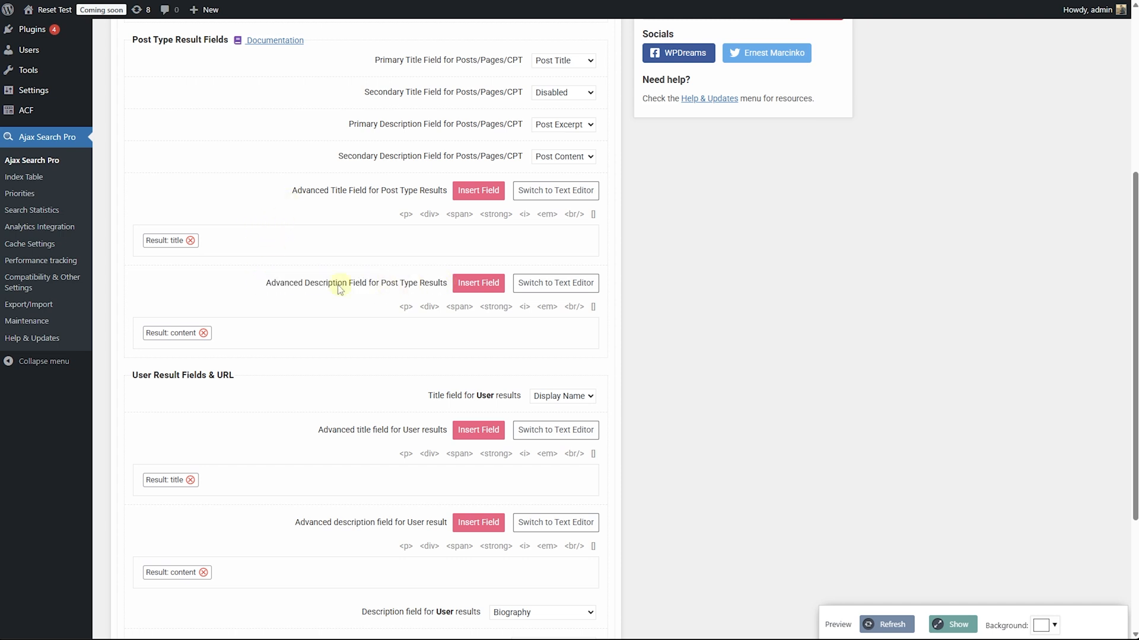
left_click(951, 624)
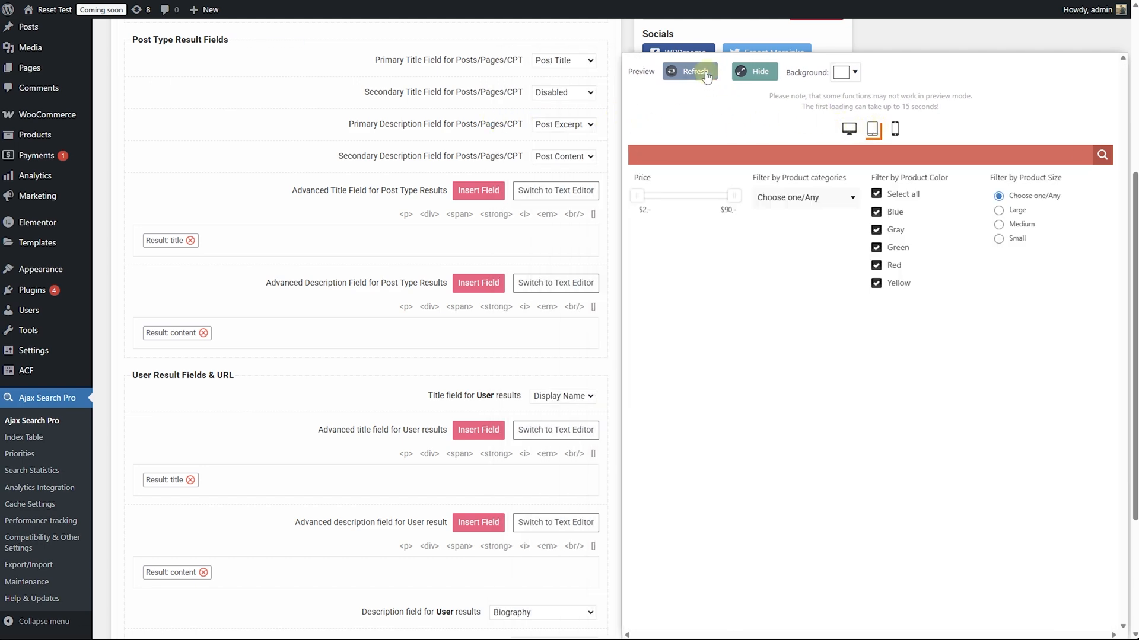
left_click(689, 72)
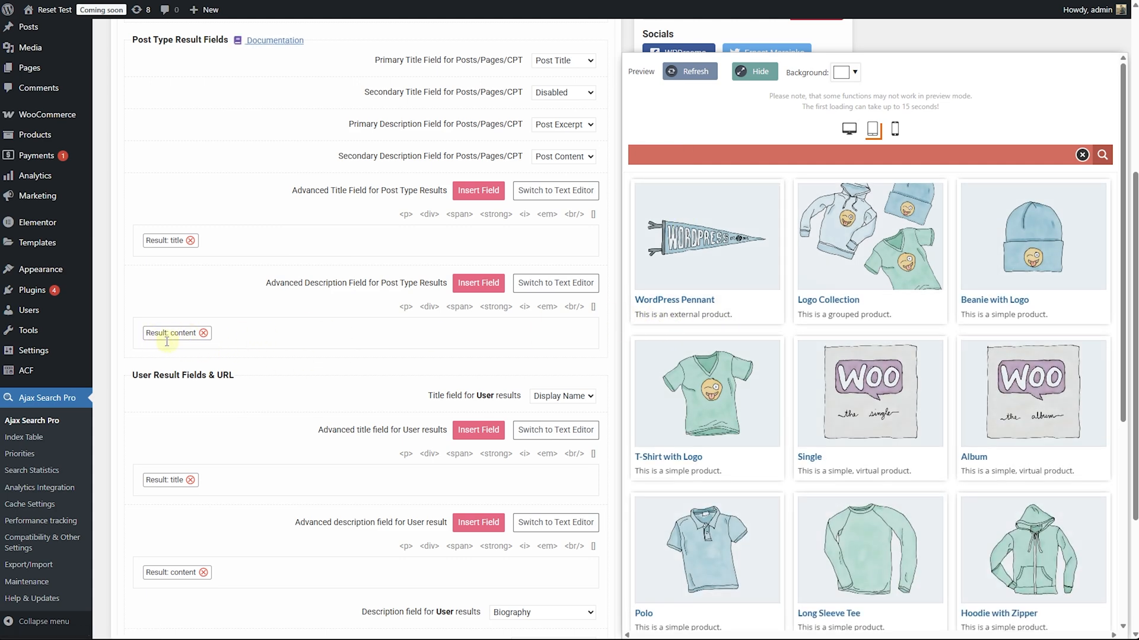
Step: Delete the 'Result: content' tag from the Advanced Description Field
left_click(203, 337)
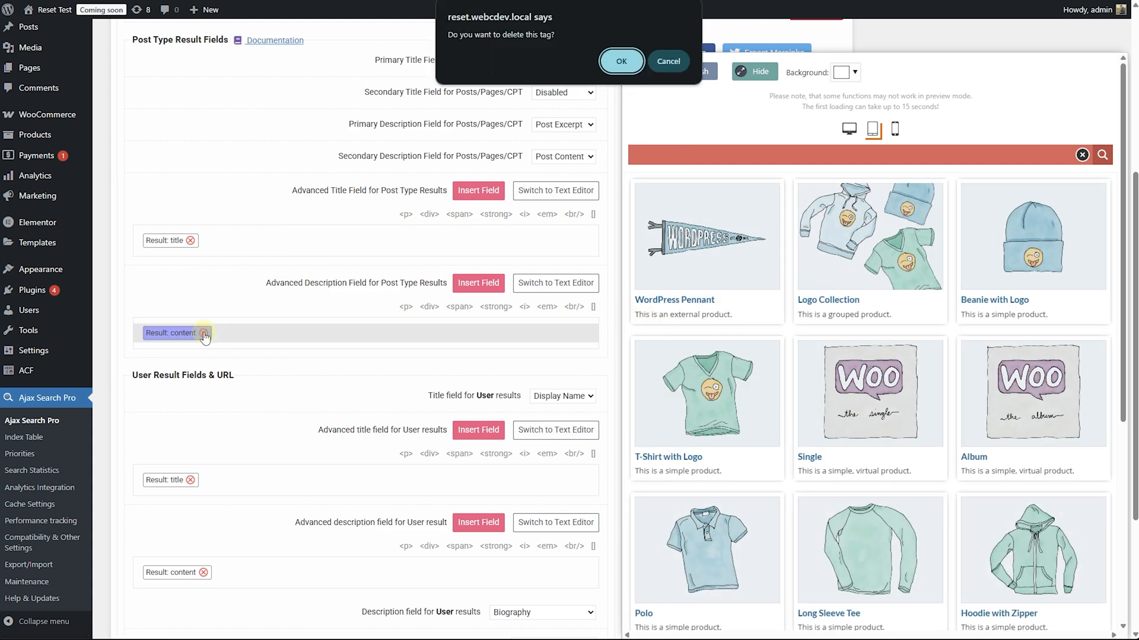
left_click(621, 61)
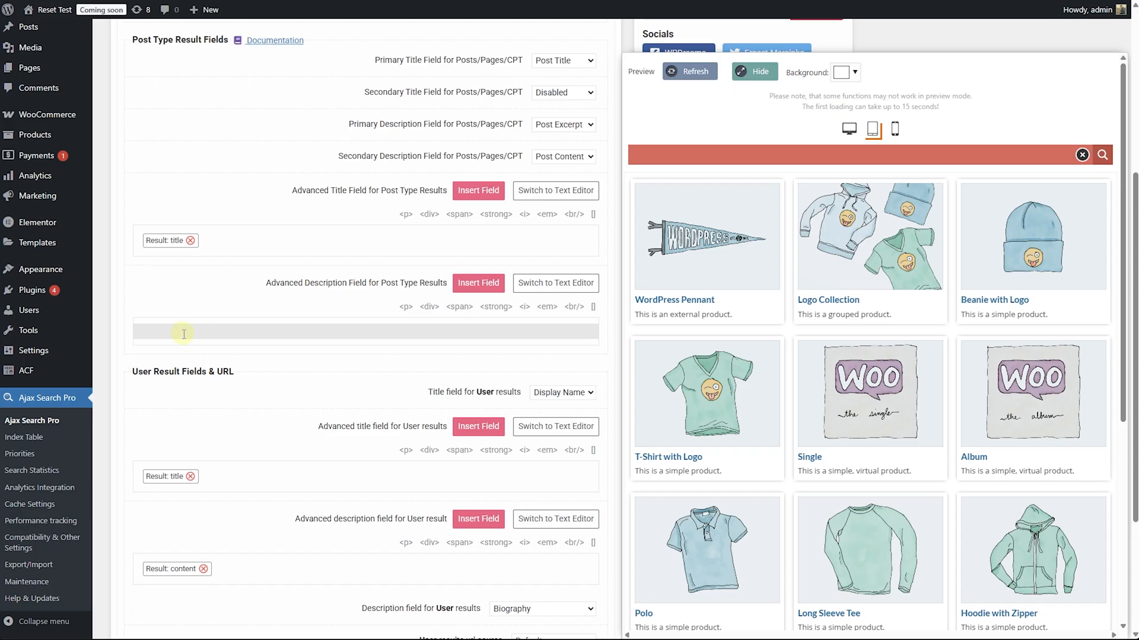
mouse_move(405, 306)
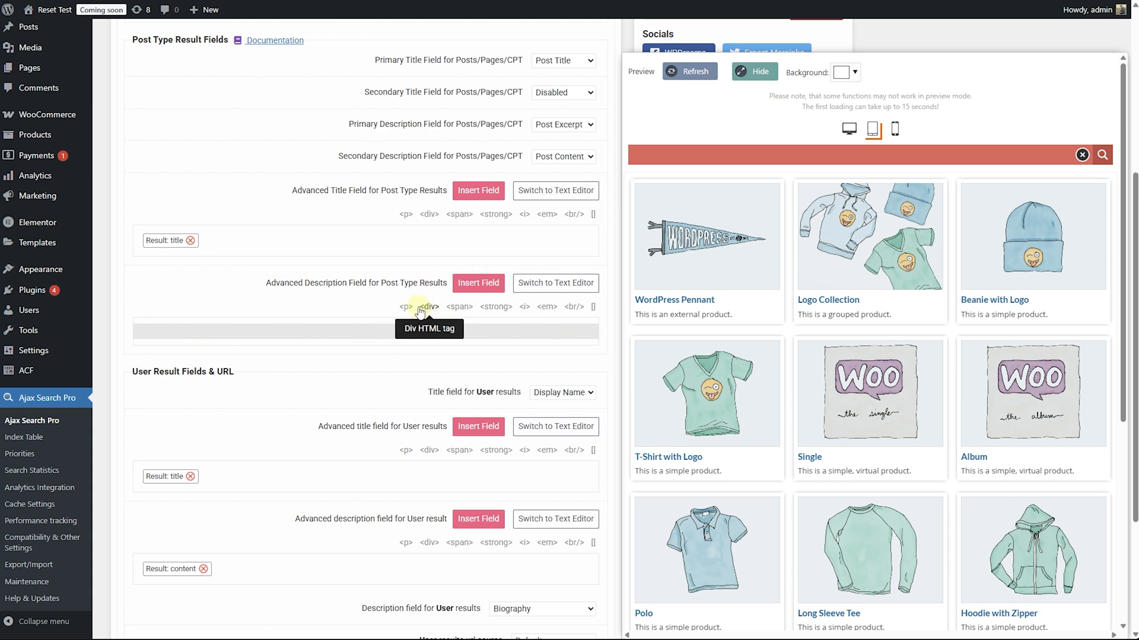
mouse_move(405, 306)
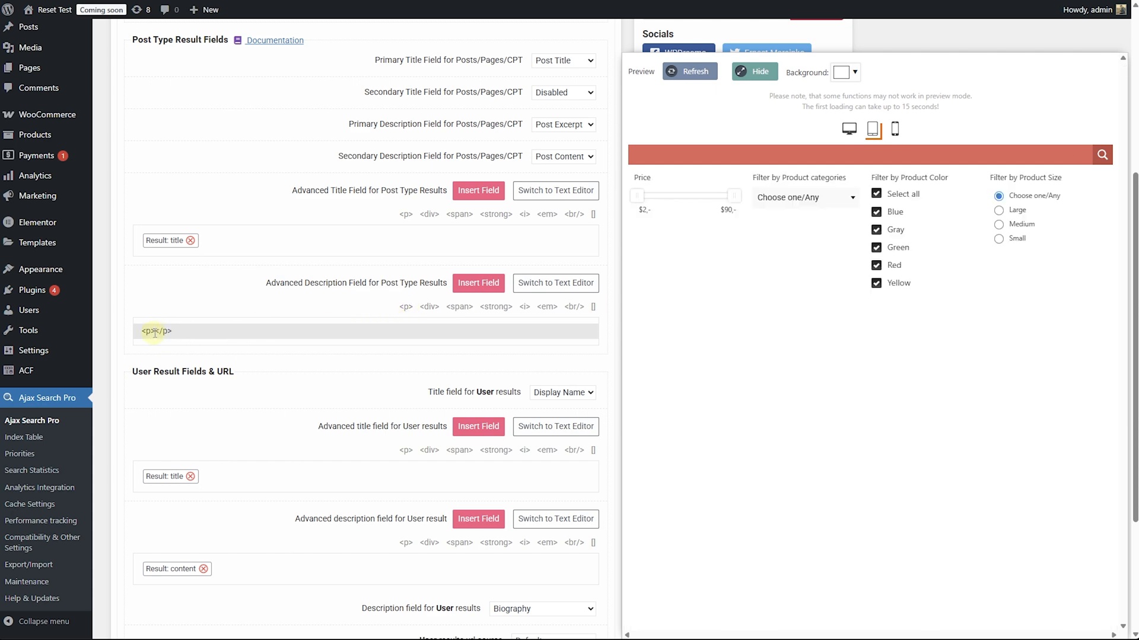
Step: Insert a 'WooCommerce: Star rating' field into the advanced description
left_click(478, 282)
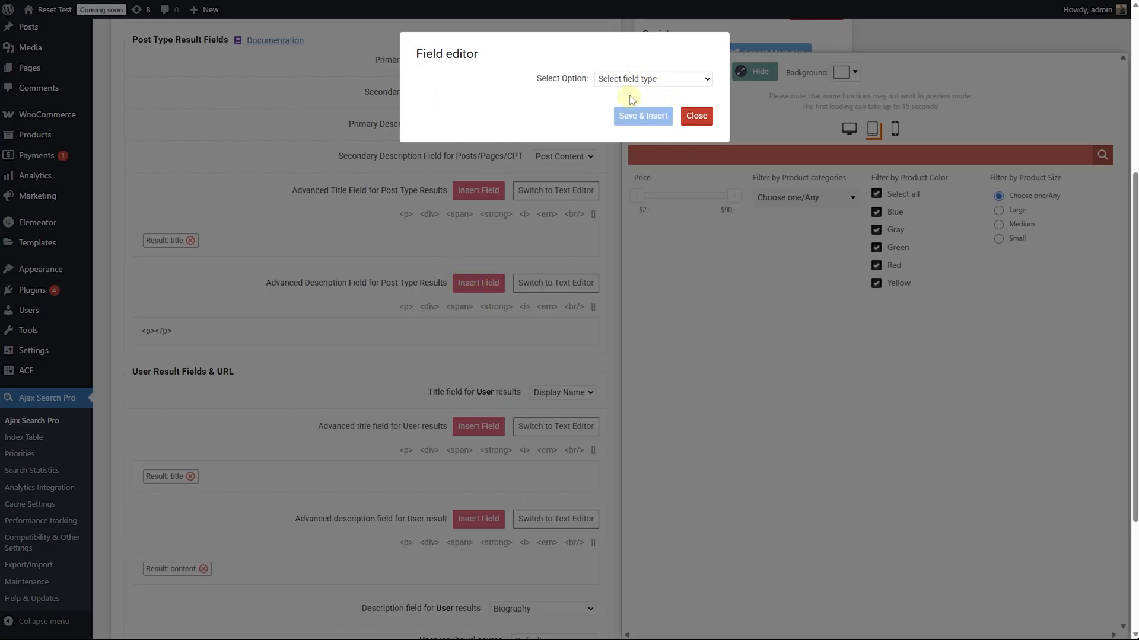
left_click(651, 78)
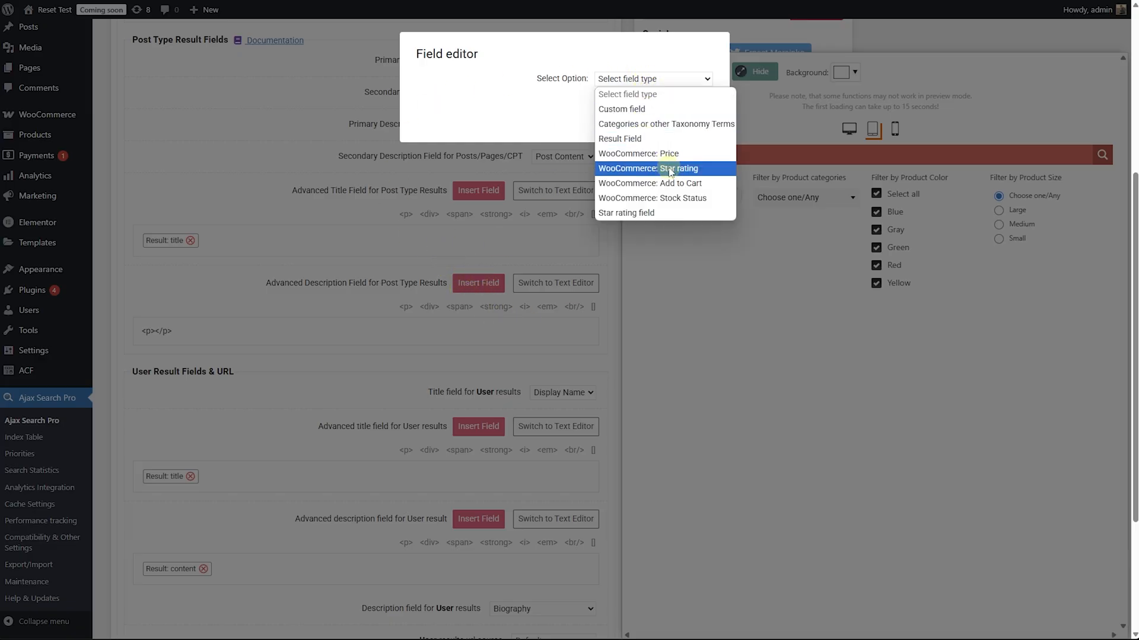
left_click(648, 167)
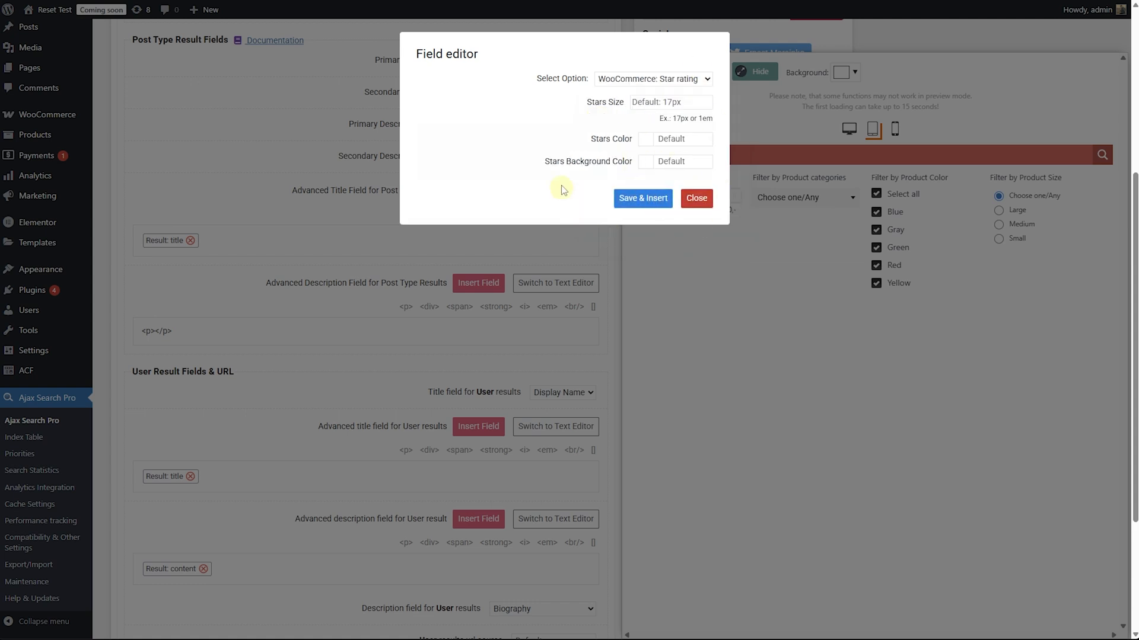
left_click(642, 197)
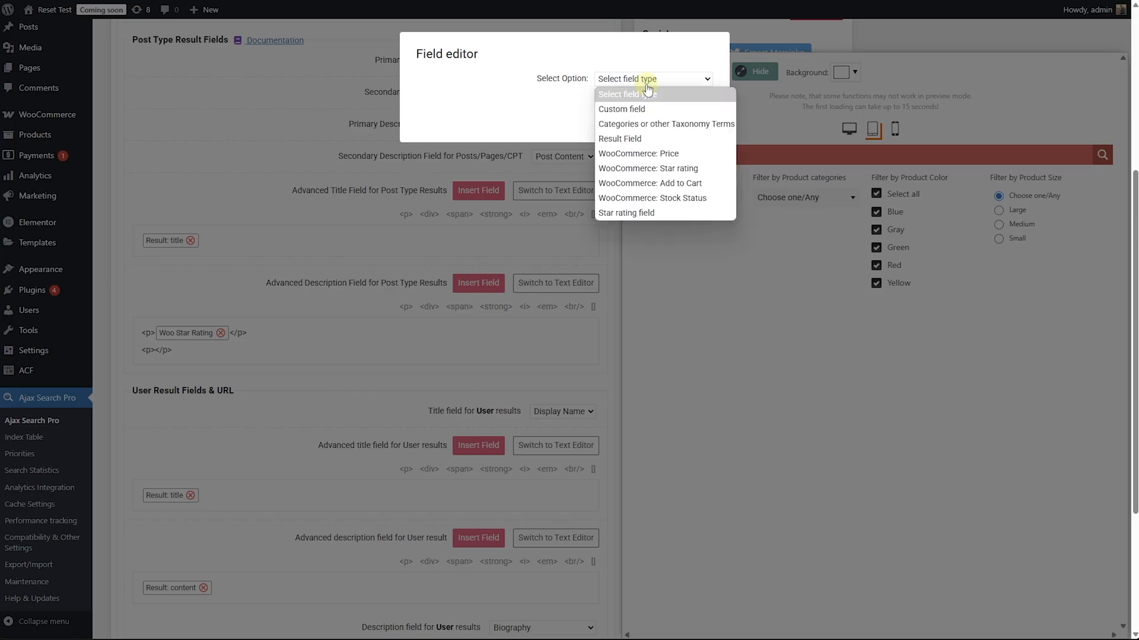
Step: Insert a 'WooCommerce: Price' field with Default Price HTML and refresh the preview
left_click(637, 153)
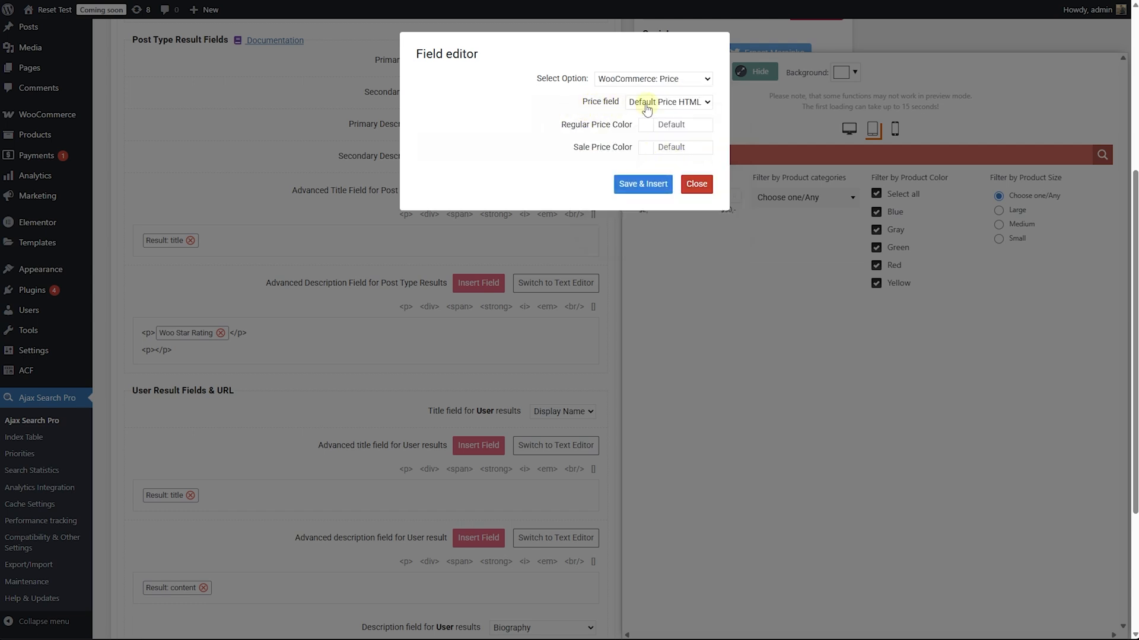
mouse_move(682, 107)
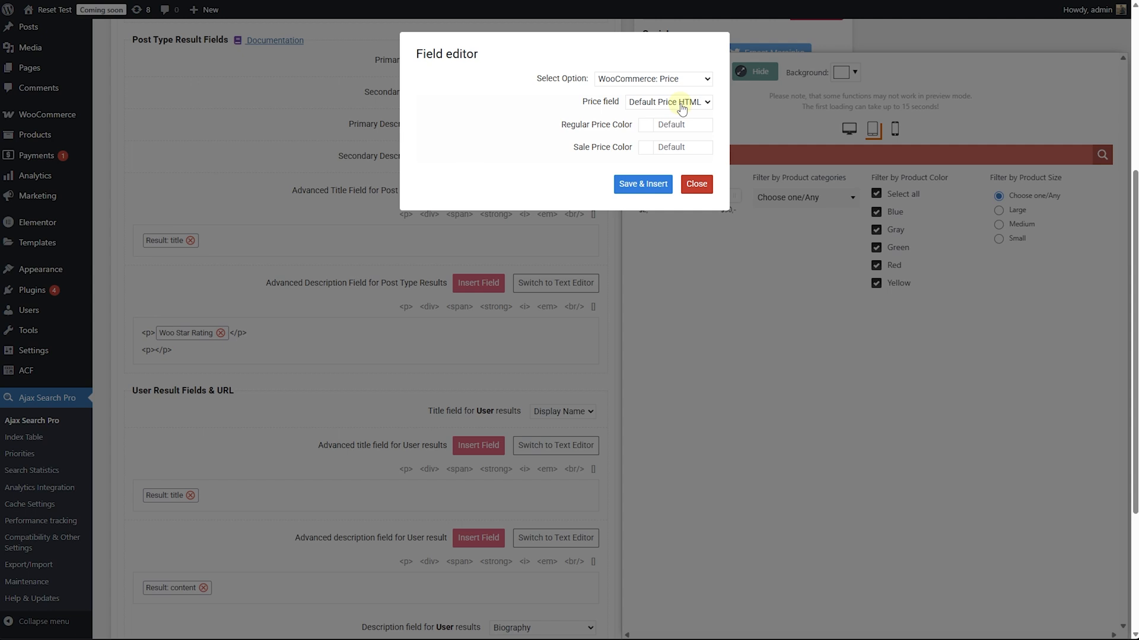
left_click(666, 102)
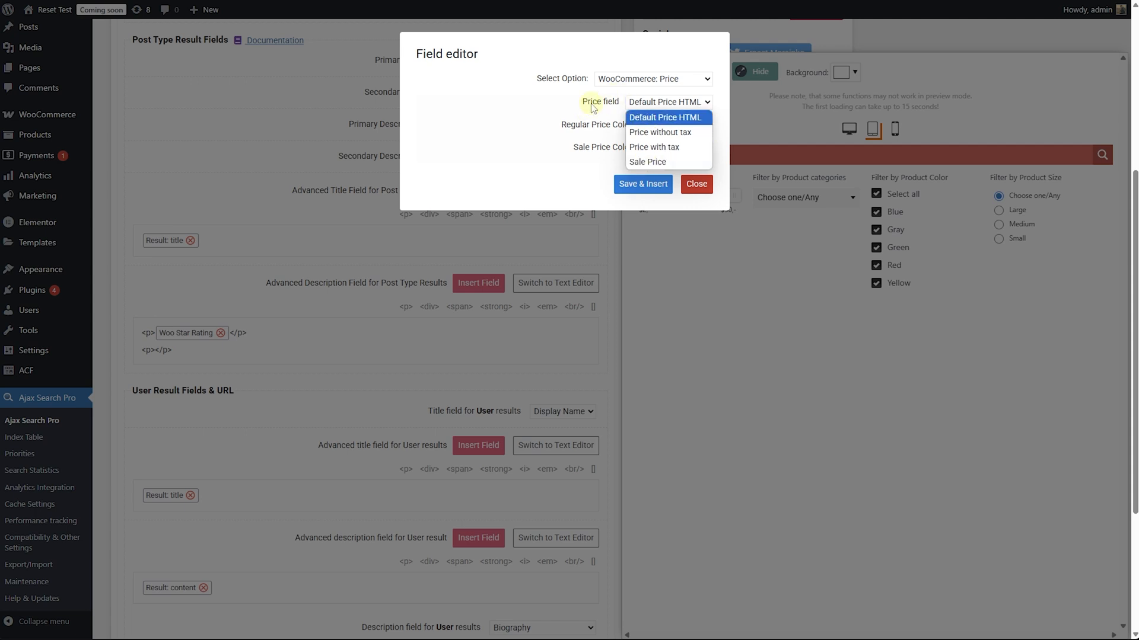
left_click(666, 101)
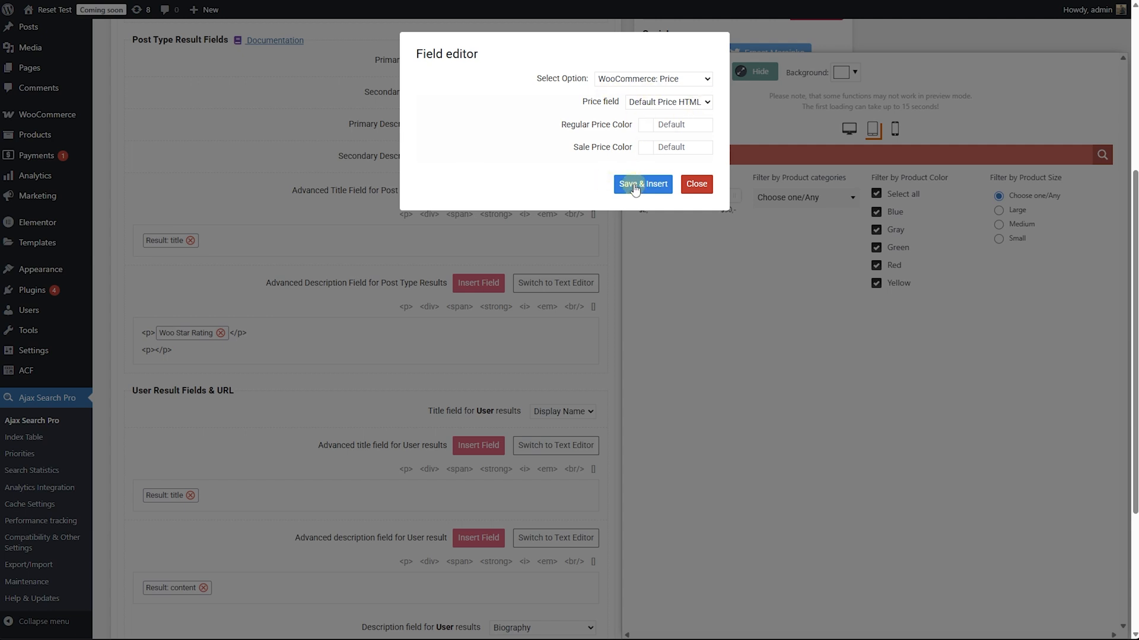
left_click(641, 184)
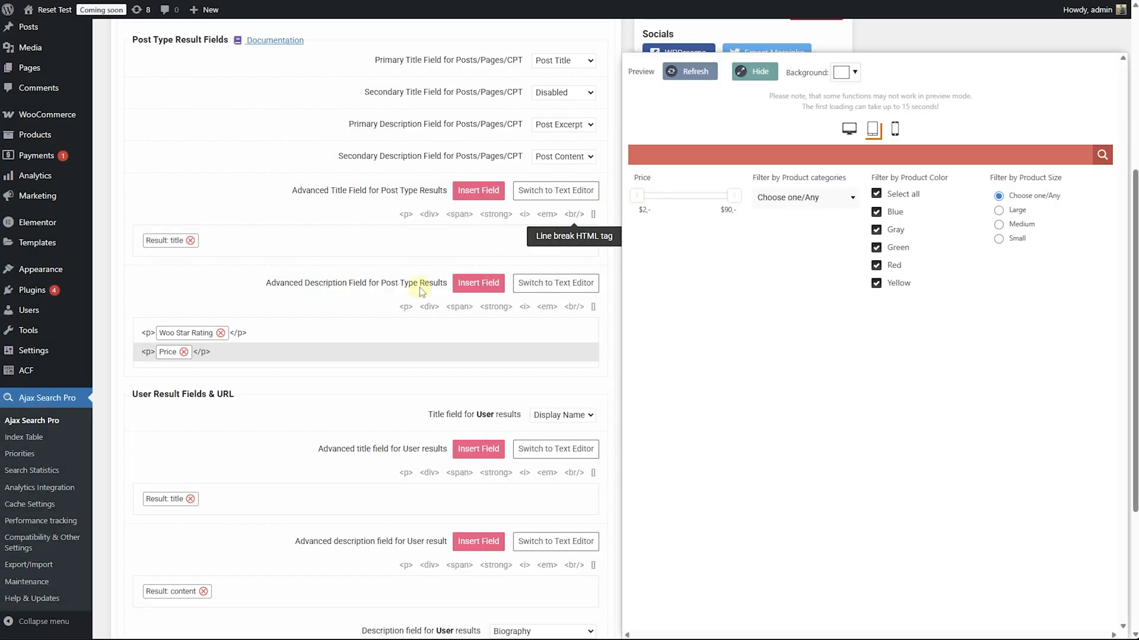
left_click(857, 155)
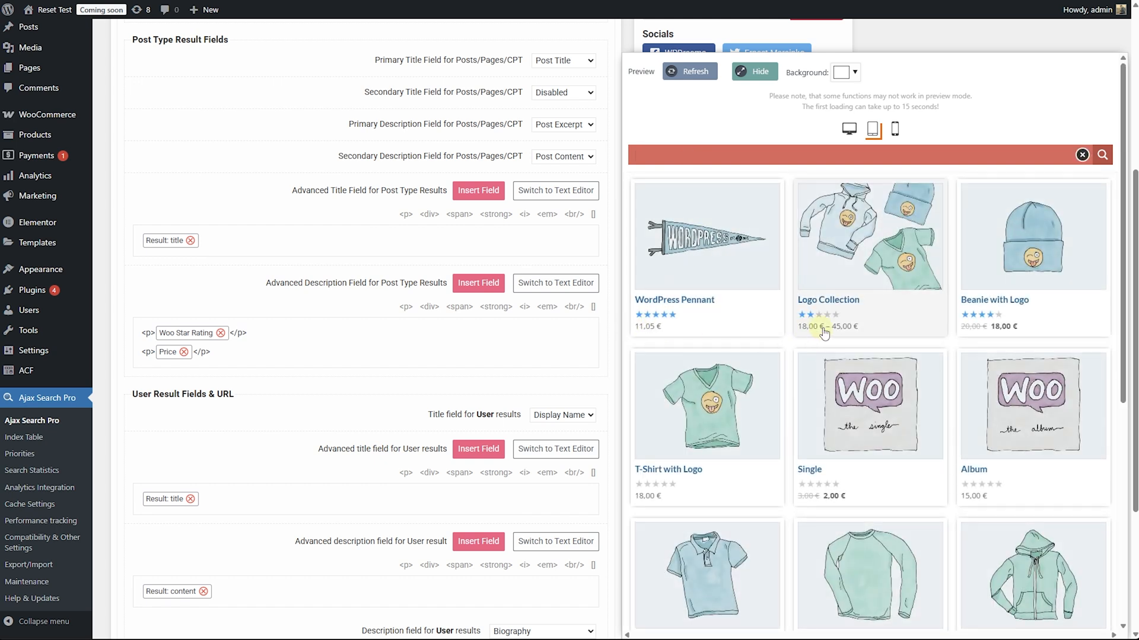
mouse_move(1006, 328)
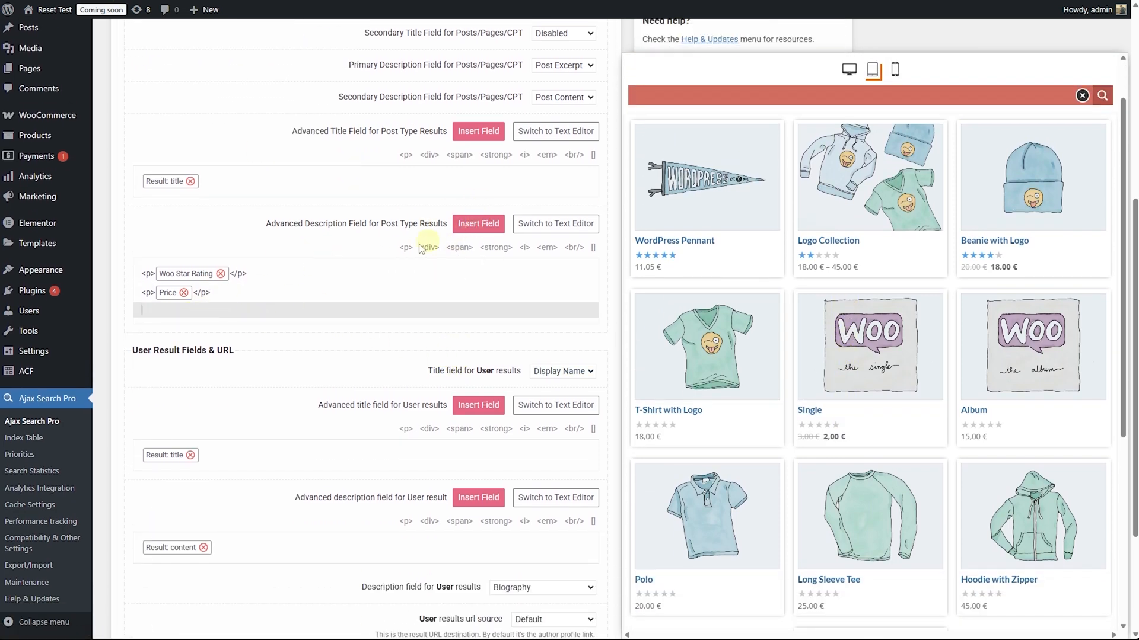
Step: Insert a WooCommerce Add to Cart field with quantity input, then refresh the preview
left_click(478, 224)
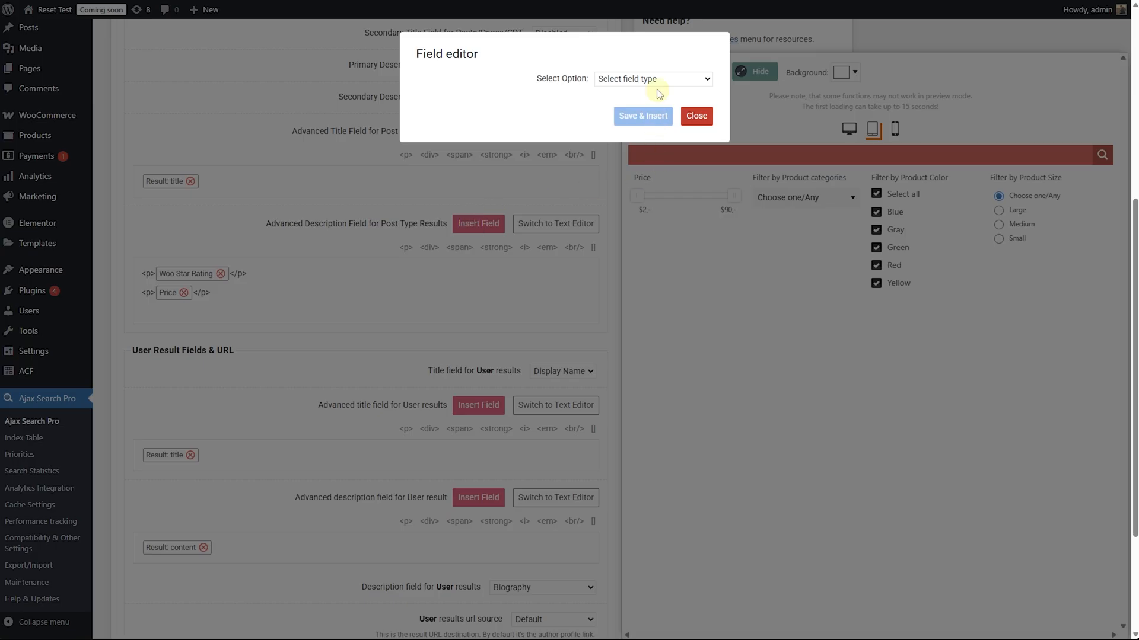
left_click(651, 78)
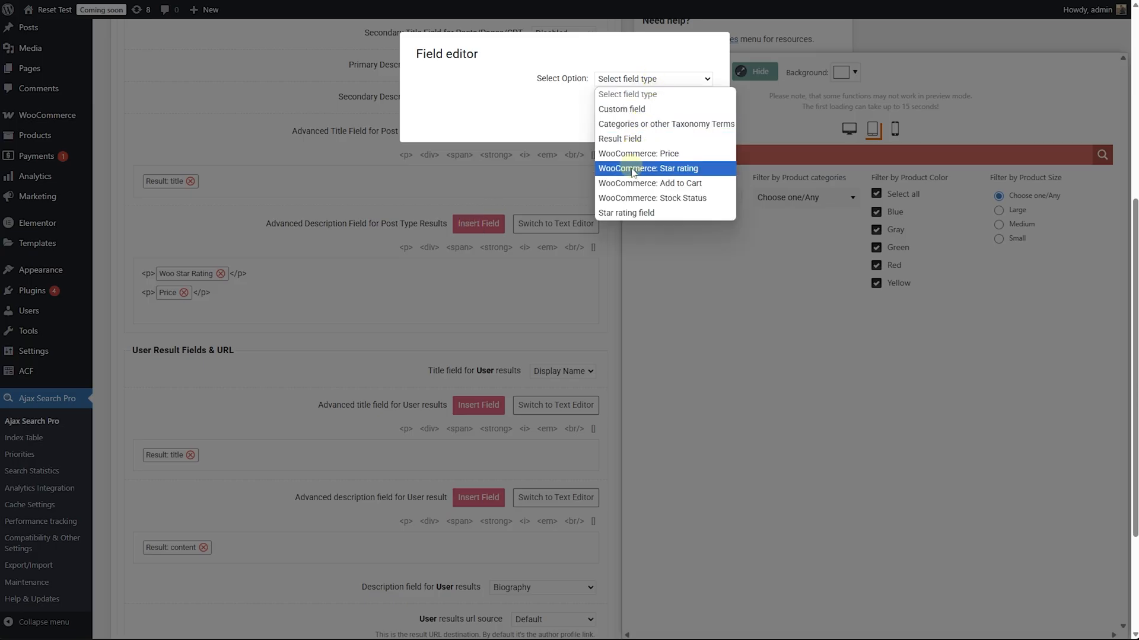
mouse_move(686, 187)
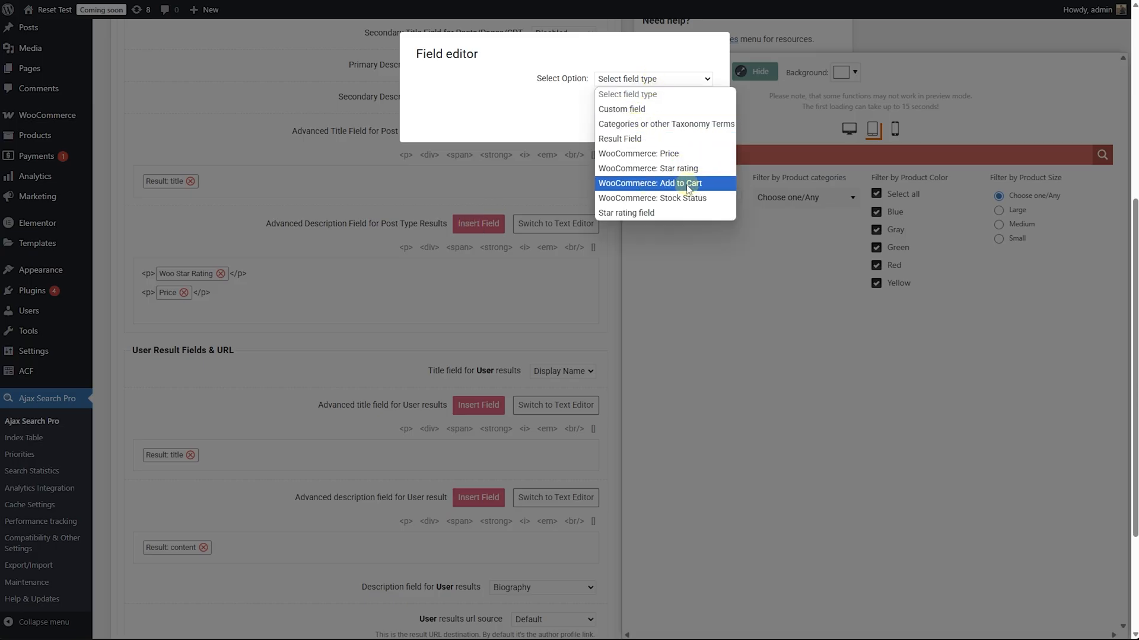
left_click(648, 183)
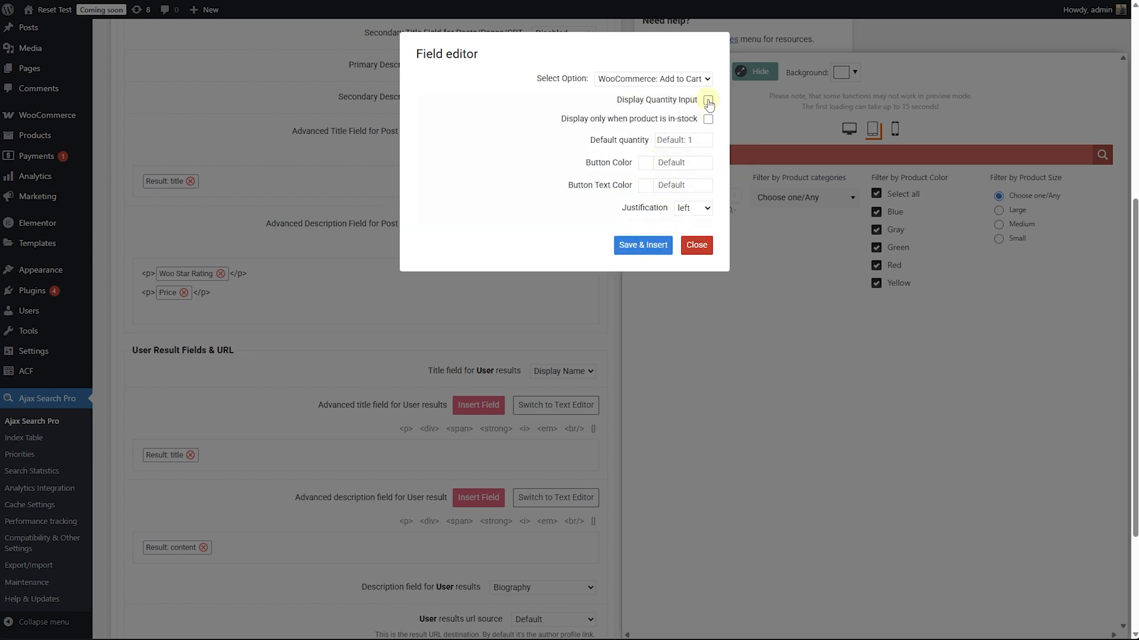
left_click(641, 245)
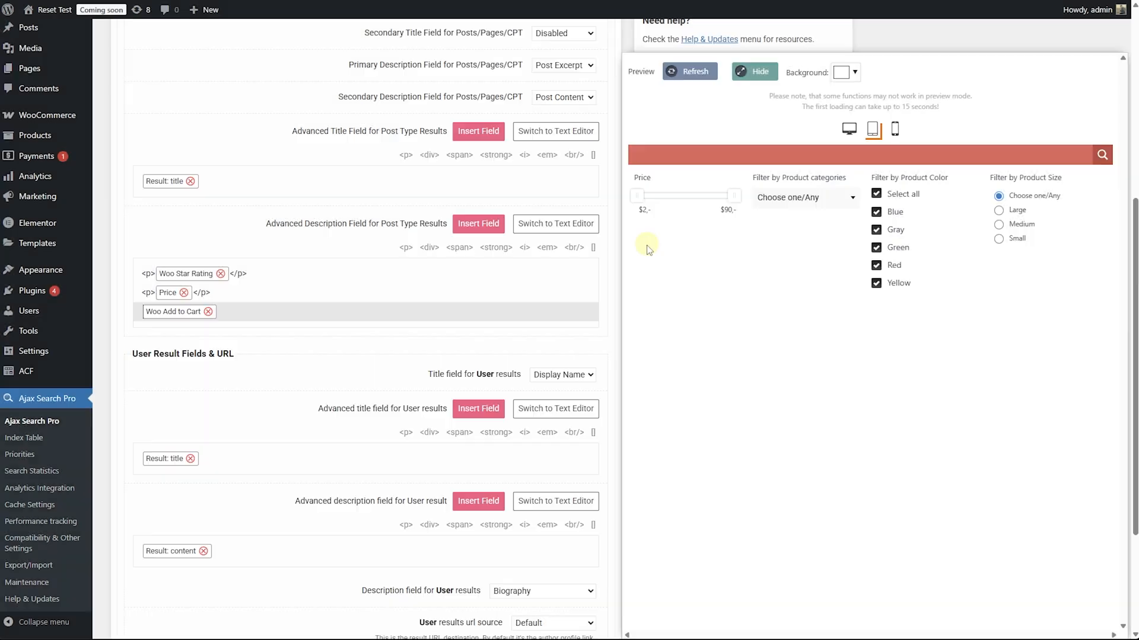
left_click(689, 155)
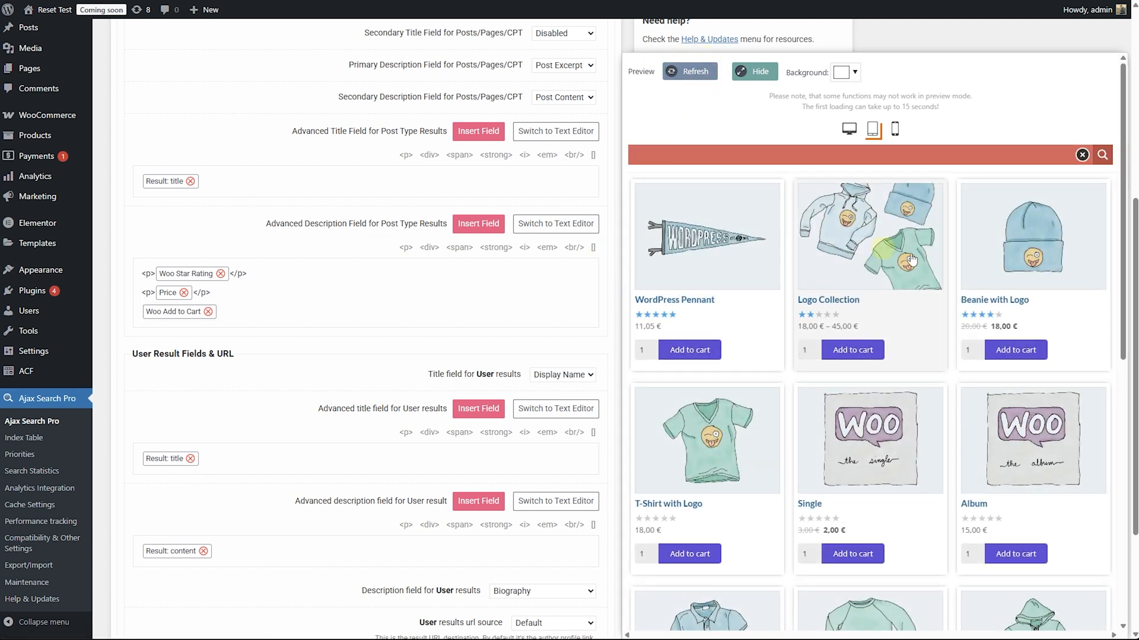
mouse_move(866, 300)
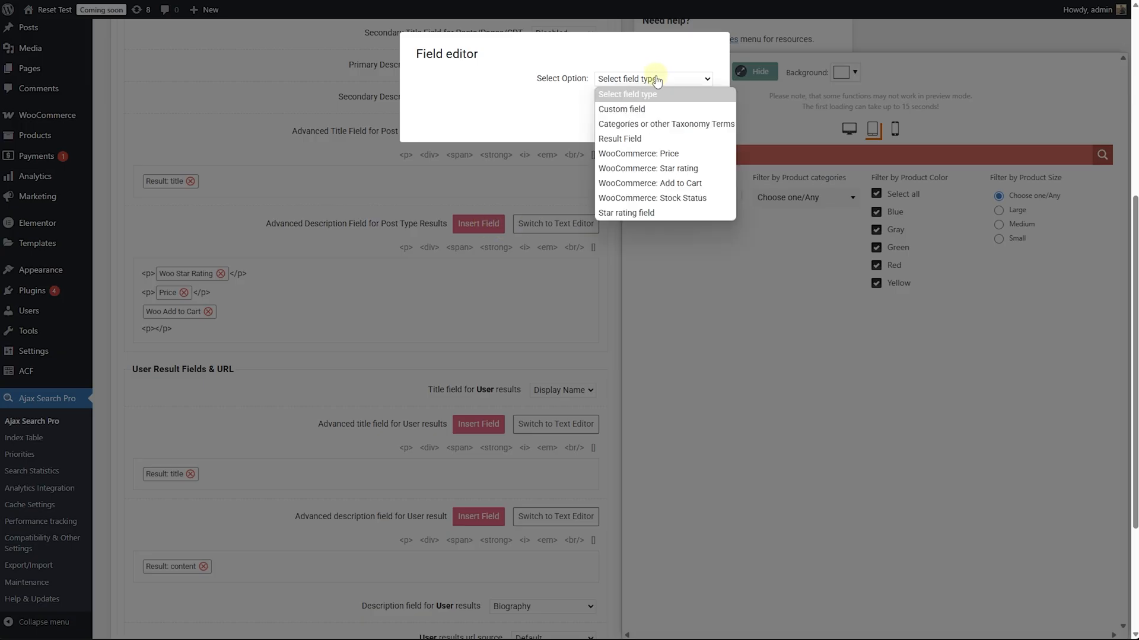
Step: Append a product_cat field with a bold 'Categories:' label and verify it in the preview
left_click(666, 123)
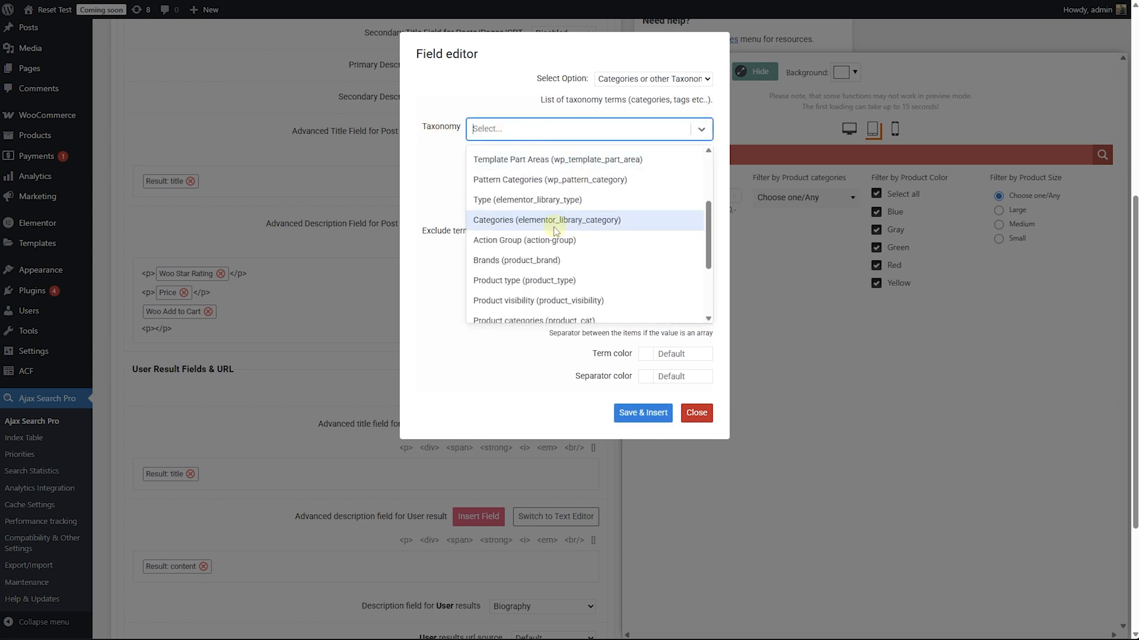
scroll("down", 3)
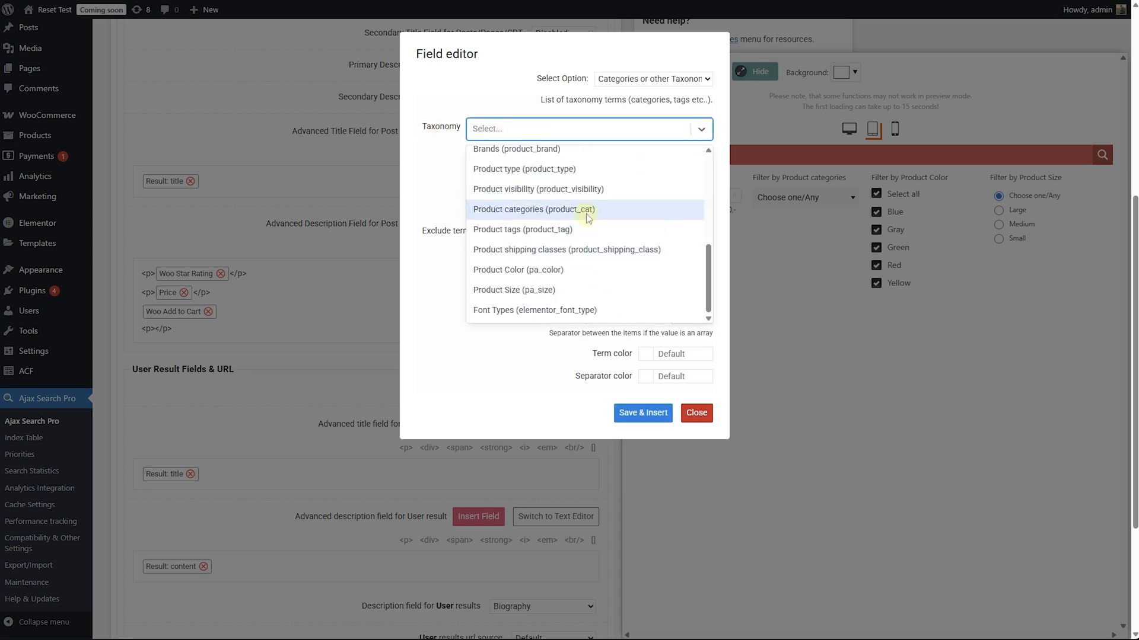
mouse_move(517, 270)
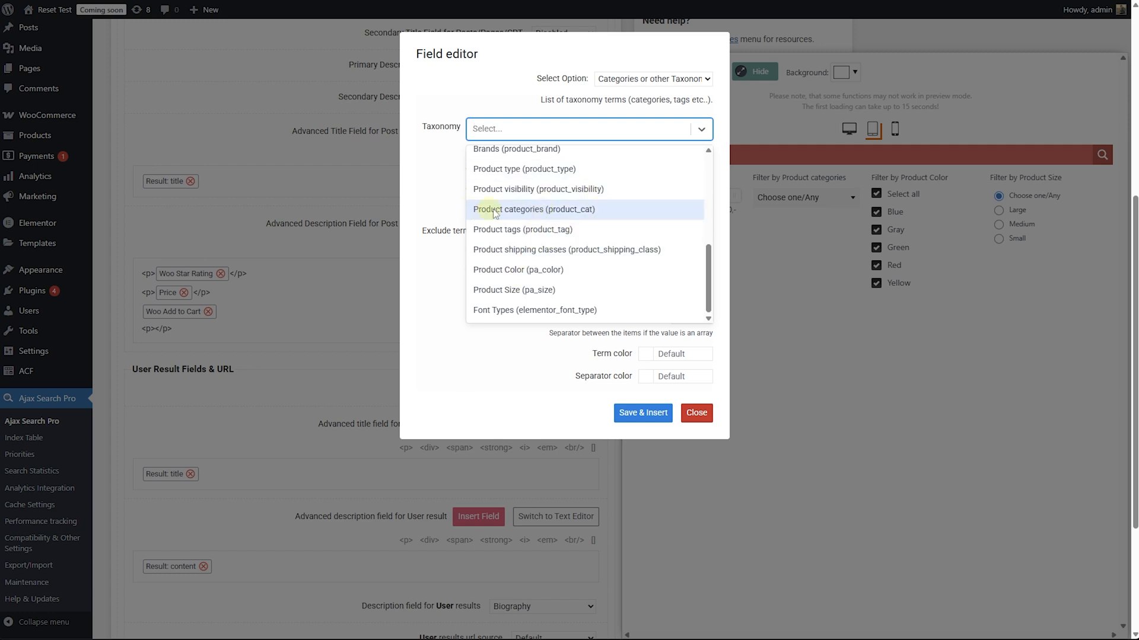
left_click(534, 210)
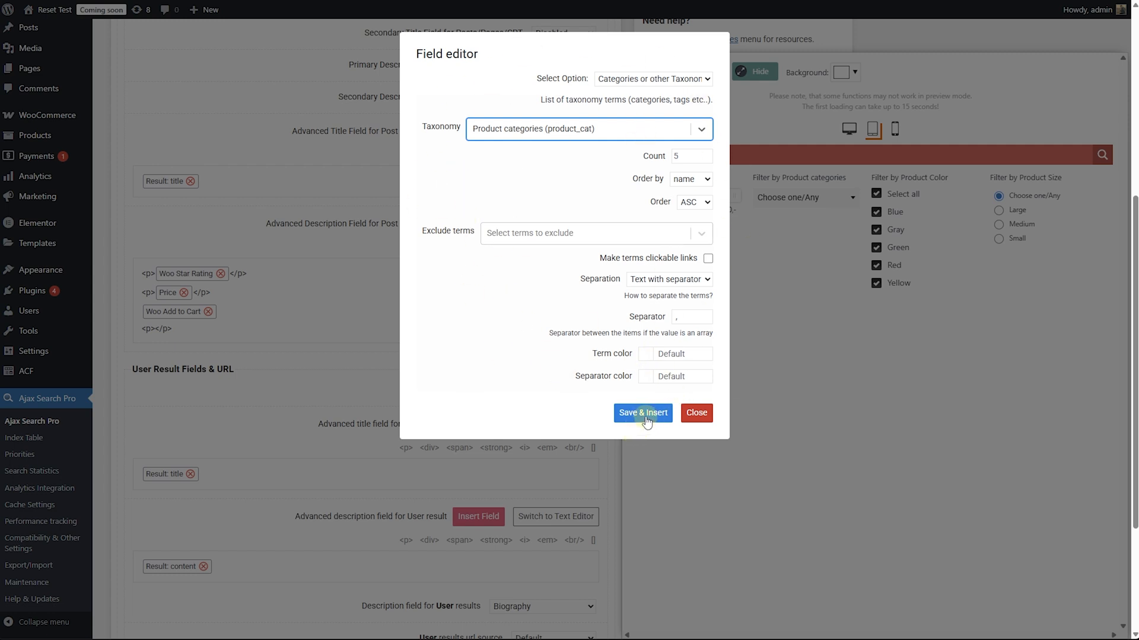
left_click(642, 413)
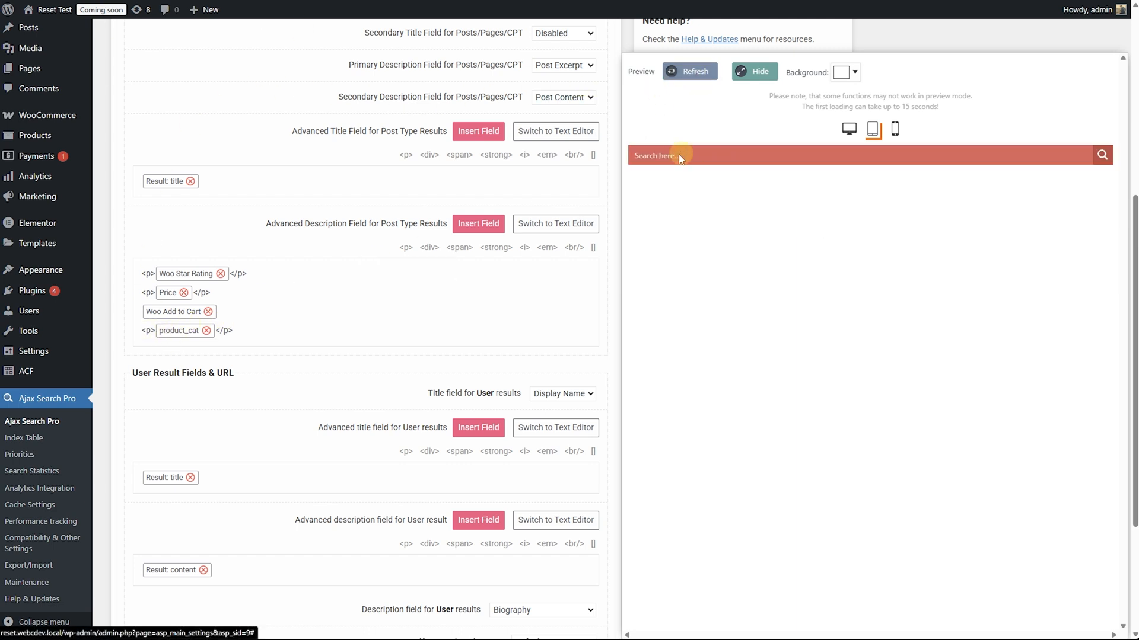
left_click(657, 154)
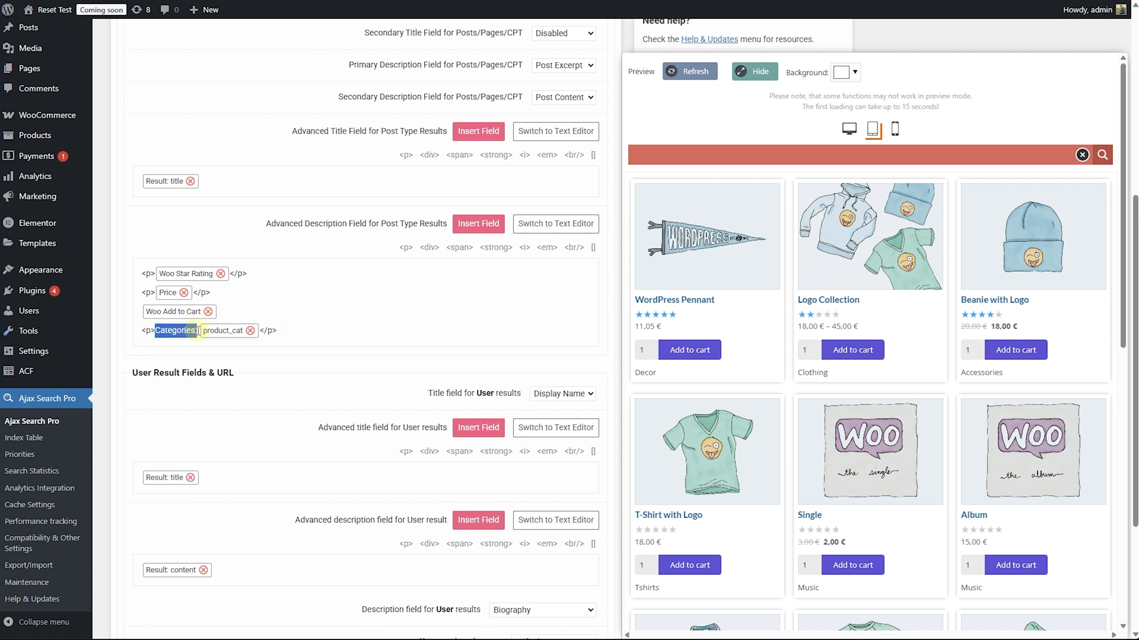
left_click(496, 248)
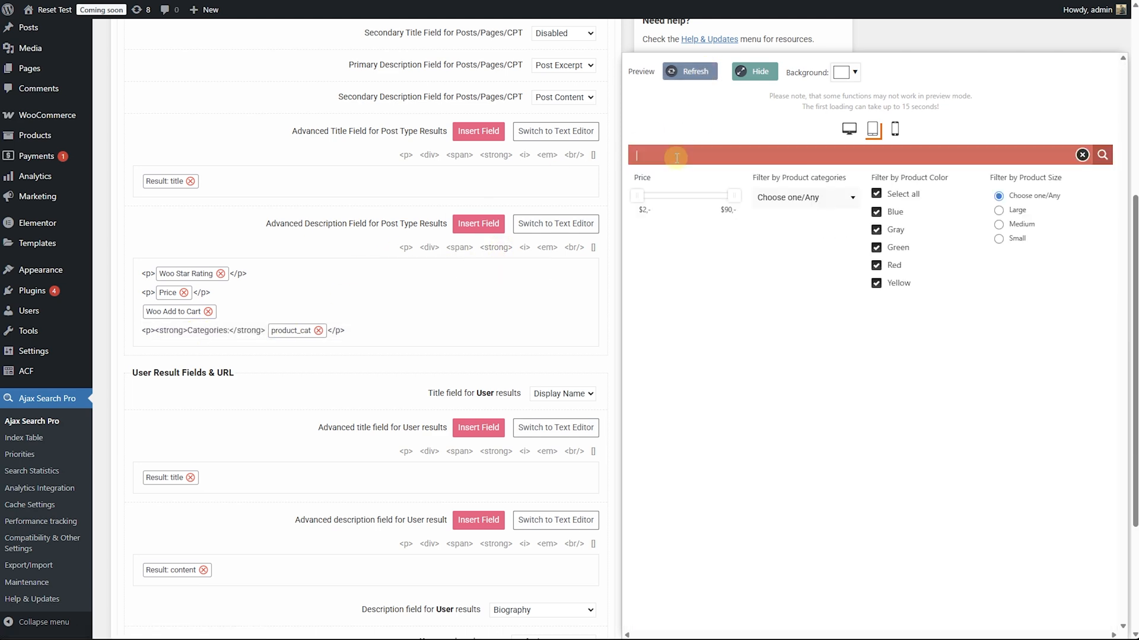
left_click(688, 71)
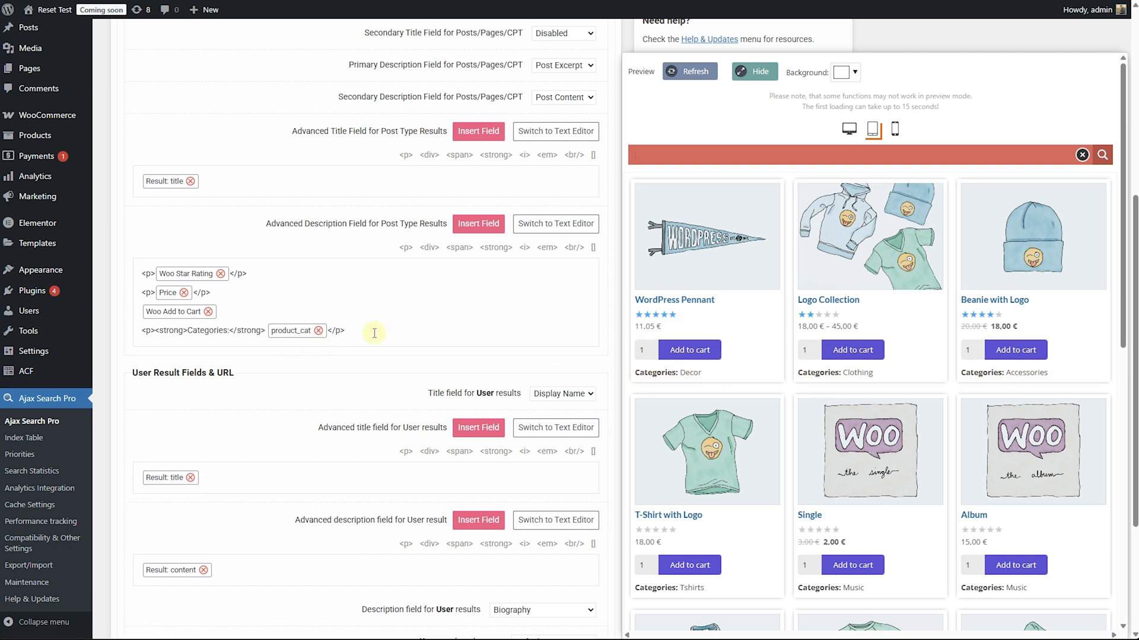
mouse_move(397, 252)
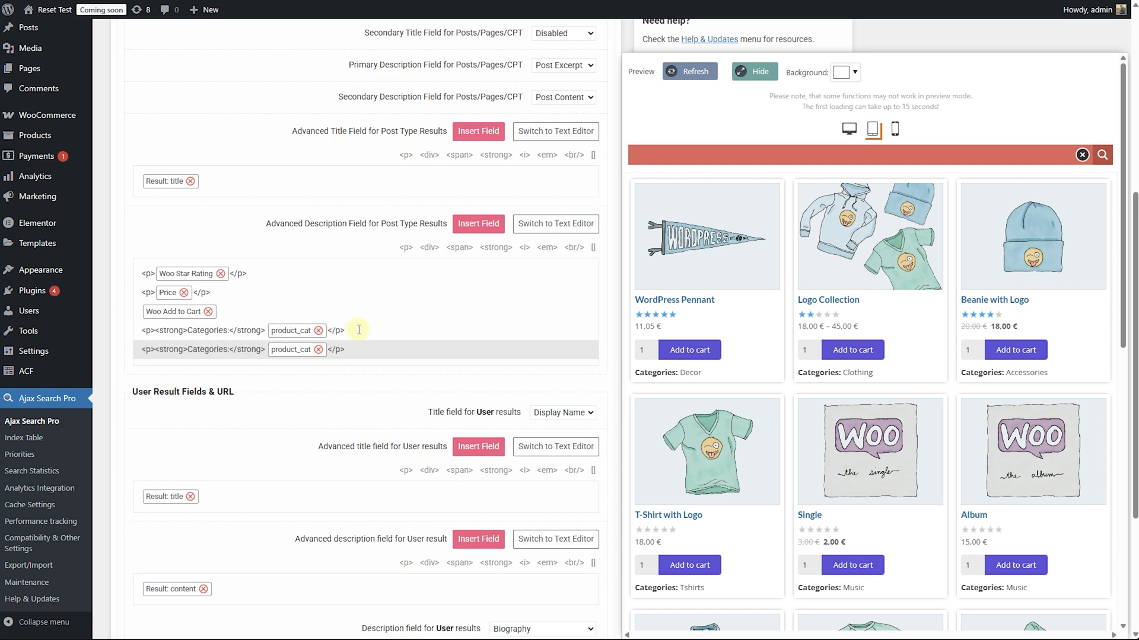
Step: Relabel the first copied line to Color and set its field to the pa_color taxonomy
double_click(207, 350)
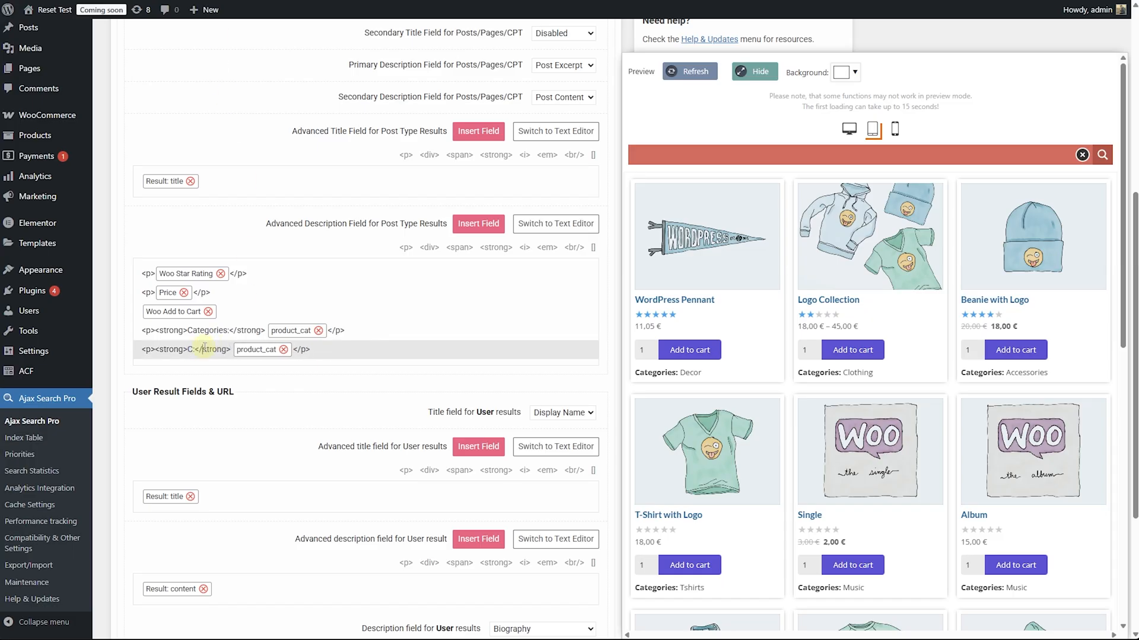
type("ol")
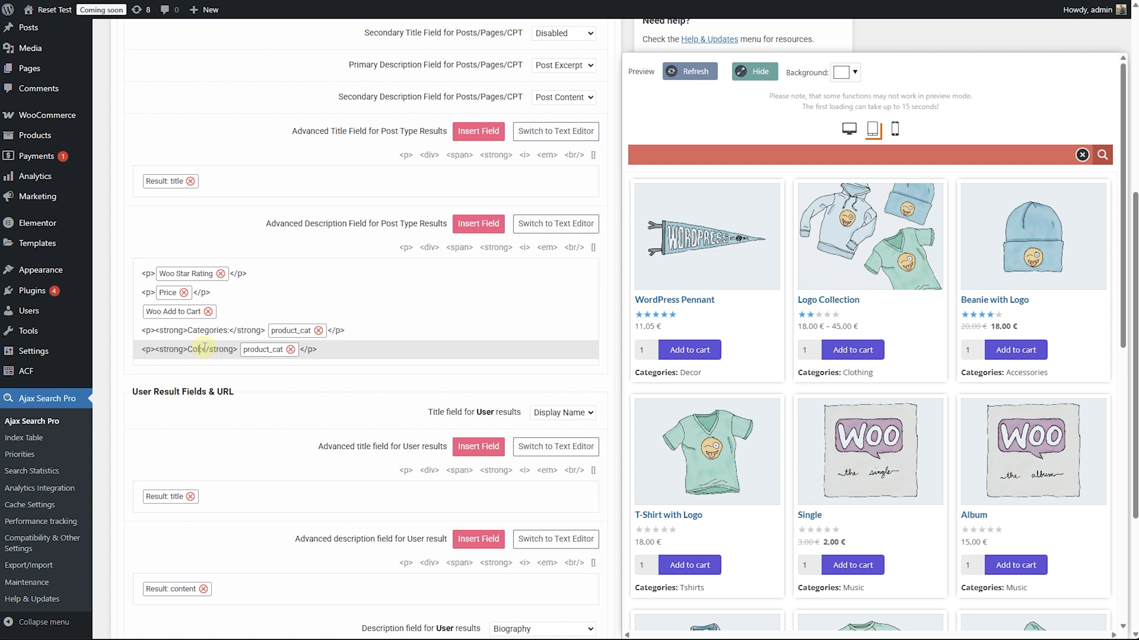
left_click(263, 349)
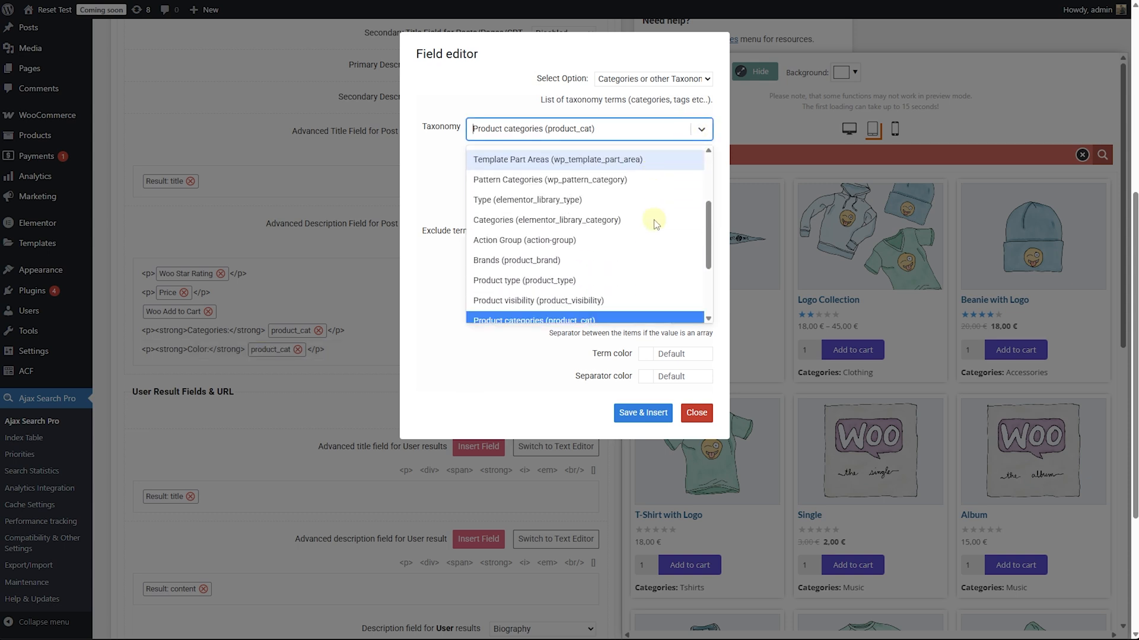
scroll("down", 3)
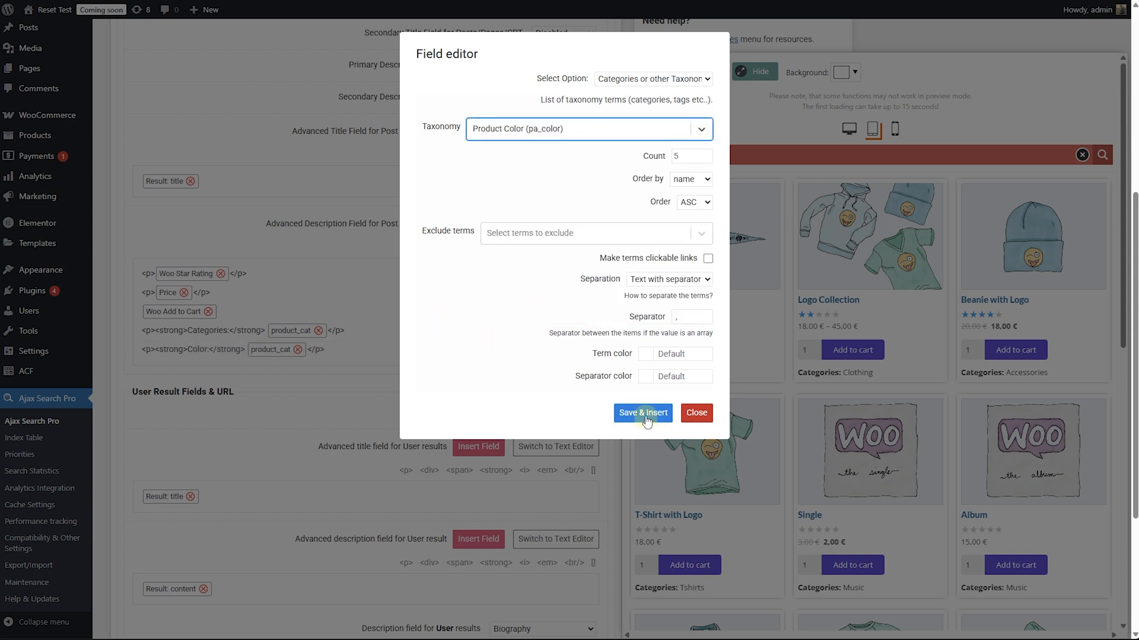
left_click(641, 413)
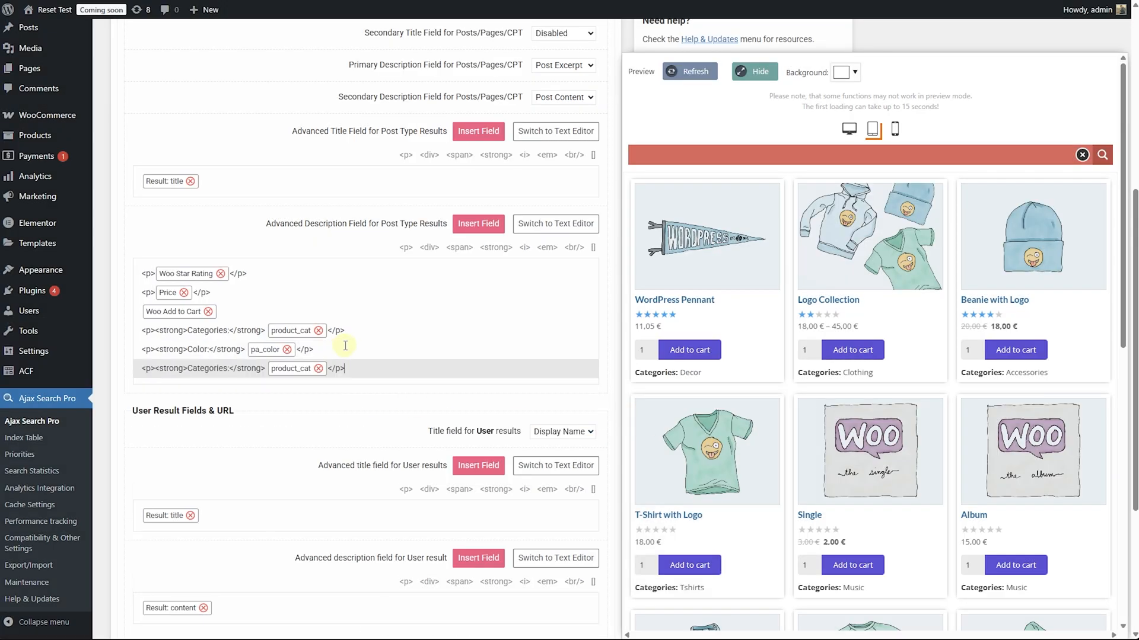
mouse_move(225, 368)
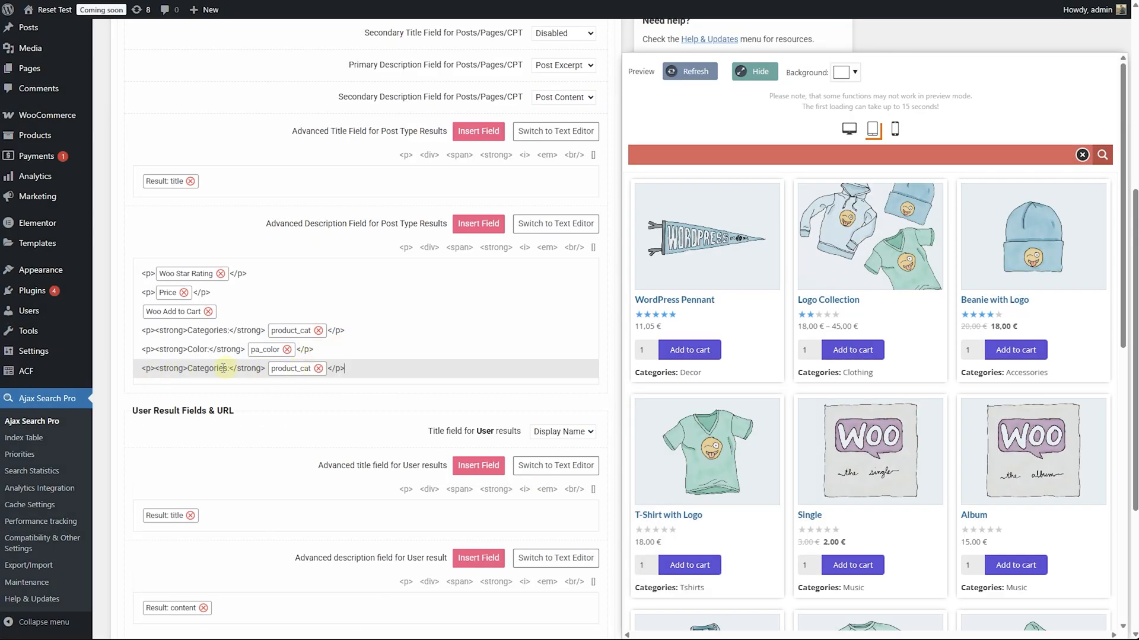
Step: Relabel the third line to Size and switch its field's taxonomy for sizes
double_click(206, 369)
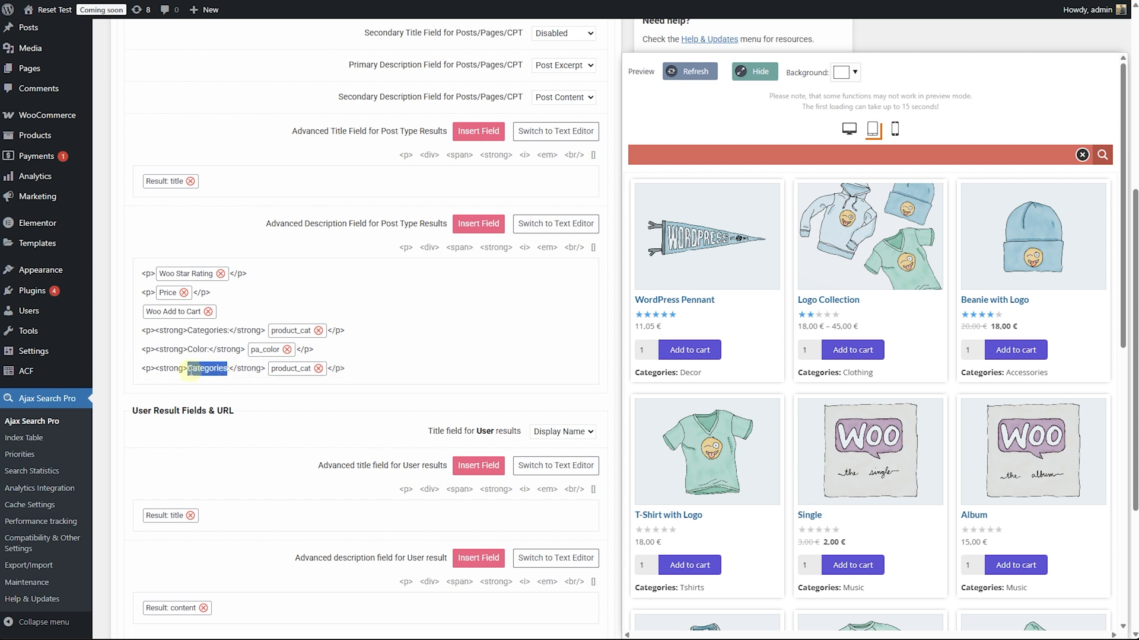
key("Delete")
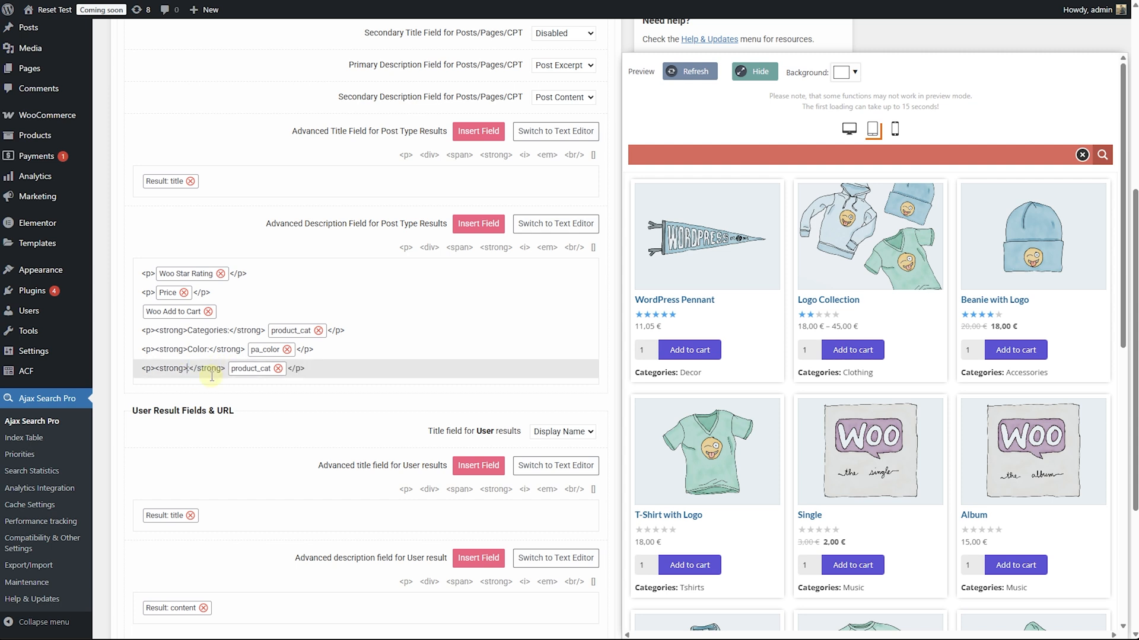
type("Type")
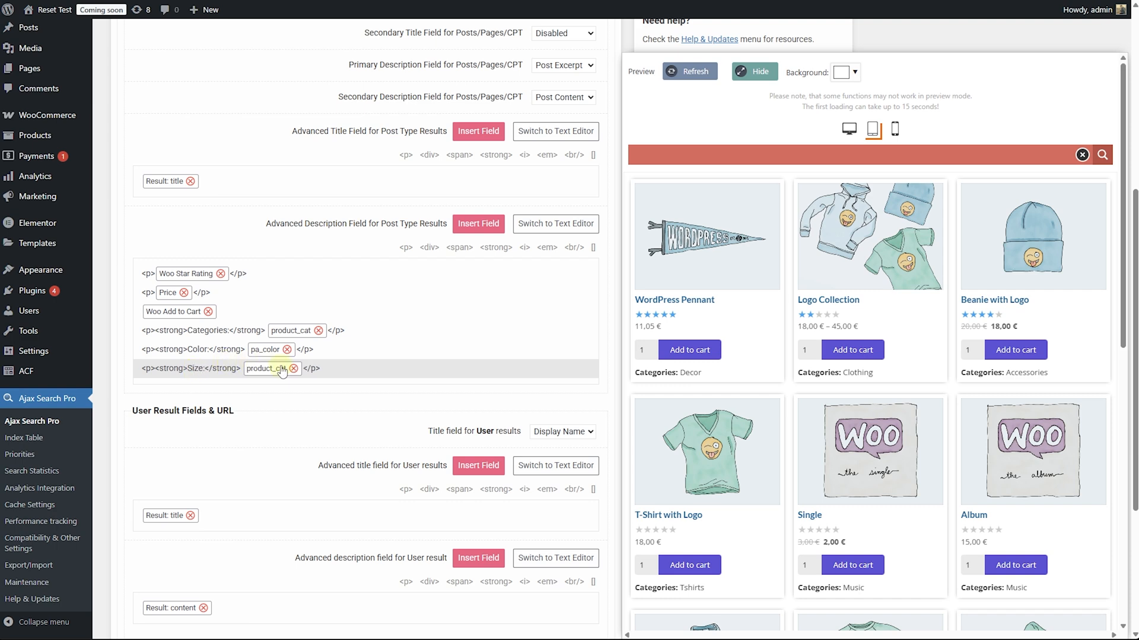
left_click(267, 368)
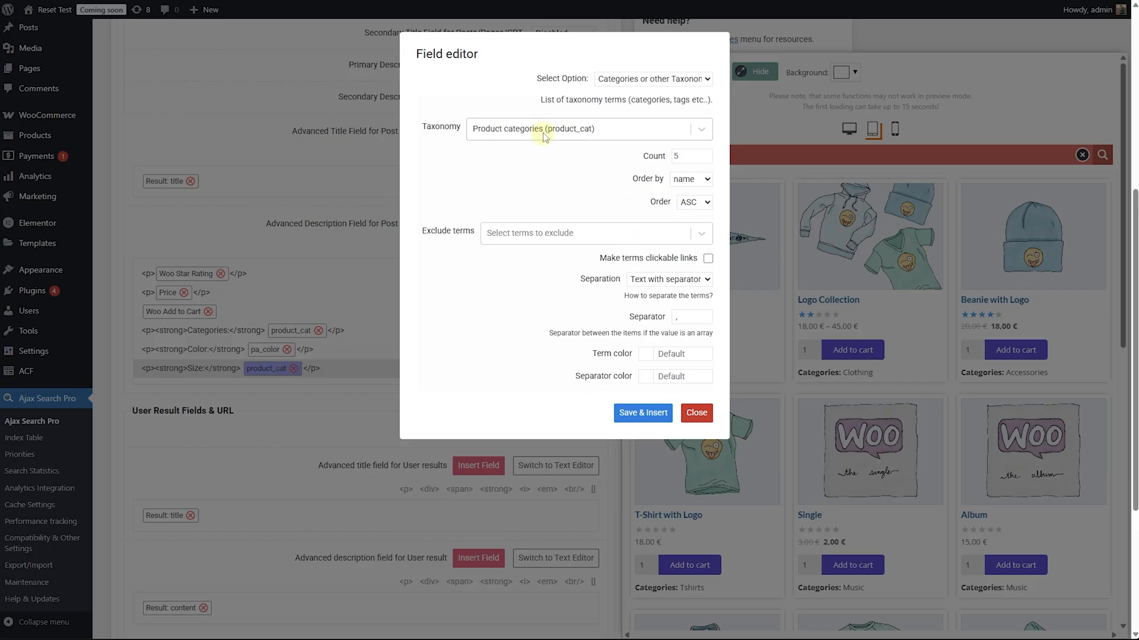
left_click(587, 129)
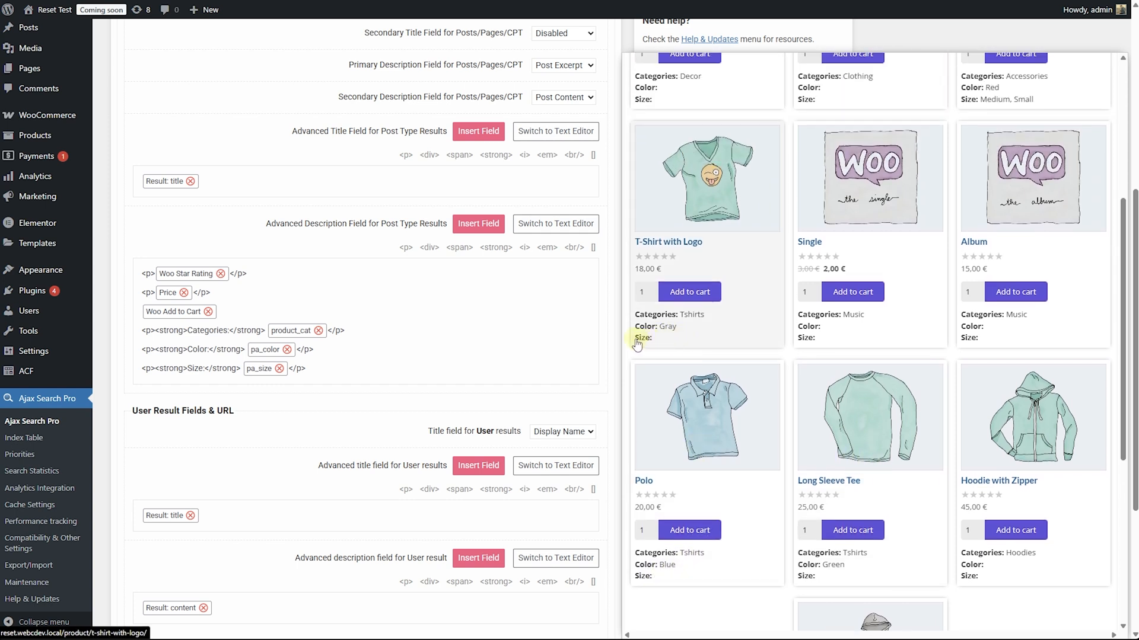
mouse_move(651, 343)
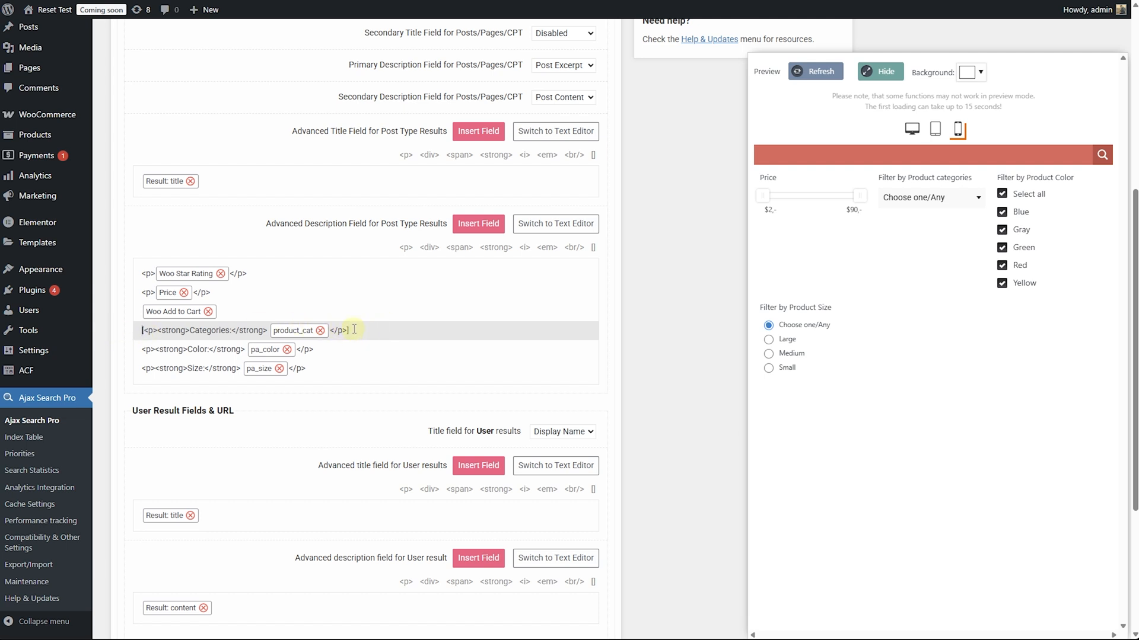
Step: Widen the preview and scroll to confirm cards show only existing Color lines, no empty Size
left_click_drag(141, 349, 312, 350)
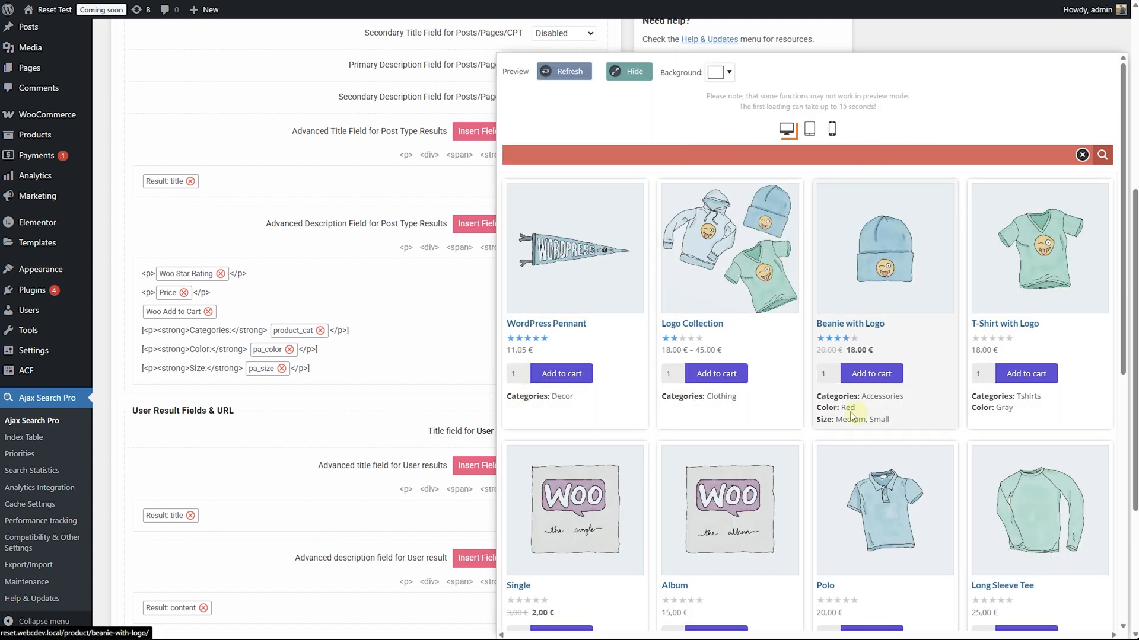
mouse_move(821, 415)
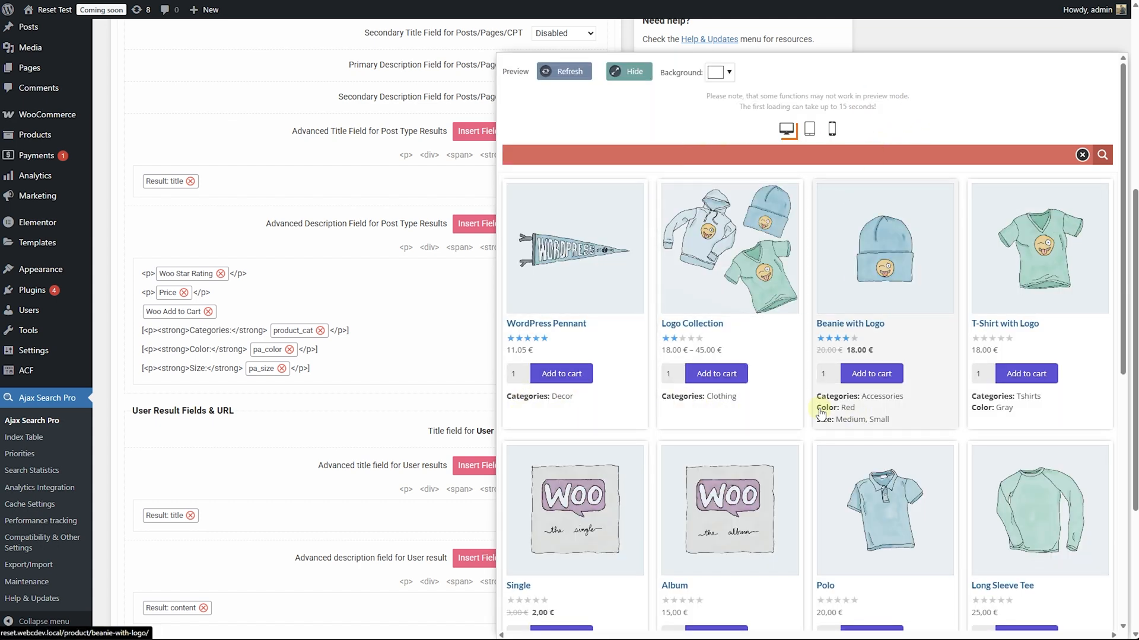
scroll("down", 3)
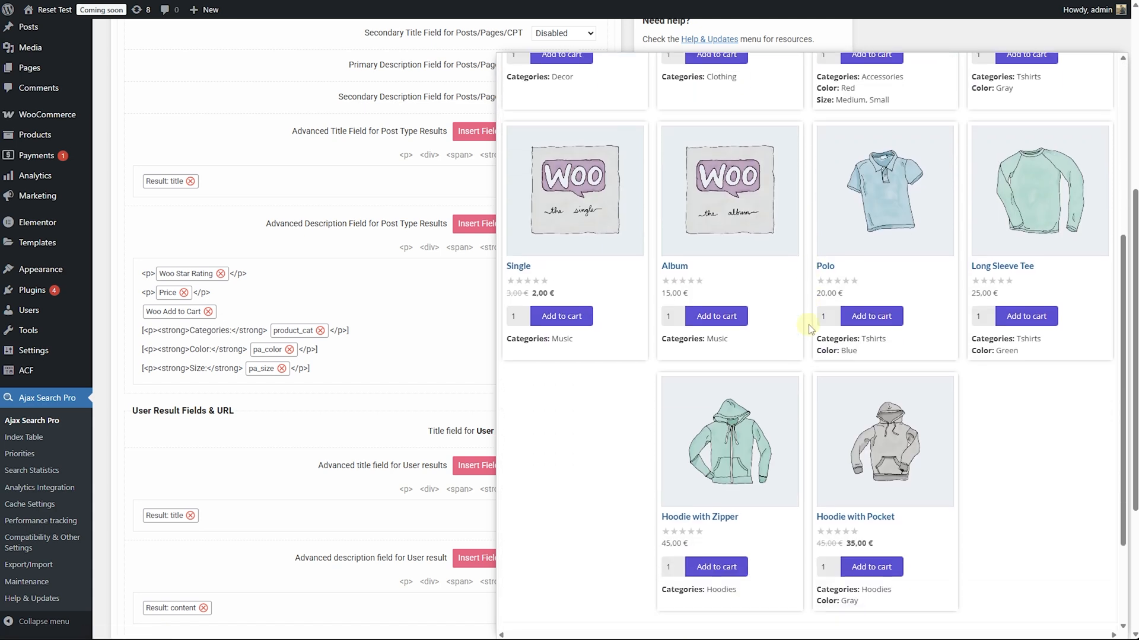
scroll("down", 3)
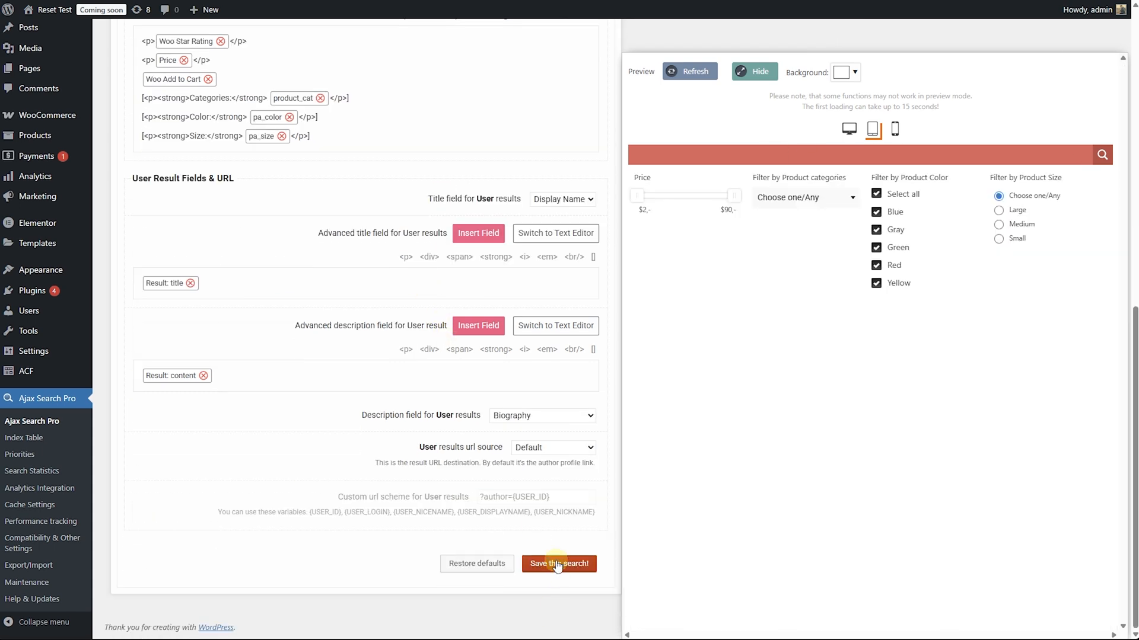
Step: Save the WooCommerce Search settings, re-show the preview, and go to All Pages
left_click(558, 563)
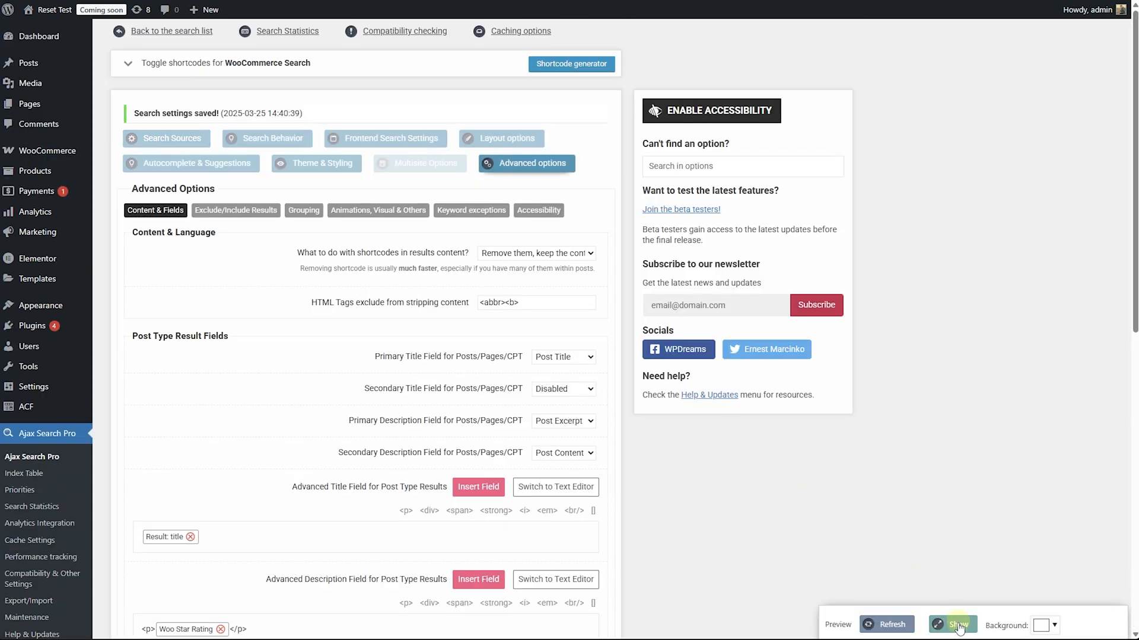
left_click(951, 624)
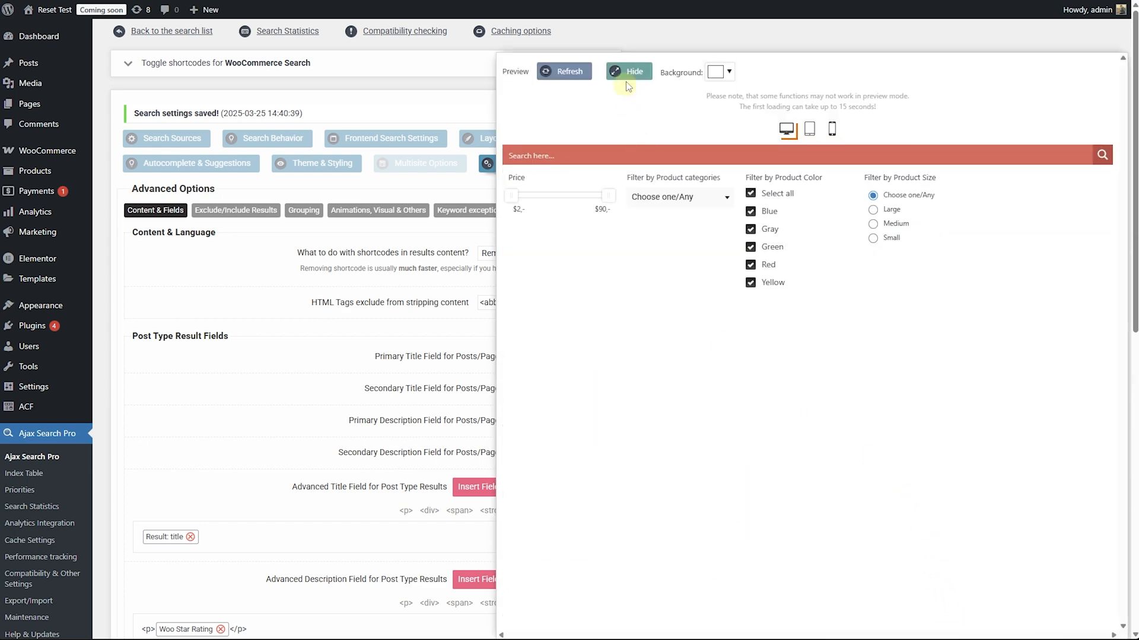
left_click(627, 72)
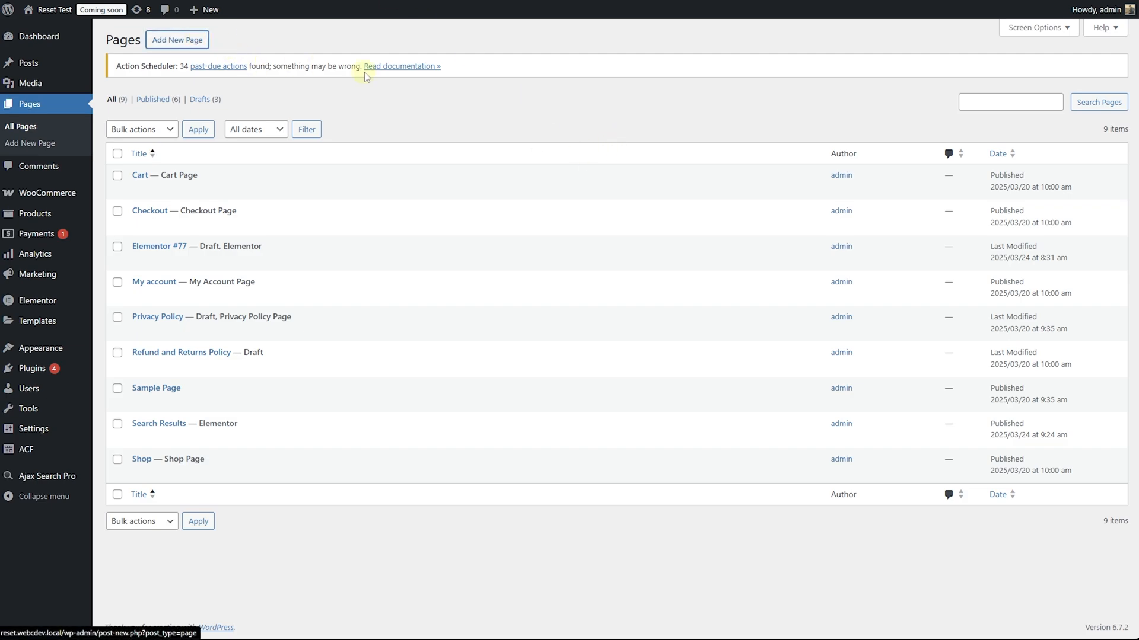
Step: Create a 'WooCommerce Search' page with an Ajax Search Pro search bar for ID 9 and publish
left_click(177, 39)
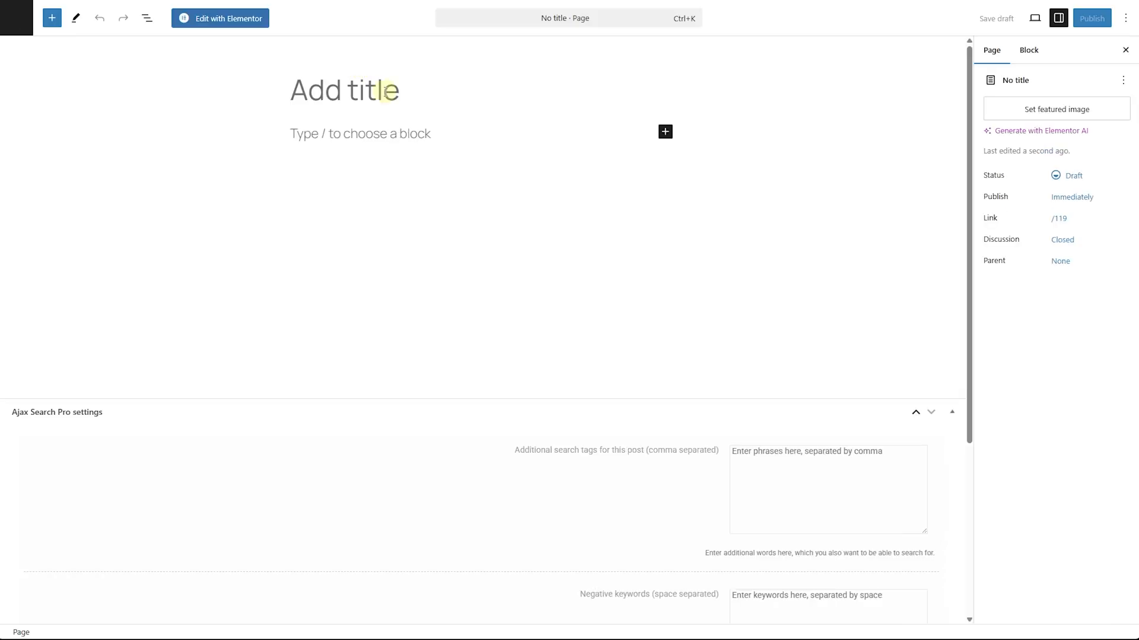
type("WooCommerce Search")
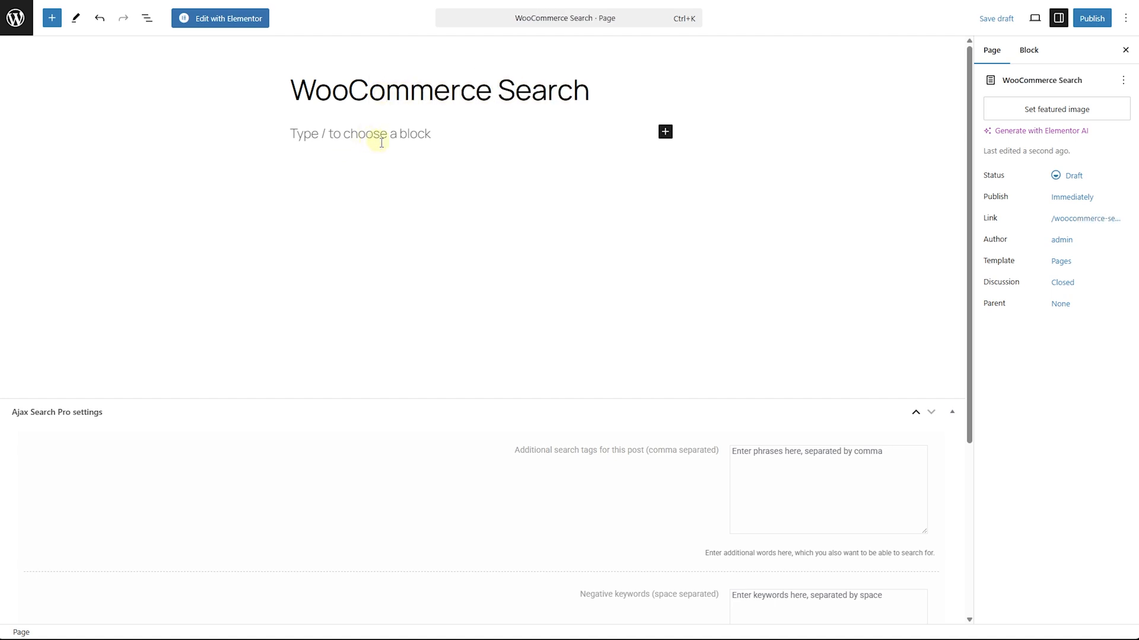
mouse_move(660, 190)
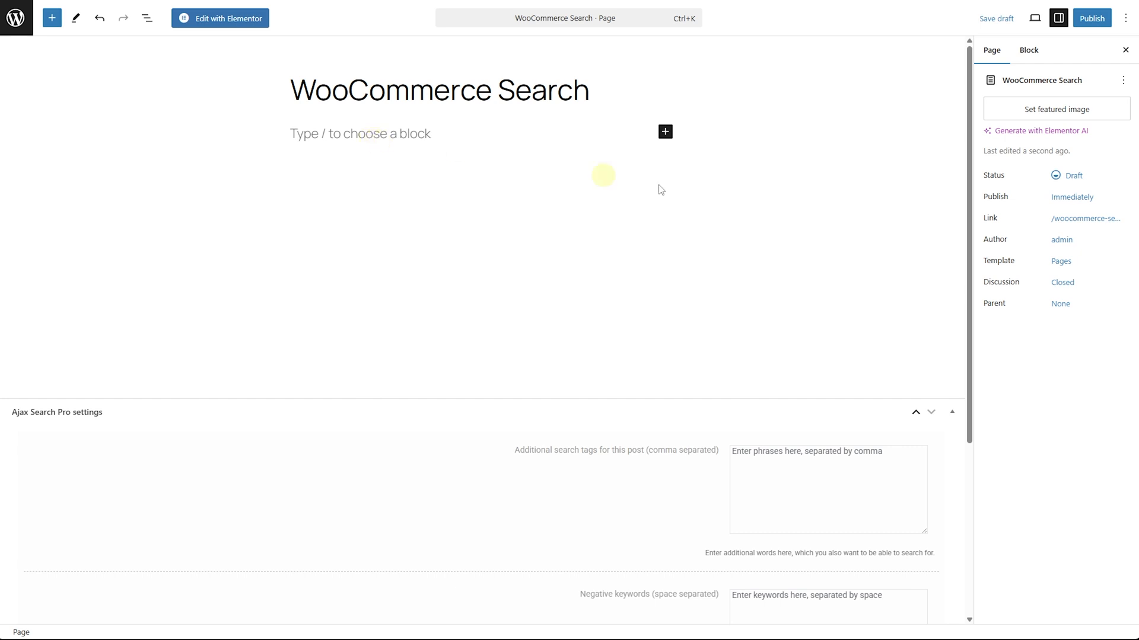
left_click(664, 132)
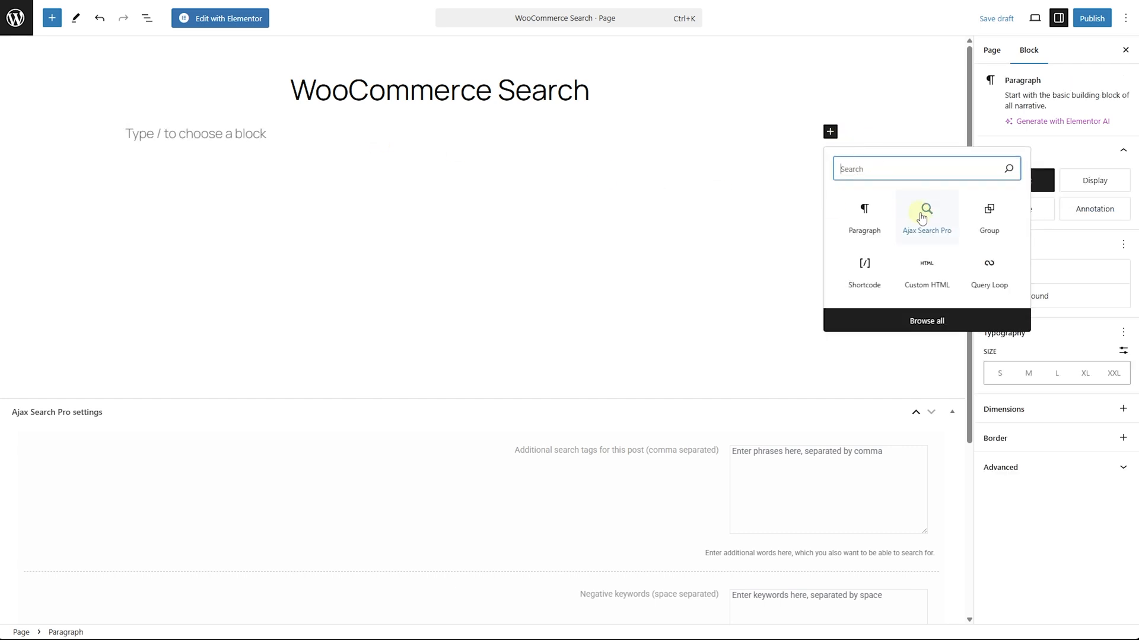
left_click(926, 216)
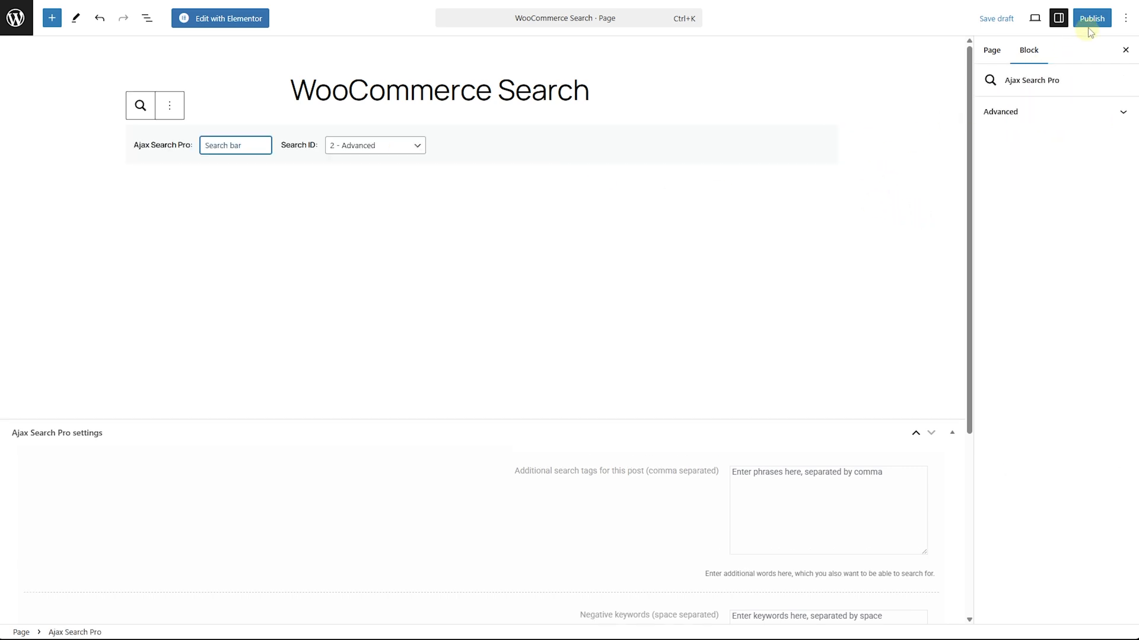
left_click(375, 145)
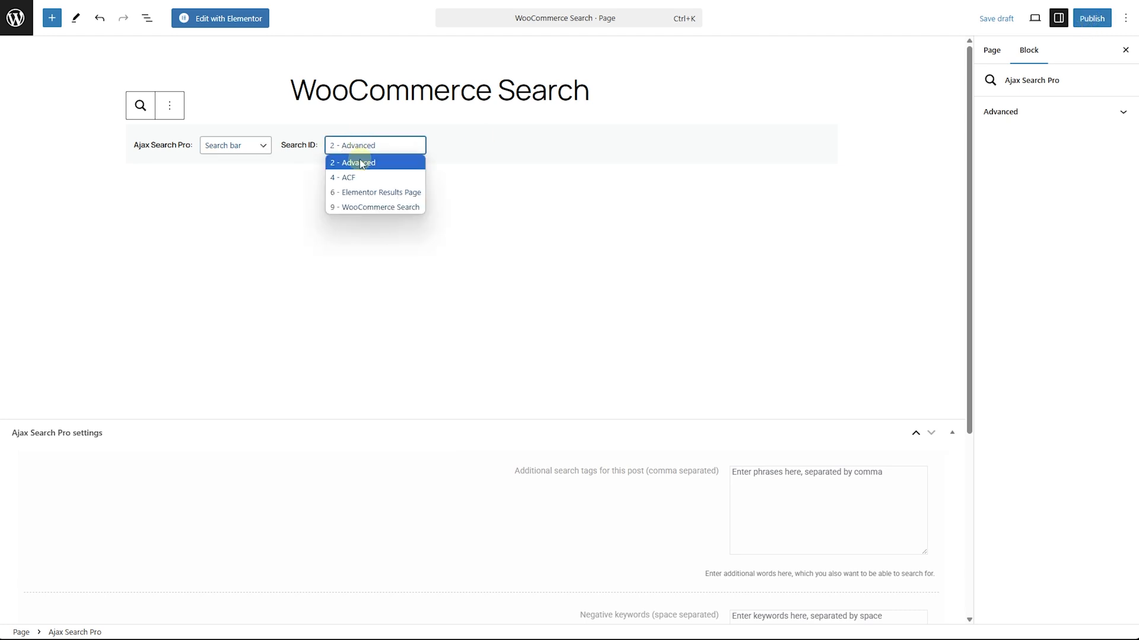
left_click(375, 207)
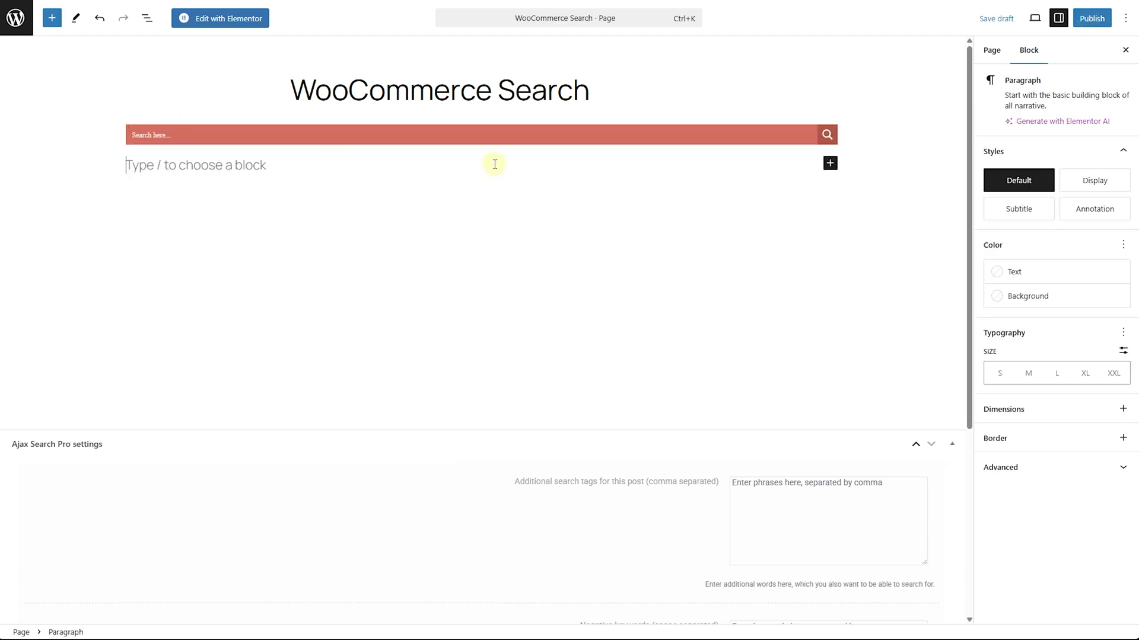
left_click(1091, 17)
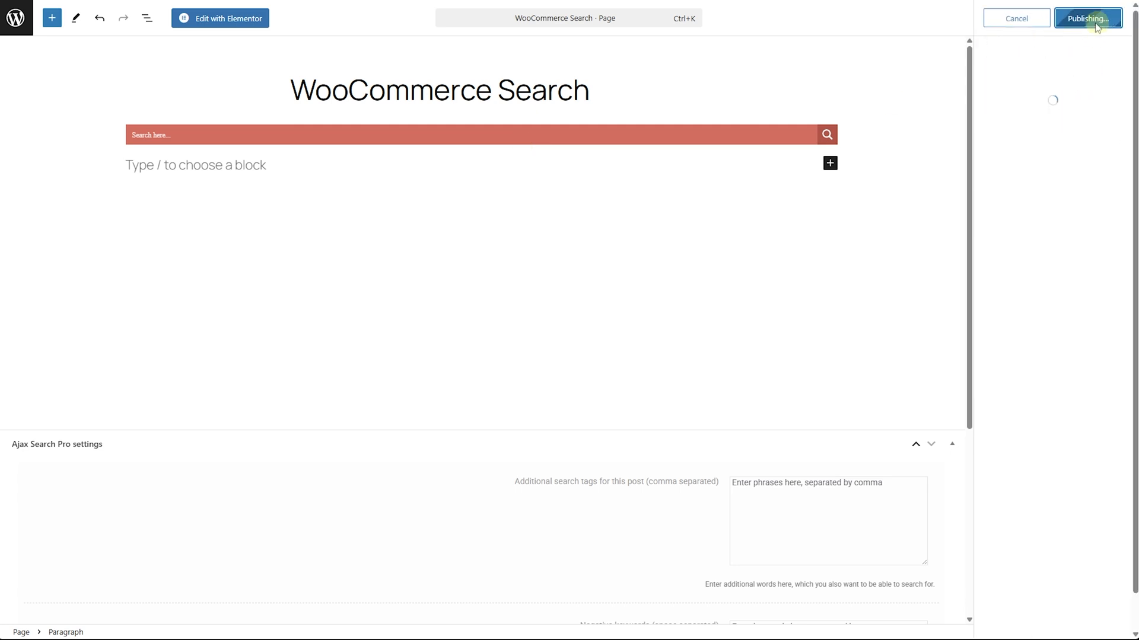
left_click(1087, 19)
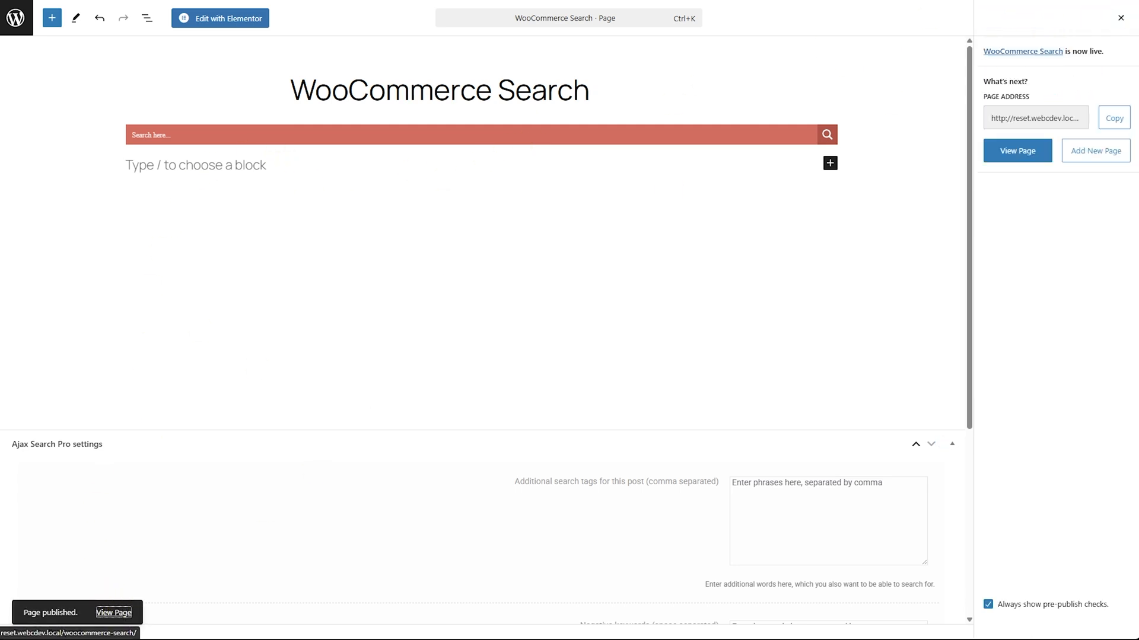
Step: Open the published page and scroll down to the filters below the product grid
left_click(1016, 150)
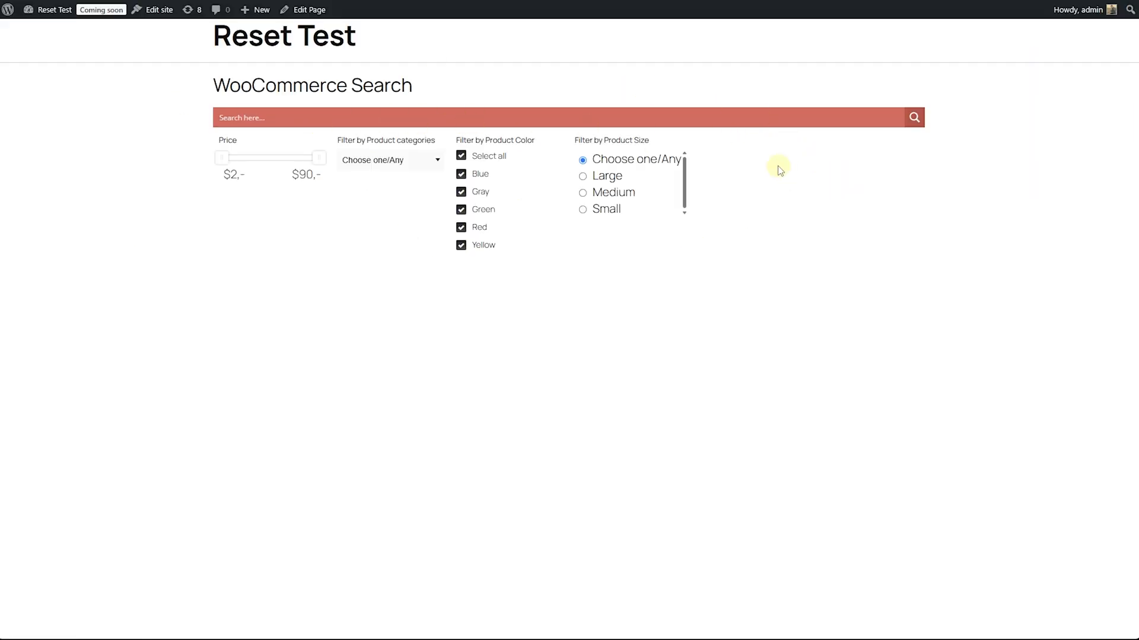
mouse_move(831, 109)
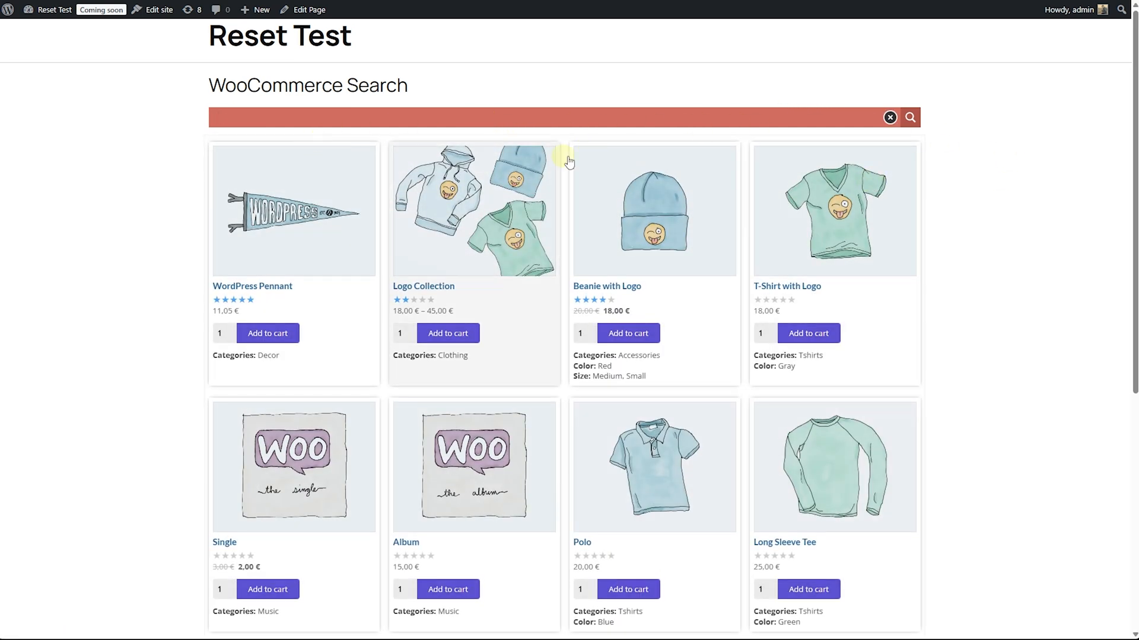
mouse_move(896, 174)
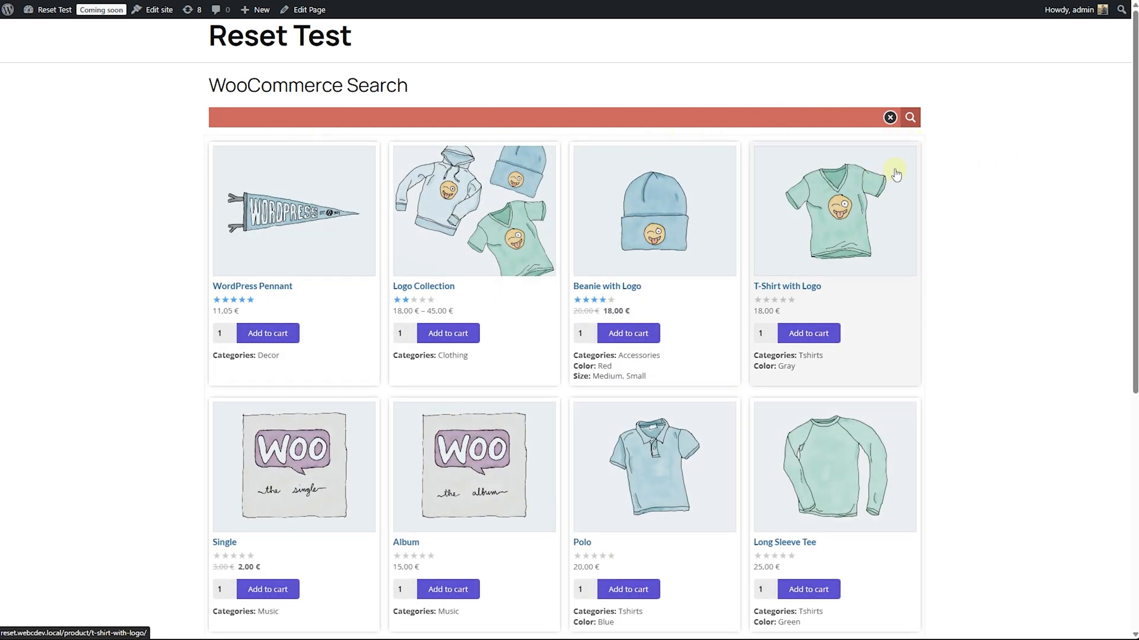
scroll("down", 3)
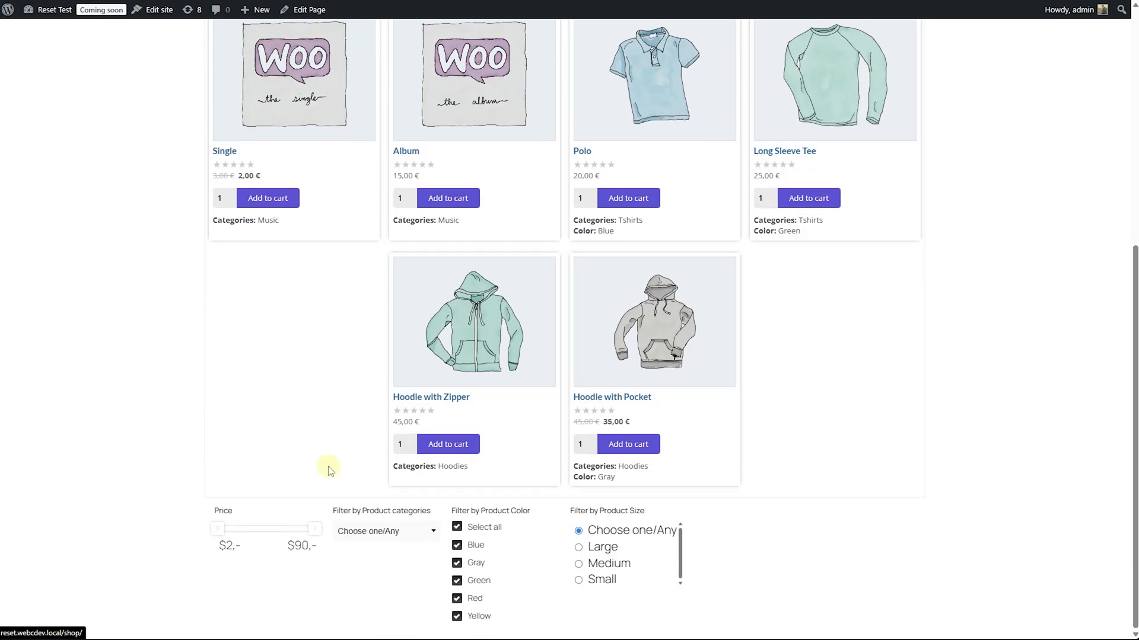
mouse_move(398, 492)
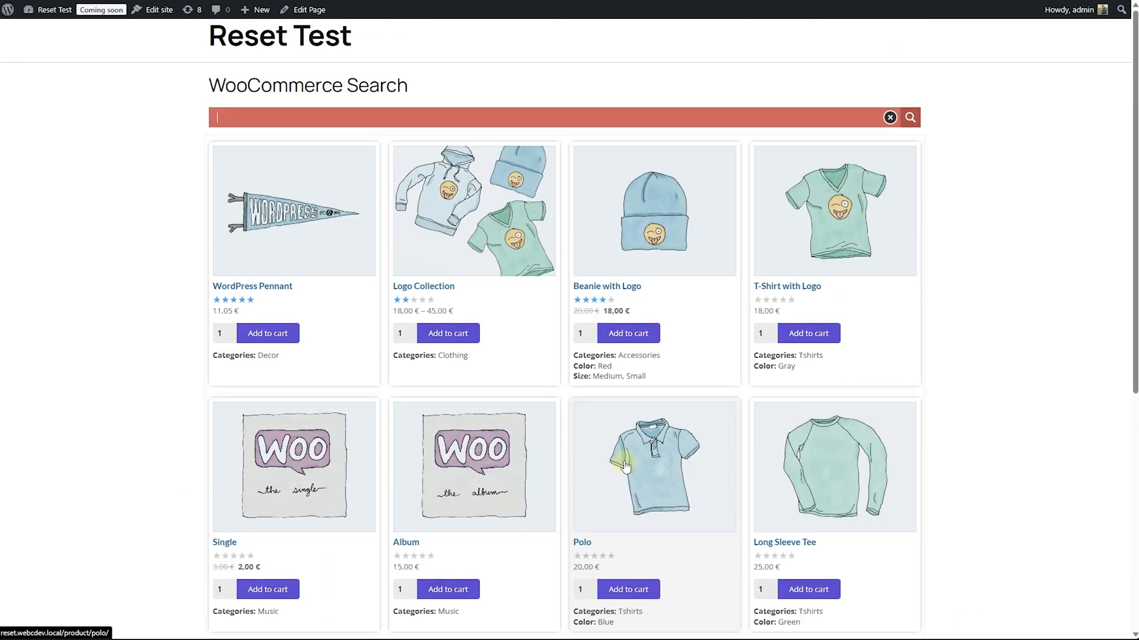
mouse_move(544, 279)
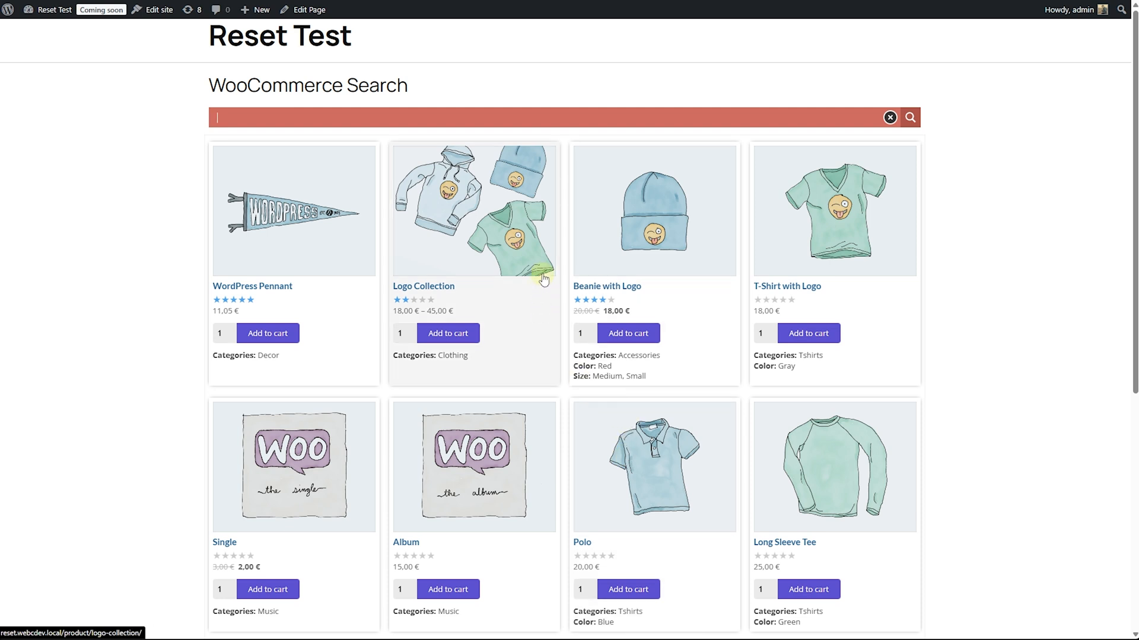
mouse_move(405, 6)
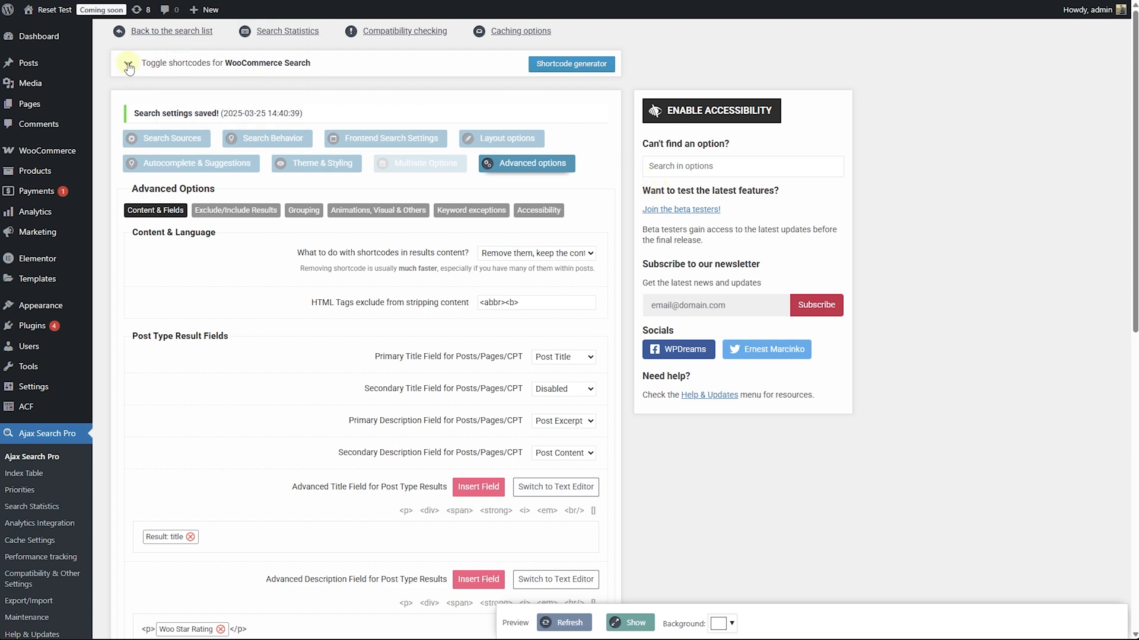
Step: Expand the WooCommerce Search shortcodes to review the settings and results shortcodes
left_click(128, 67)
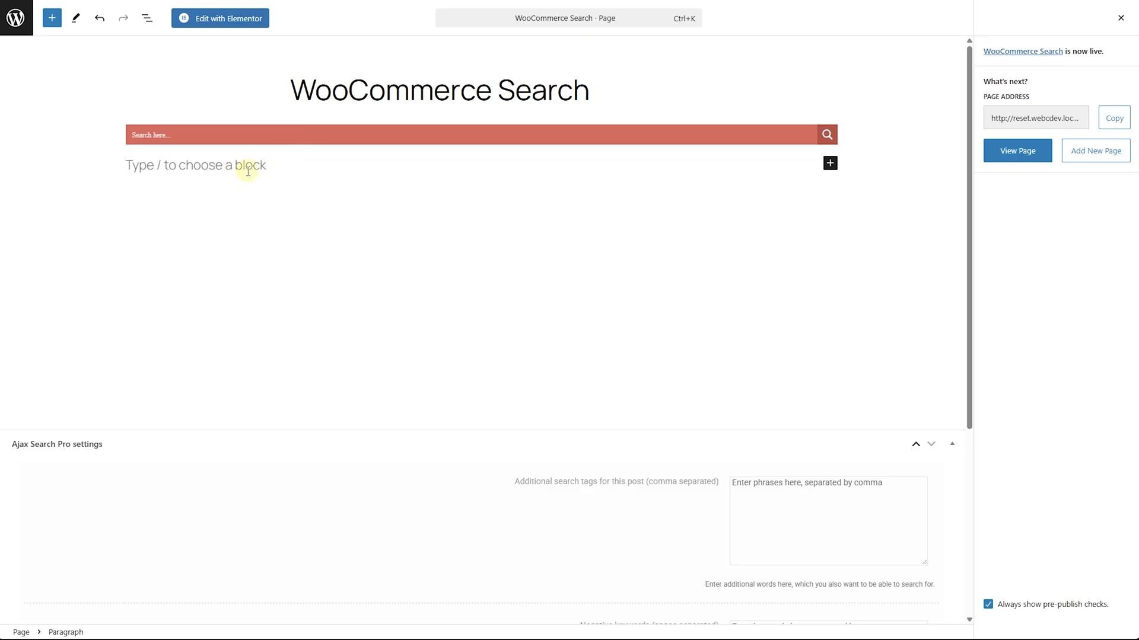
Step: Add Ajax Search Pro settings and results blocks for search ID 9, then save the page
type("/")
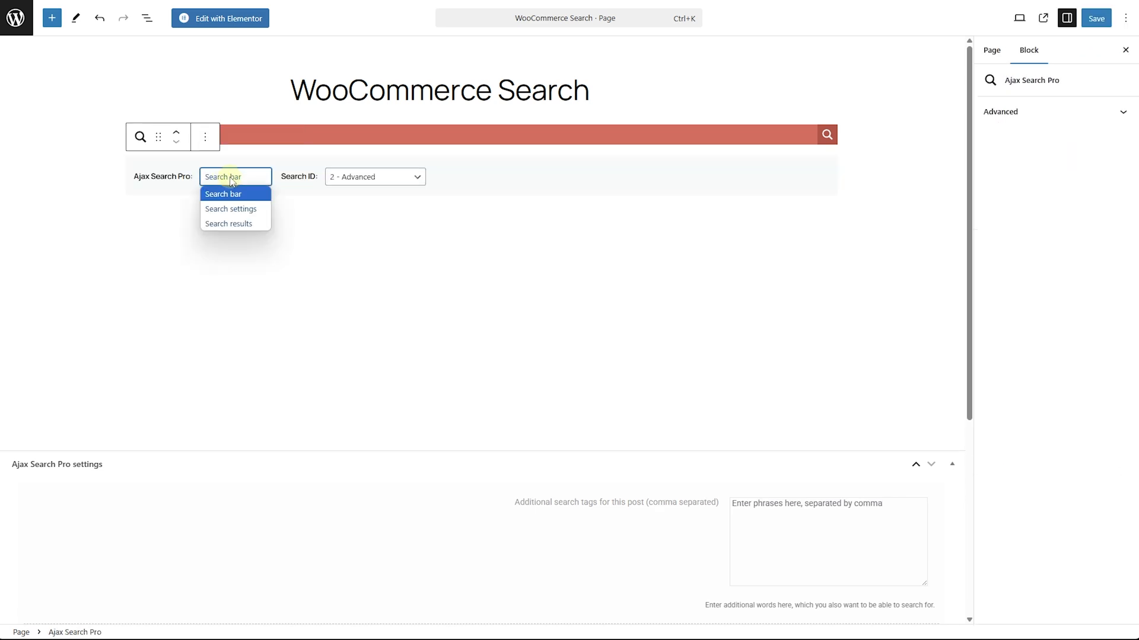
left_click(231, 209)
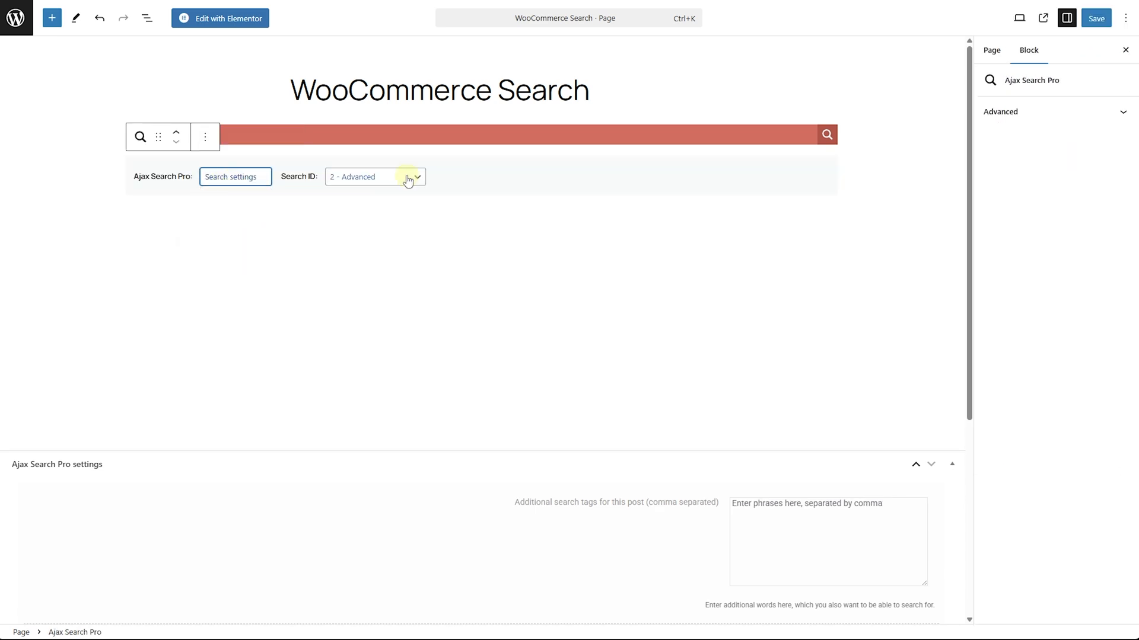
left_click(375, 176)
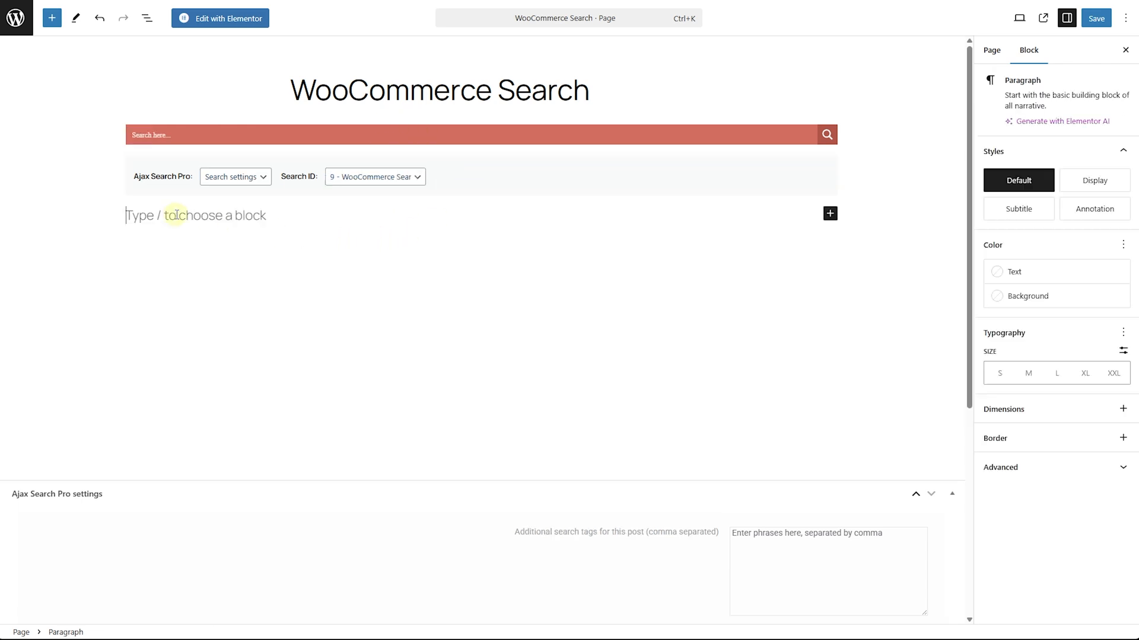
left_click(216, 135)
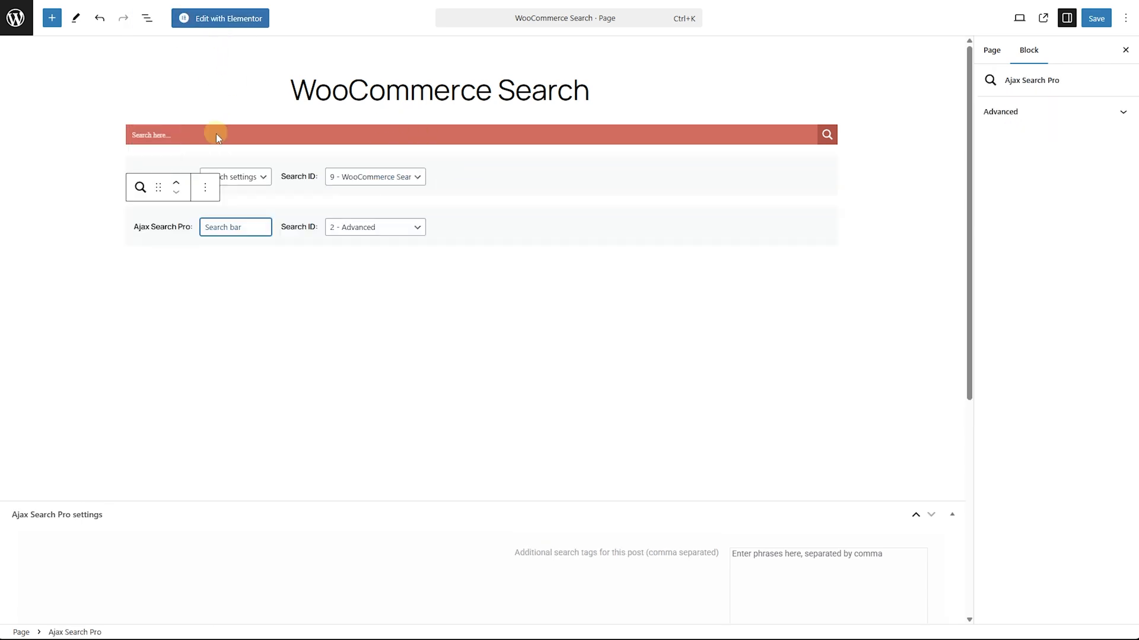
type("Search results")
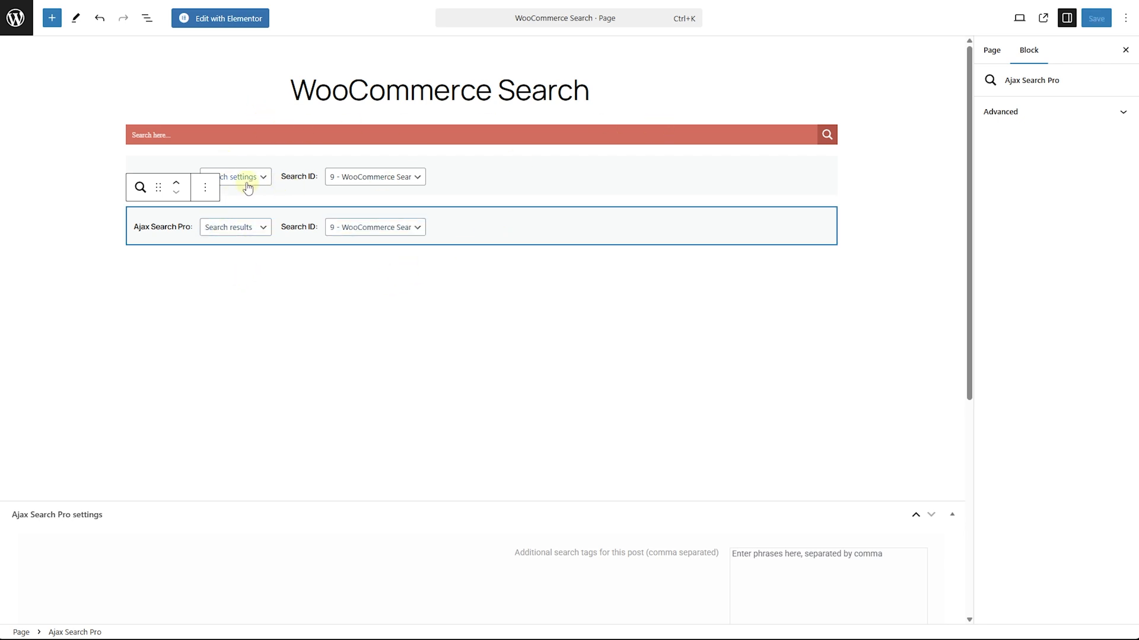
left_click(1095, 17)
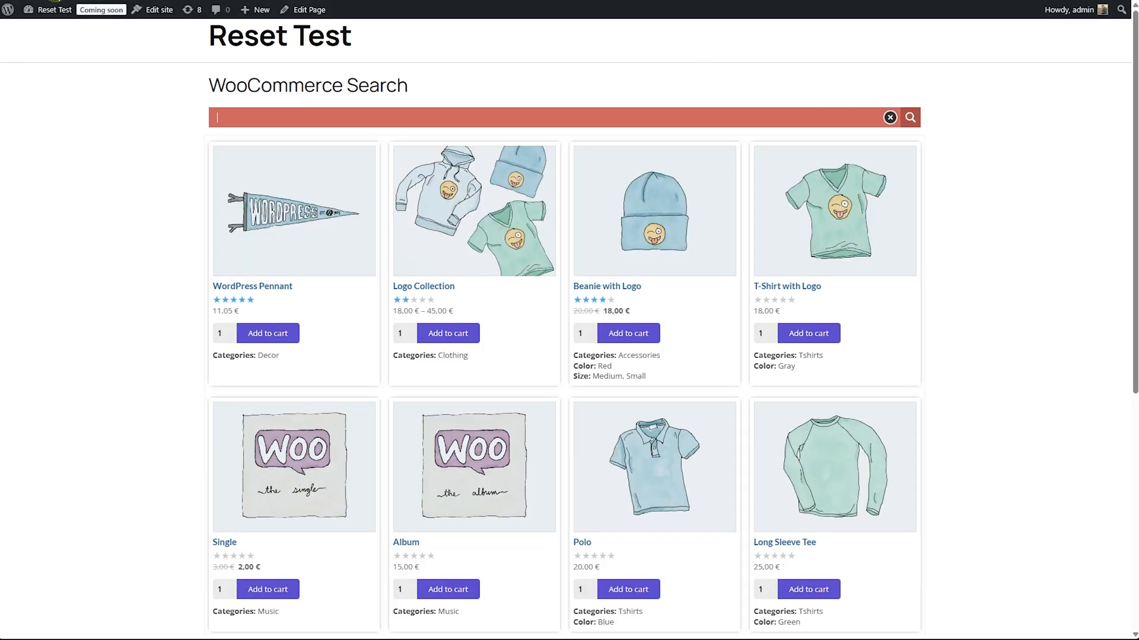
Step: Scroll the live page to check price, category, color and size filters sit above the grid
left_click(889, 117)
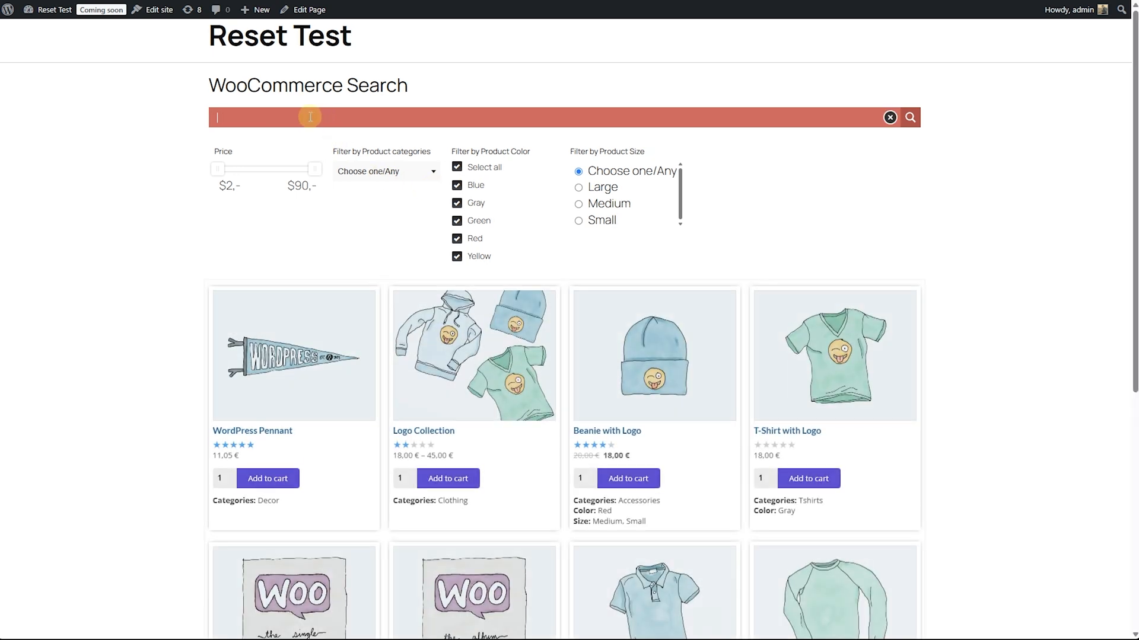
scroll("down", 3)
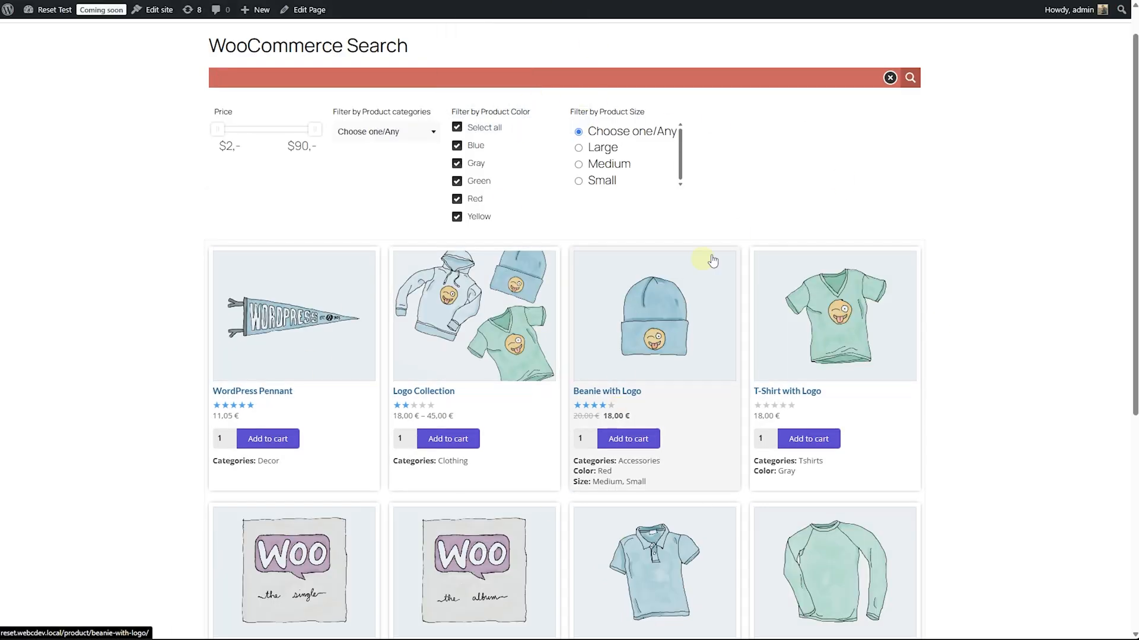
mouse_move(849, 188)
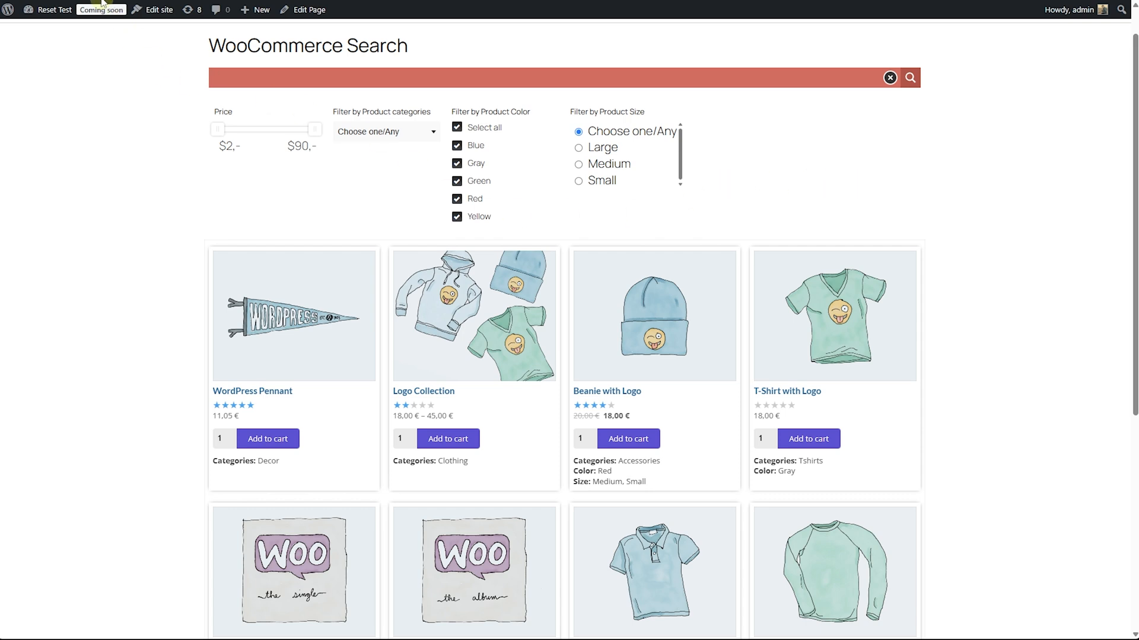
mouse_move(926, 191)
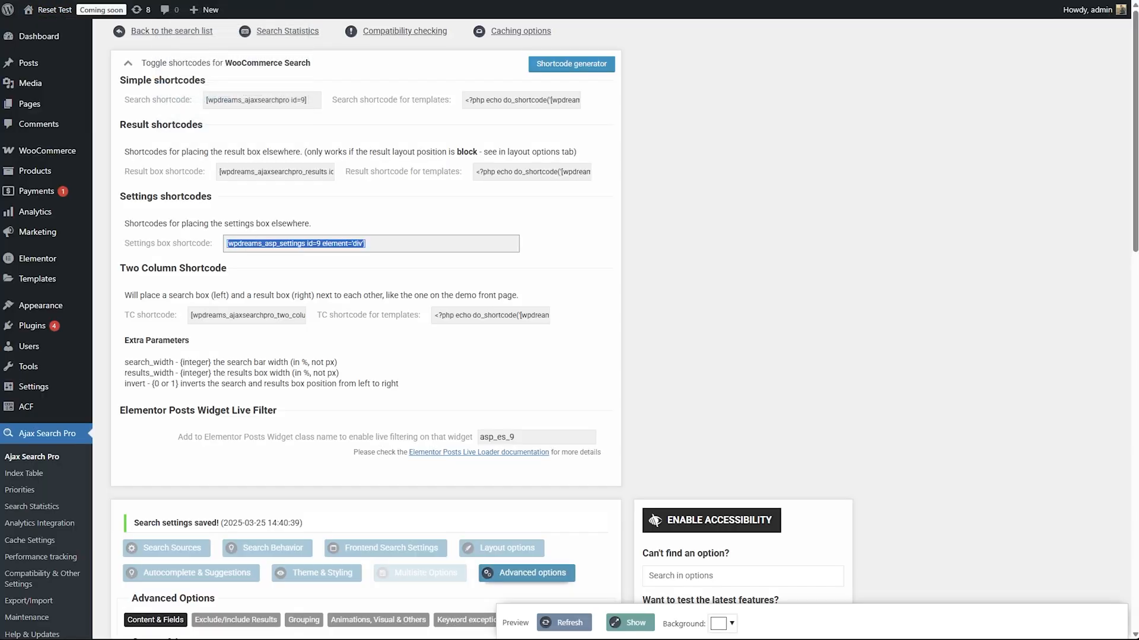
Step: Set 'Display results by default when the page loads' to Enabled - Random results in Layout options
left_click(129, 63)
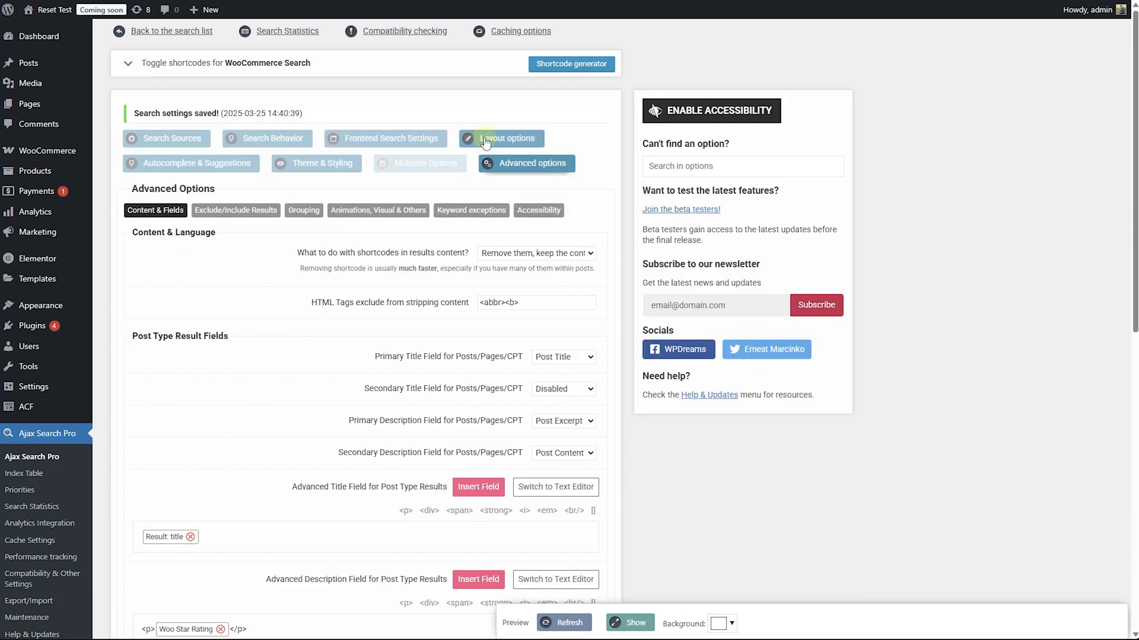
left_click(507, 138)
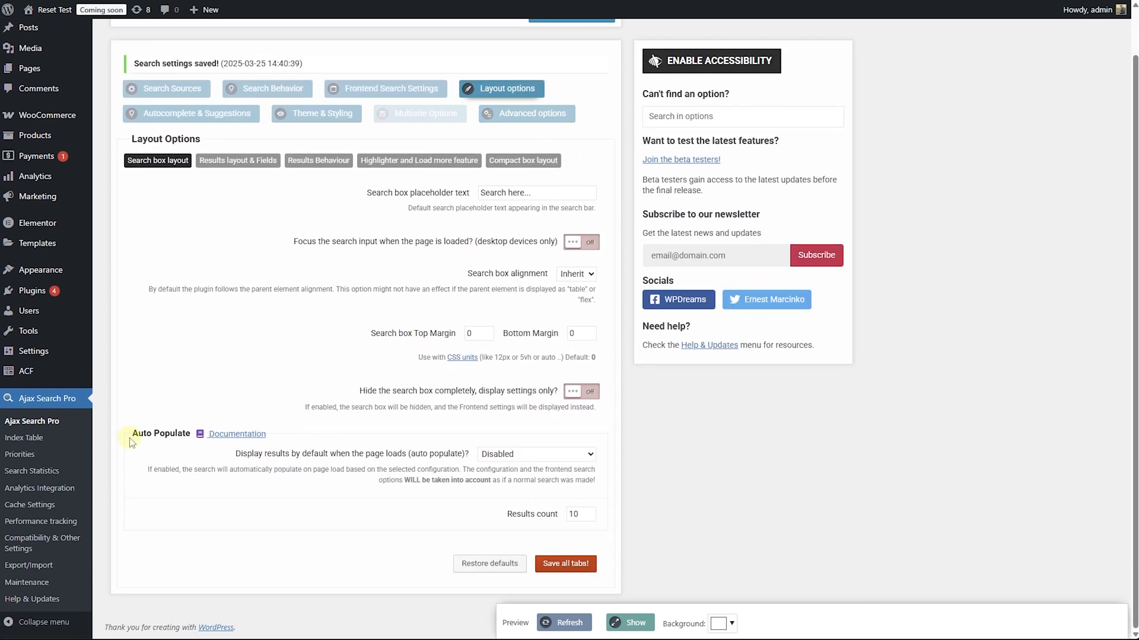
mouse_move(135, 432)
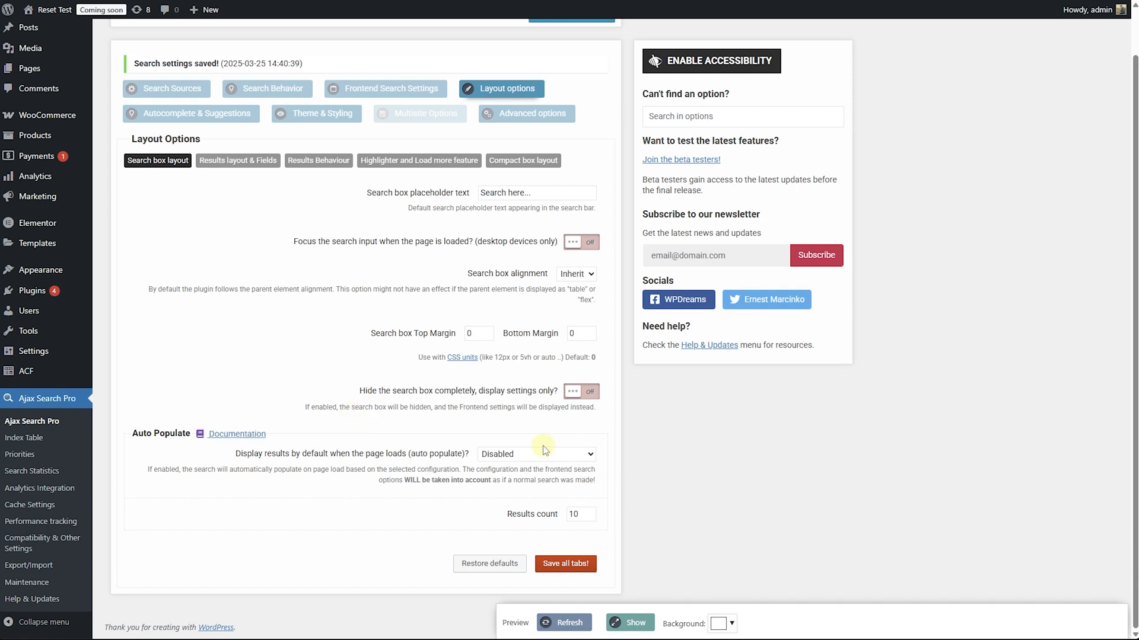
left_click(536, 454)
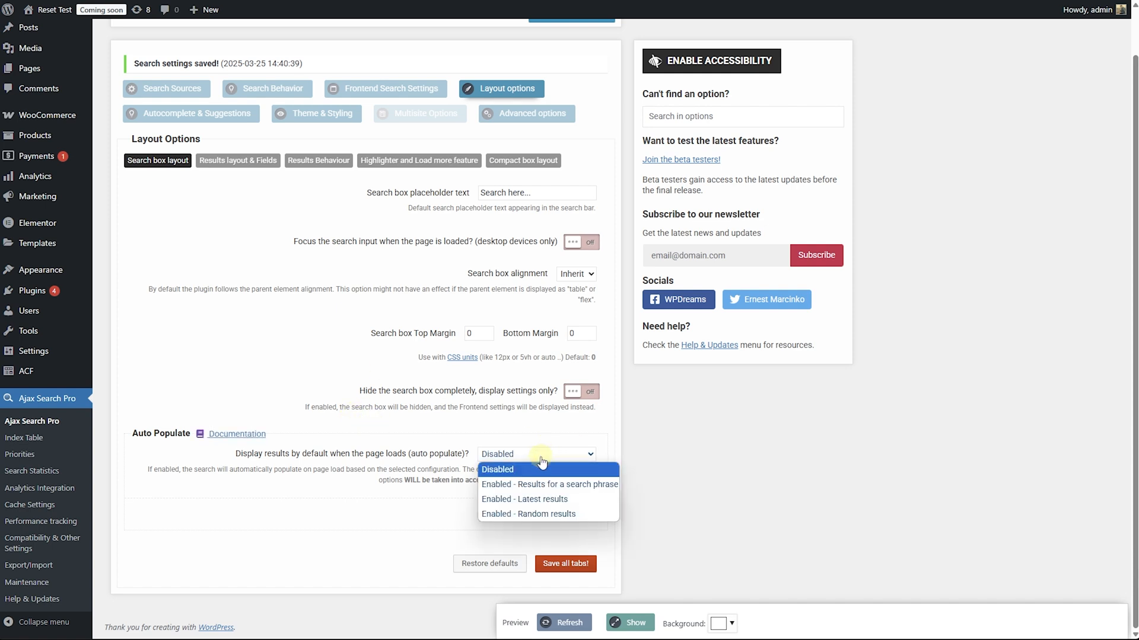
mouse_move(537, 484)
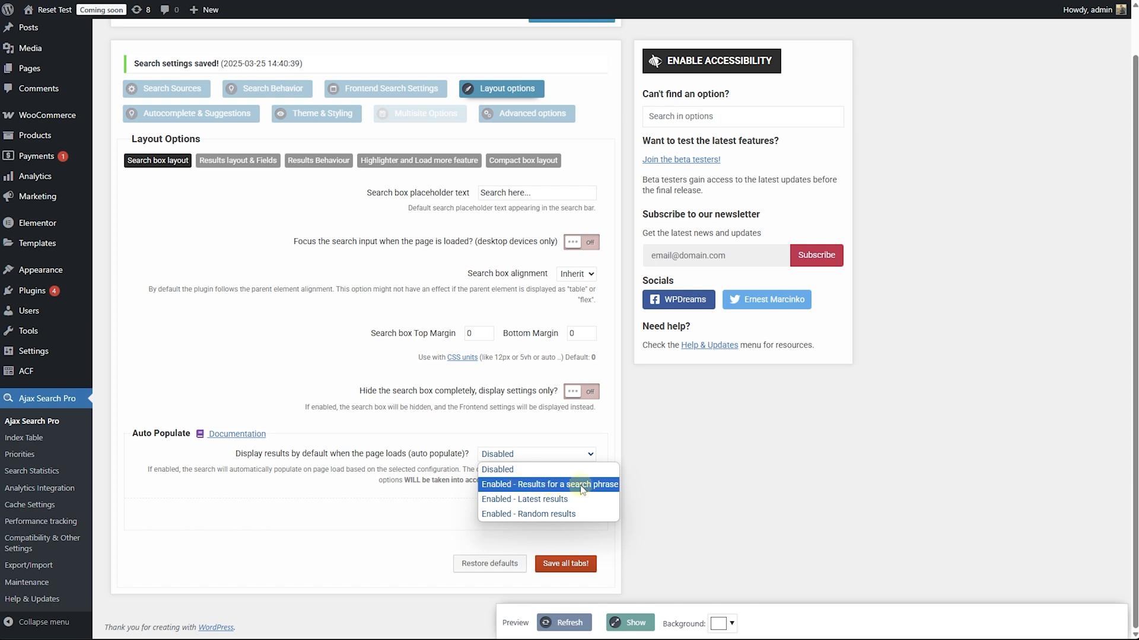
mouse_move(548, 514)
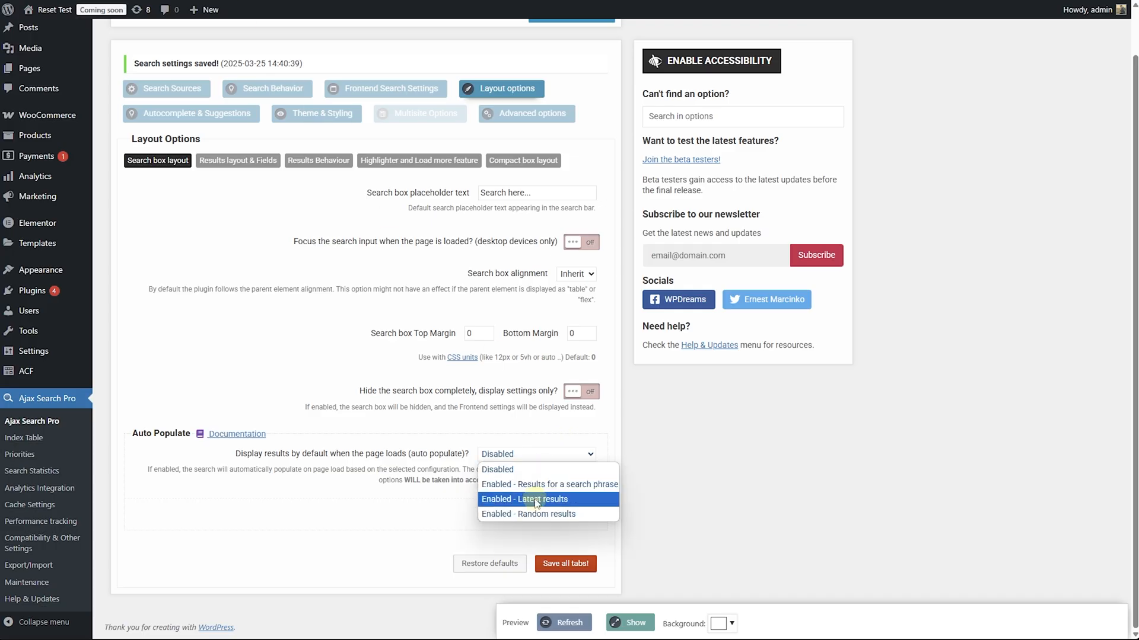
left_click(529, 514)
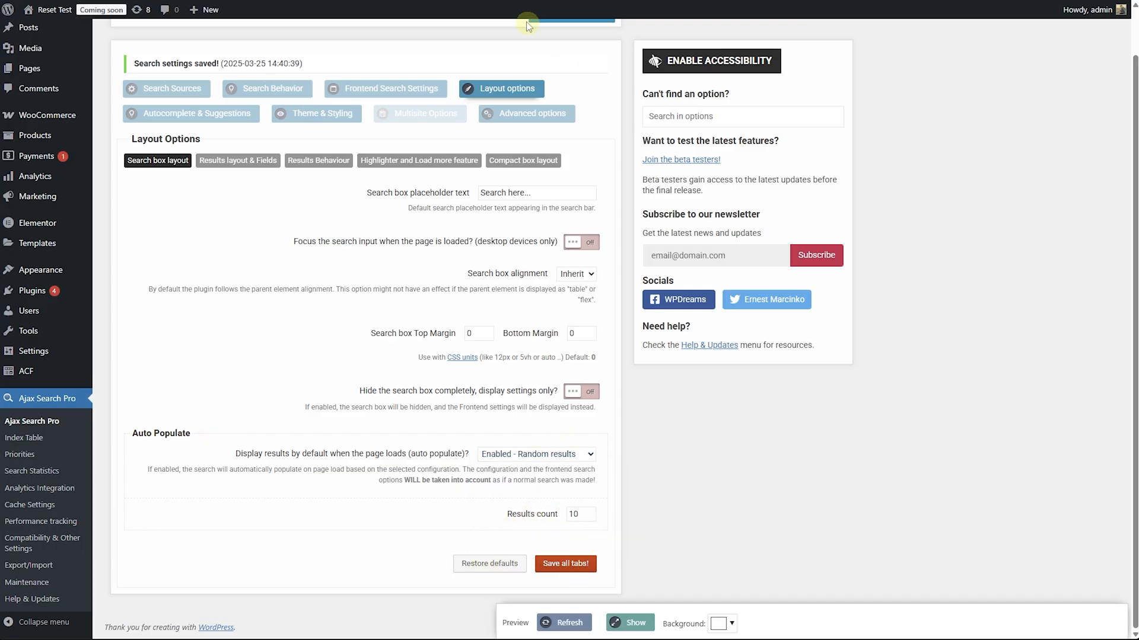